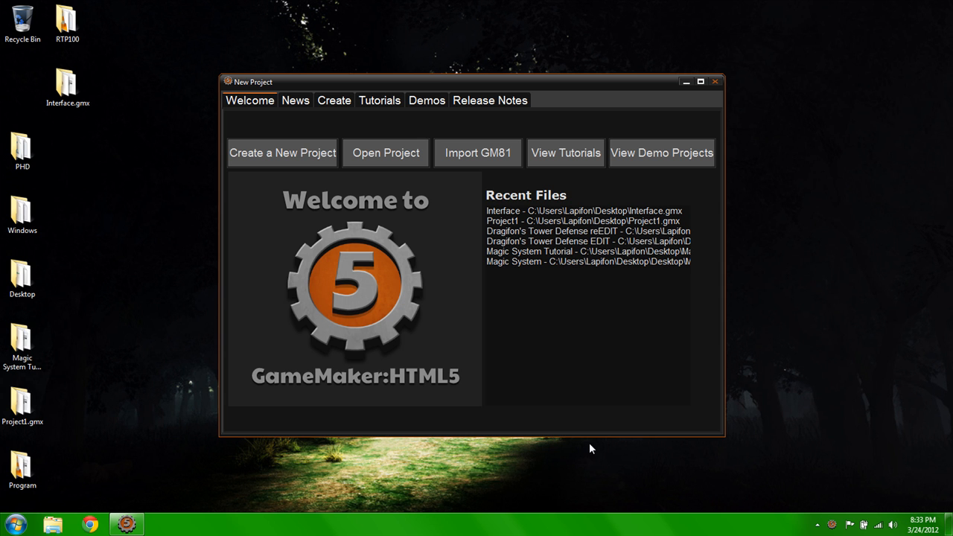
{"action": "mouse_move", "coordinate": [470, 253]}
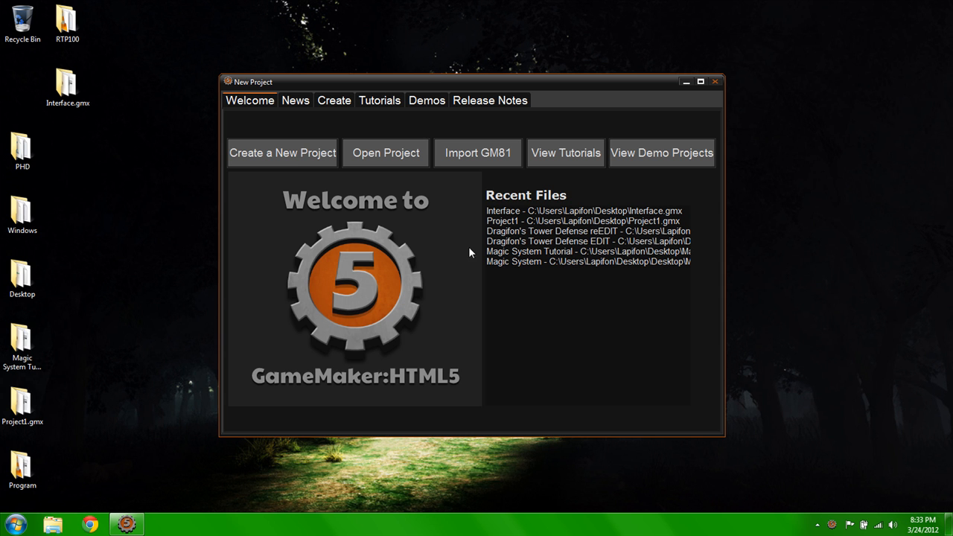
{"action": "mouse_move", "coordinate": [463, 195]}
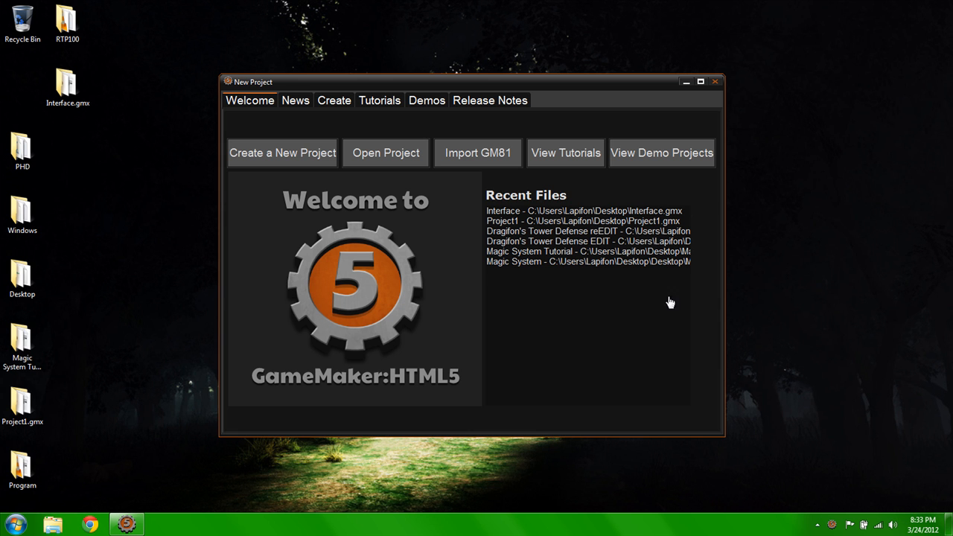
{"action": "mouse_move", "coordinate": [698, 209]}
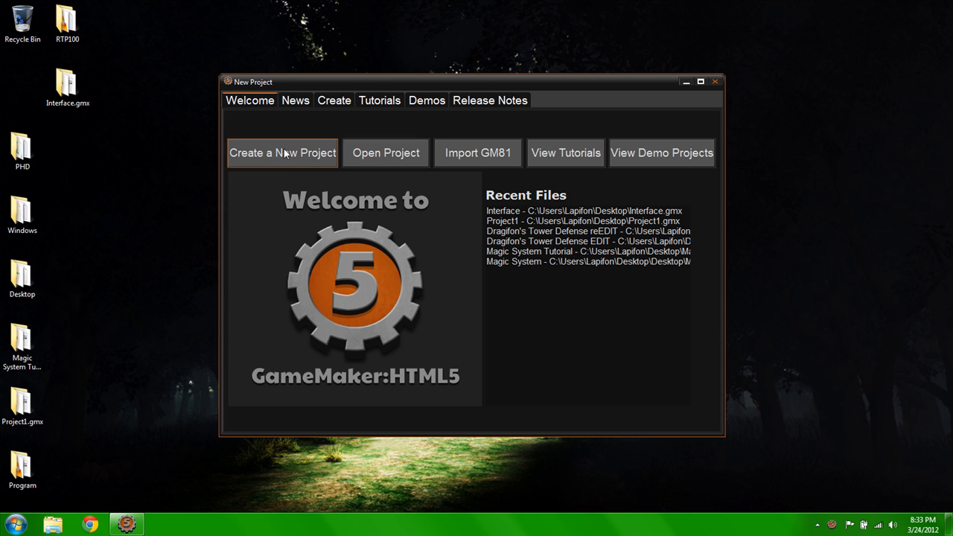
{"action": "mouse_move", "coordinate": [250, 393]}
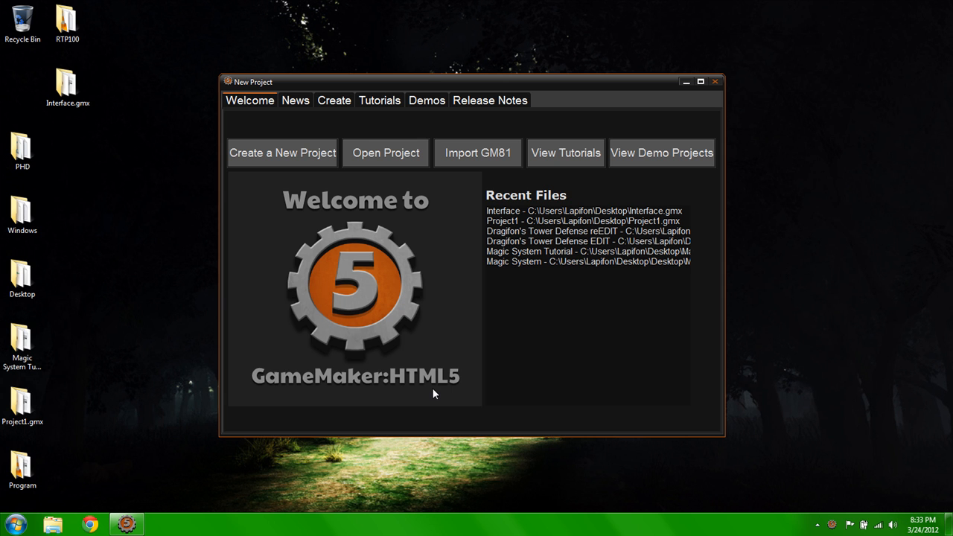
{"action": "mouse_move", "coordinate": [319, 392]}
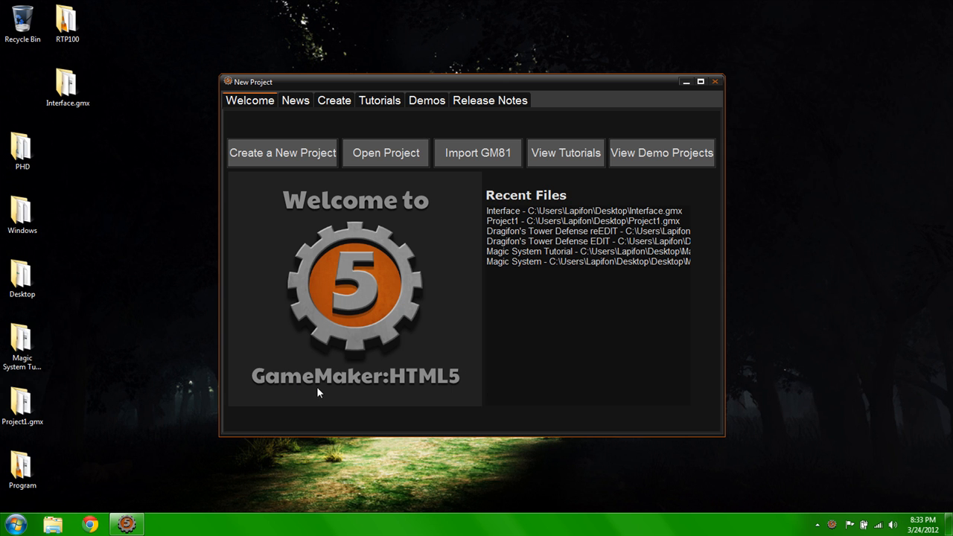
{"action": "mouse_move", "coordinate": [268, 179]}
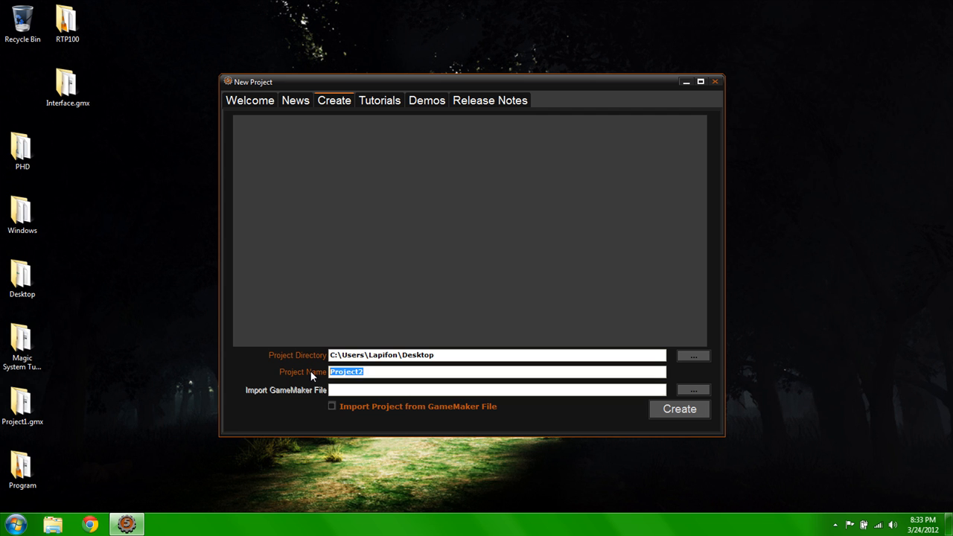
Name the new project 'Game' and create it
{"action": "type", "text": "Game"}
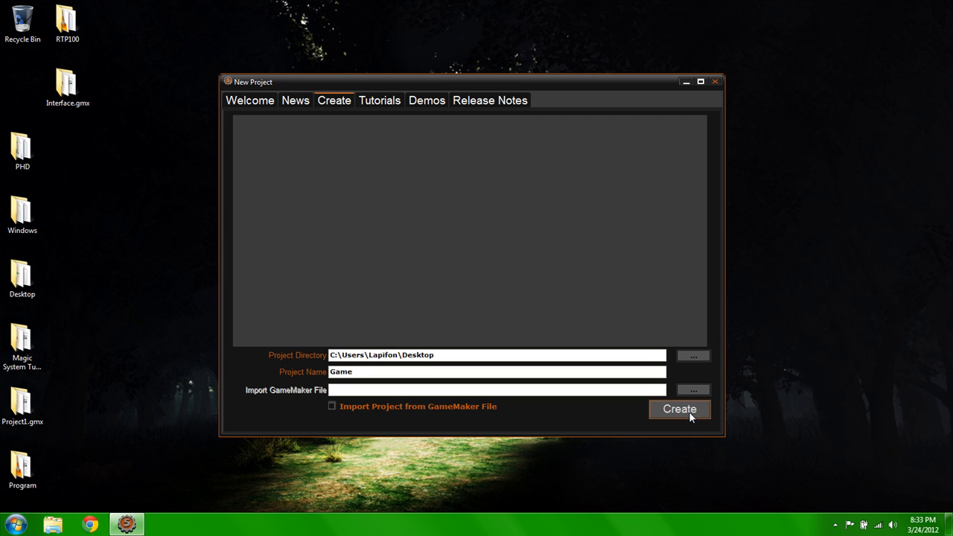
{"action": "left_click", "coordinate": [679, 408]}
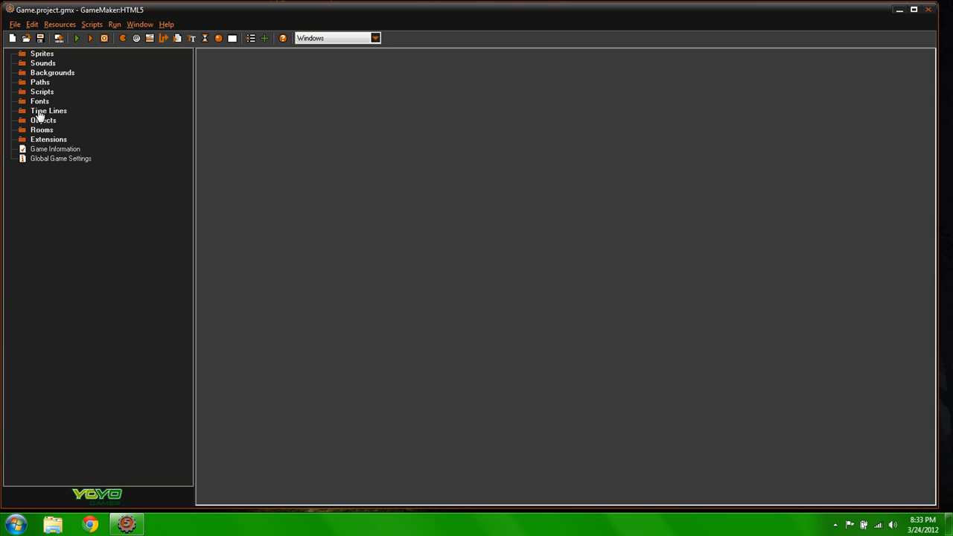
{"action": "mouse_move", "coordinate": [43, 132]}
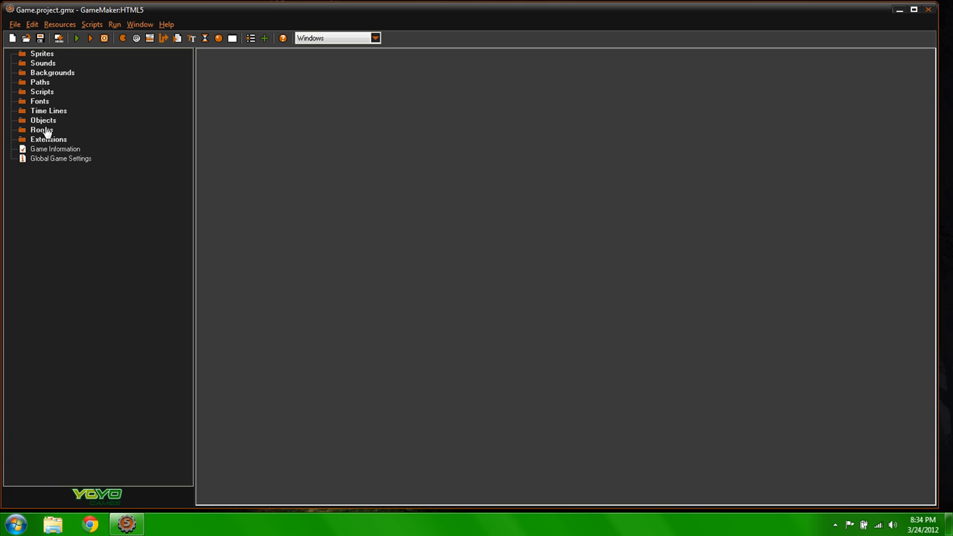
{"action": "left_click", "coordinate": [41, 54]}
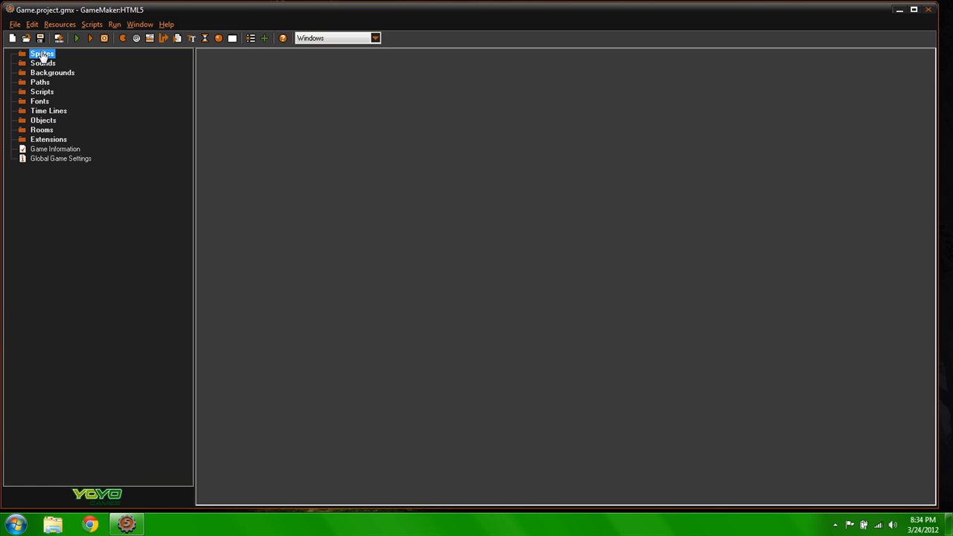
{"action": "right_click", "coordinate": [43, 55]}
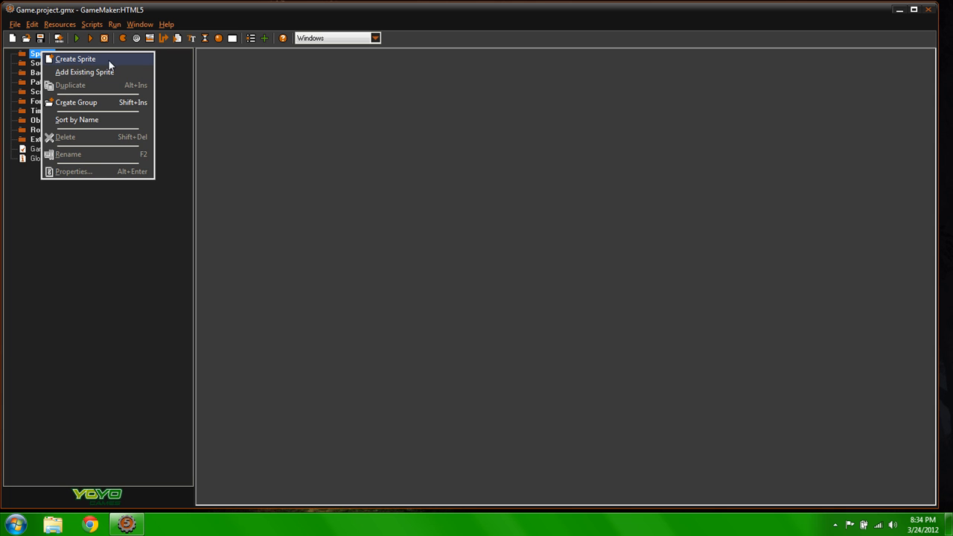
{"action": "mouse_move", "coordinate": [128, 43]}
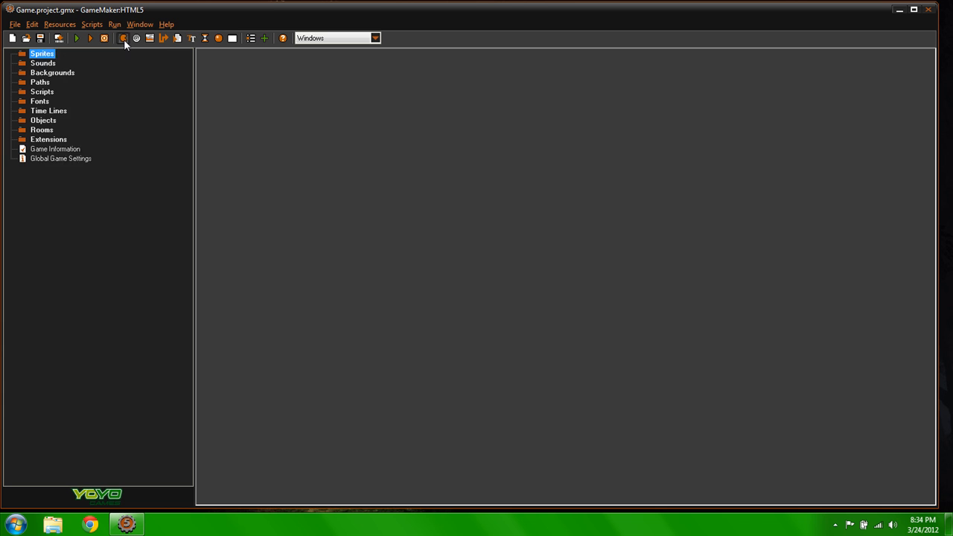
Add a new sprite and rename it sprPlaya
{"action": "left_click", "coordinate": [123, 40]}
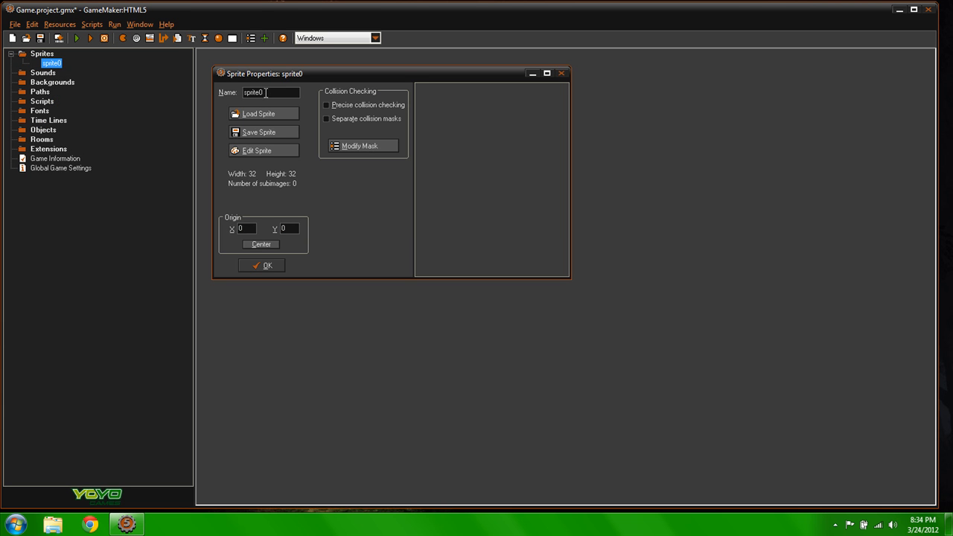
{"action": "double_click", "coordinate": [259, 95]}
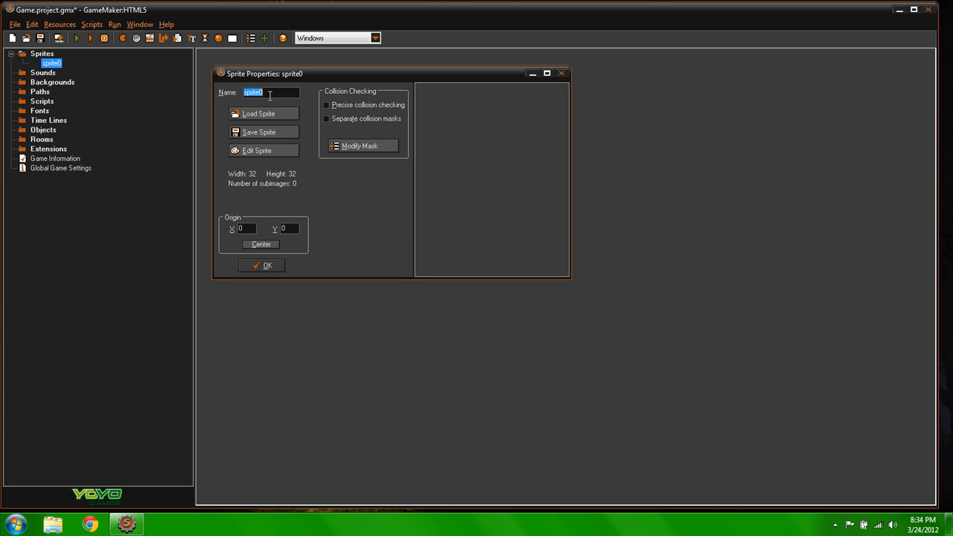
{"action": "type", "text": "sprPla"}
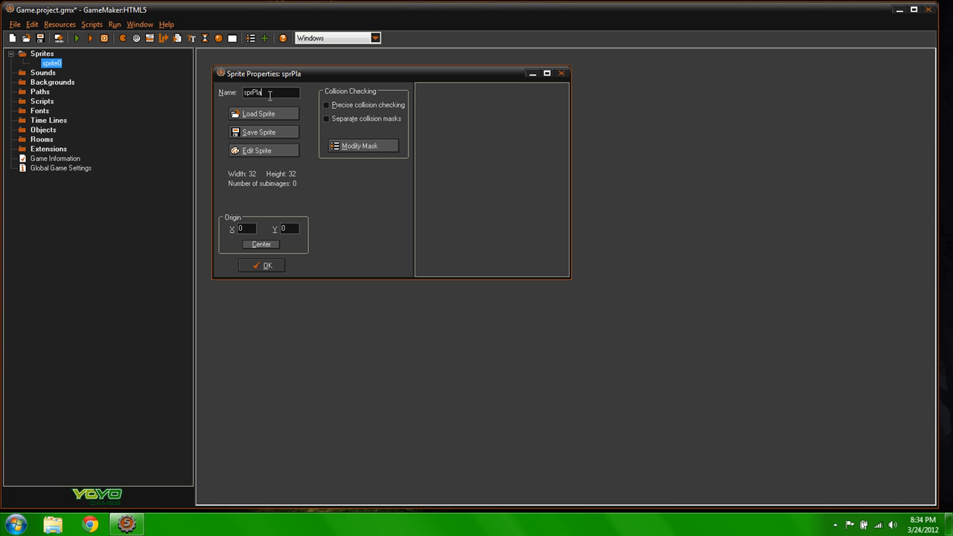
{"action": "type", "text": "ya"}
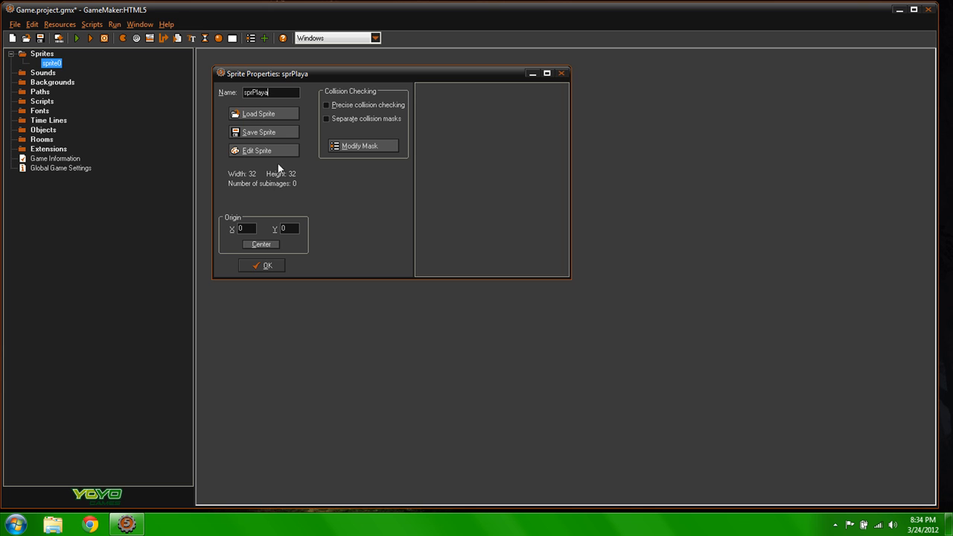
Add one empty frame to sprPlaya and resize its canvas to 50% (16×16)
{"action": "left_click", "coordinate": [262, 151]}
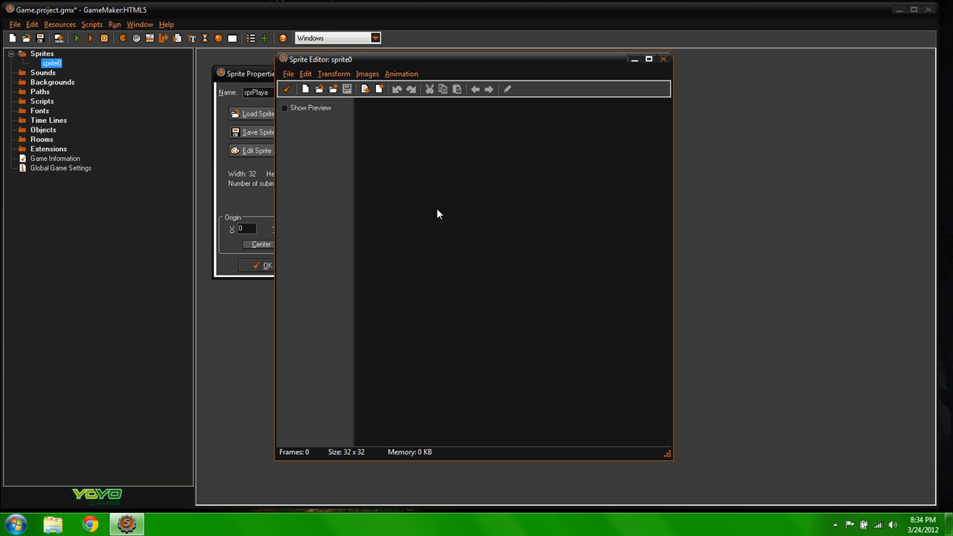
{"action": "mouse_move", "coordinate": [353, 141]}
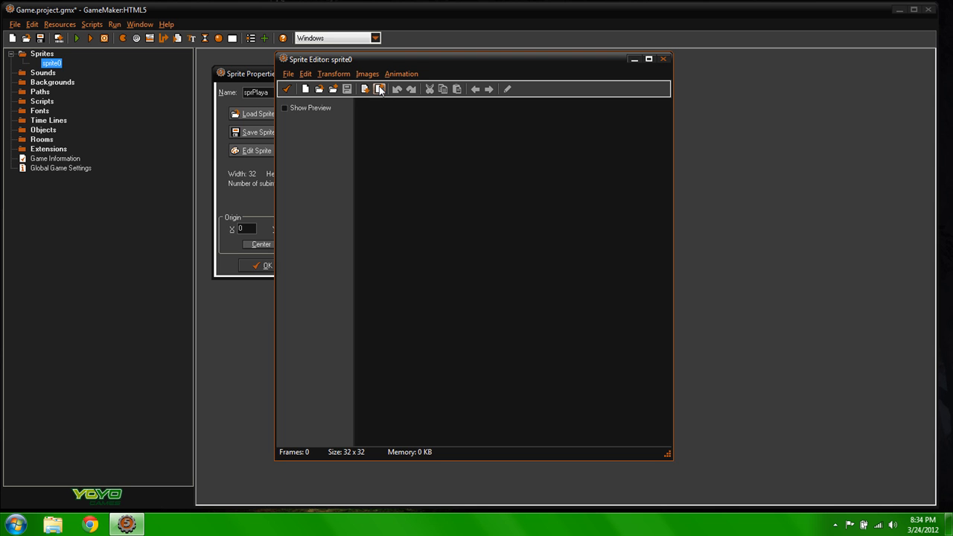
{"action": "mouse_move", "coordinate": [379, 89]}
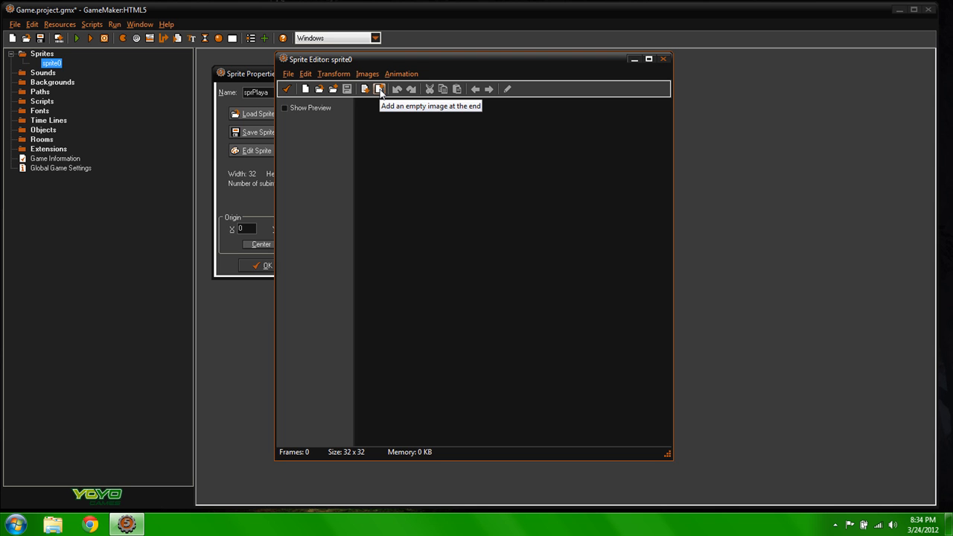
{"action": "left_click", "coordinate": [379, 89]}
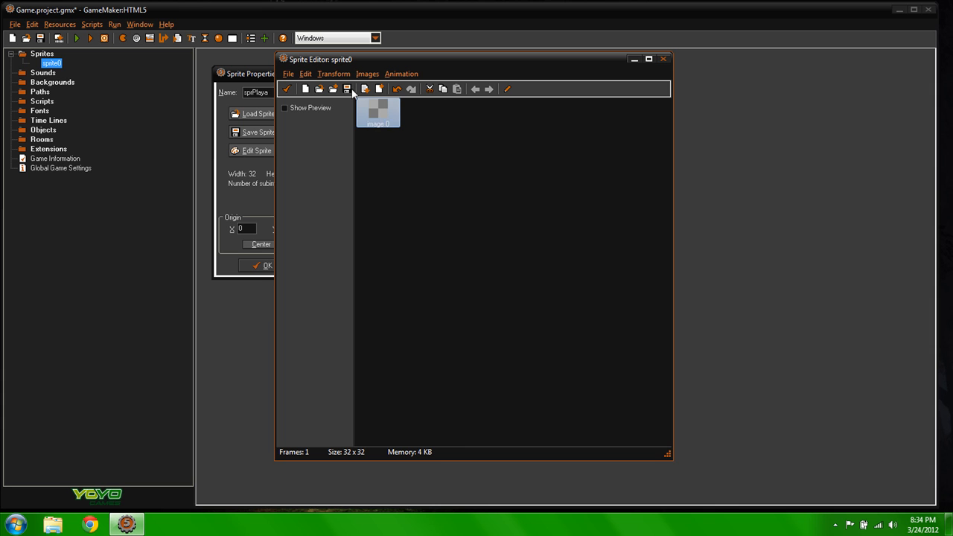
{"action": "left_click", "coordinate": [332, 73]}
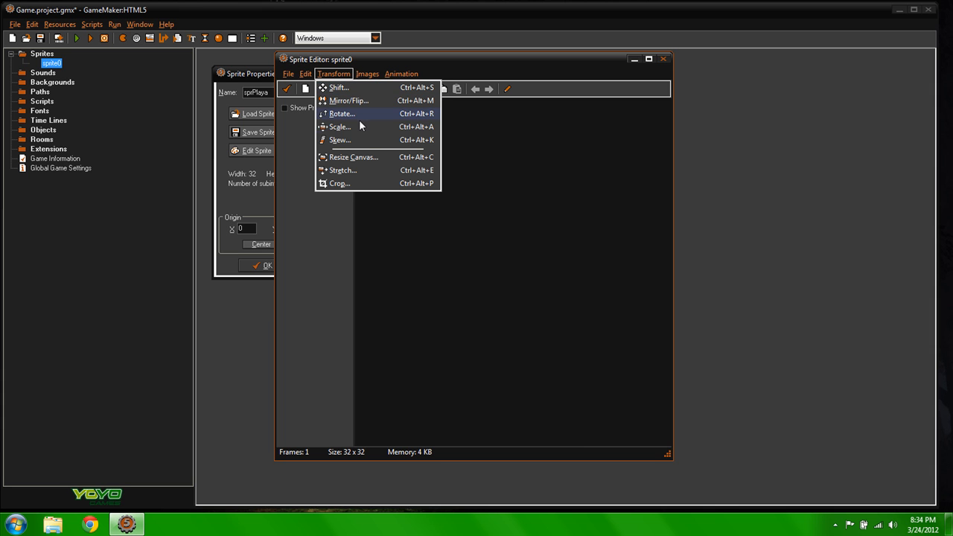
{"action": "mouse_move", "coordinate": [380, 157]}
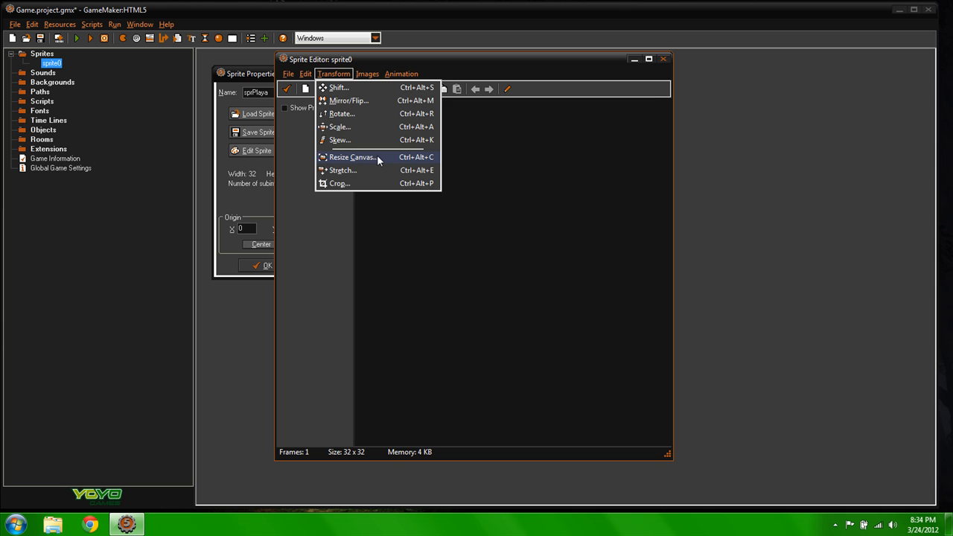
{"action": "left_click", "coordinate": [352, 157]}
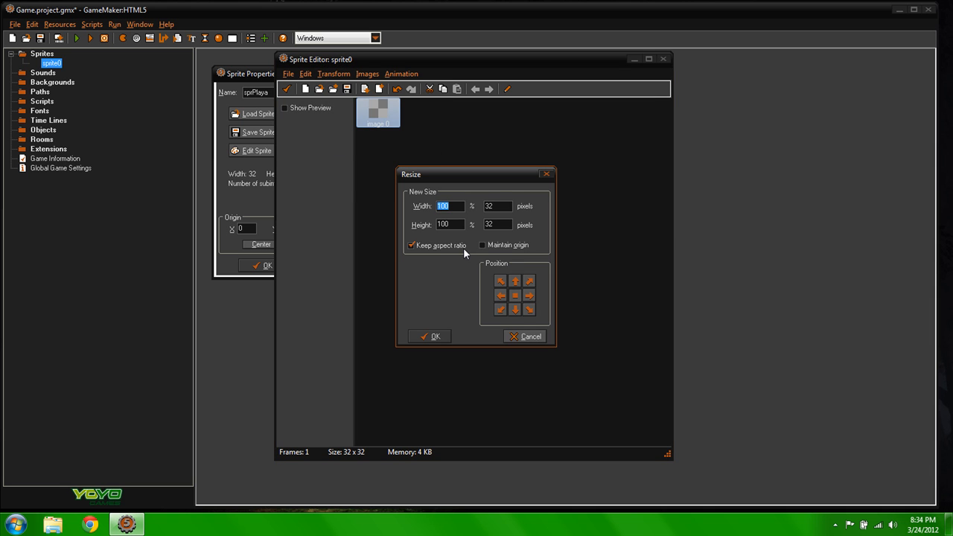
{"action": "type", "text": "50"}
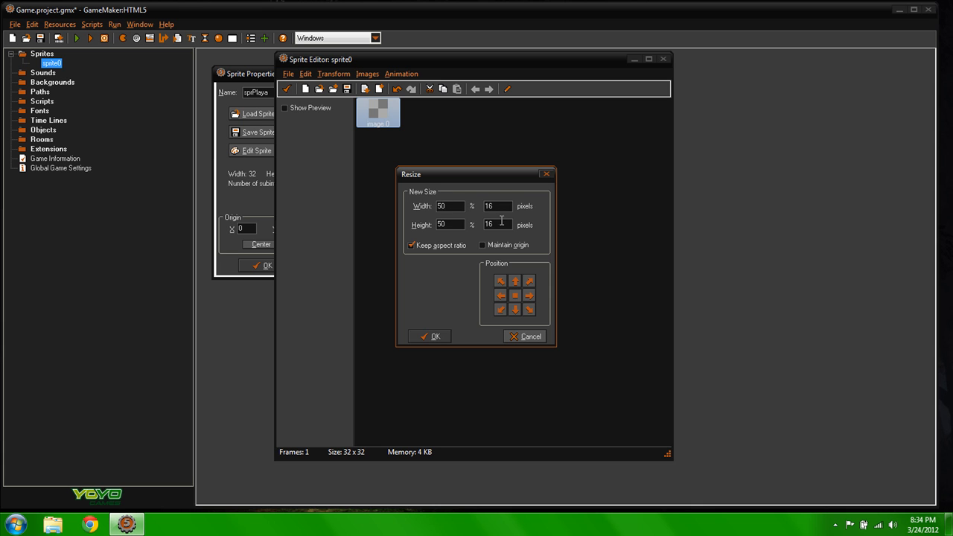
{"action": "left_click", "coordinate": [429, 336]}
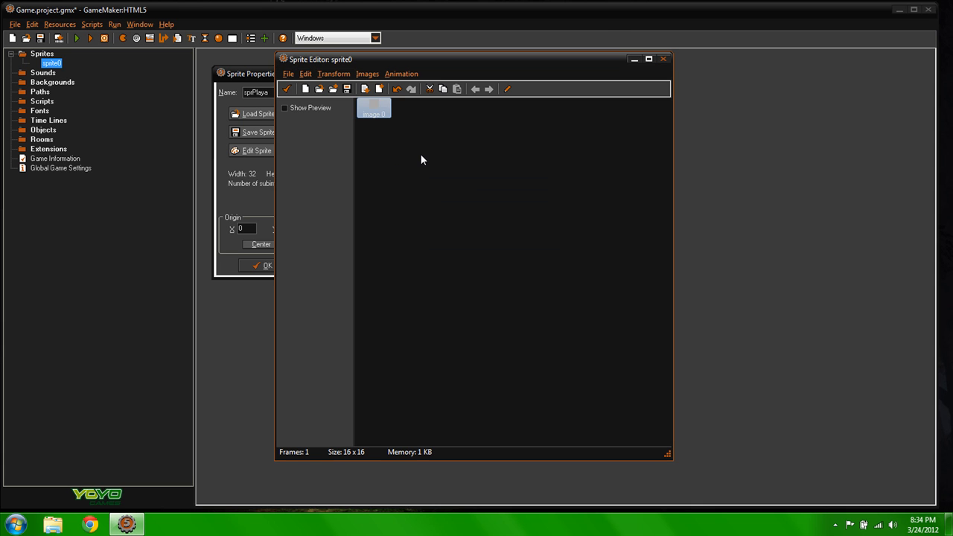
Zoom the blank frame to 2500% and draw a trial ellipse with the Ellipse tool
{"action": "double_click", "coordinate": [374, 108]}
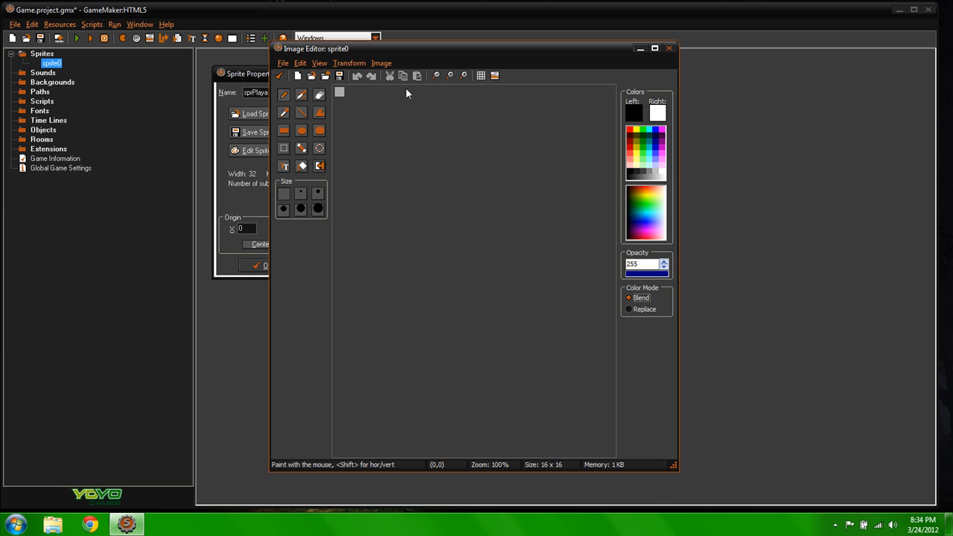
{"action": "left_click", "coordinate": [466, 75]}
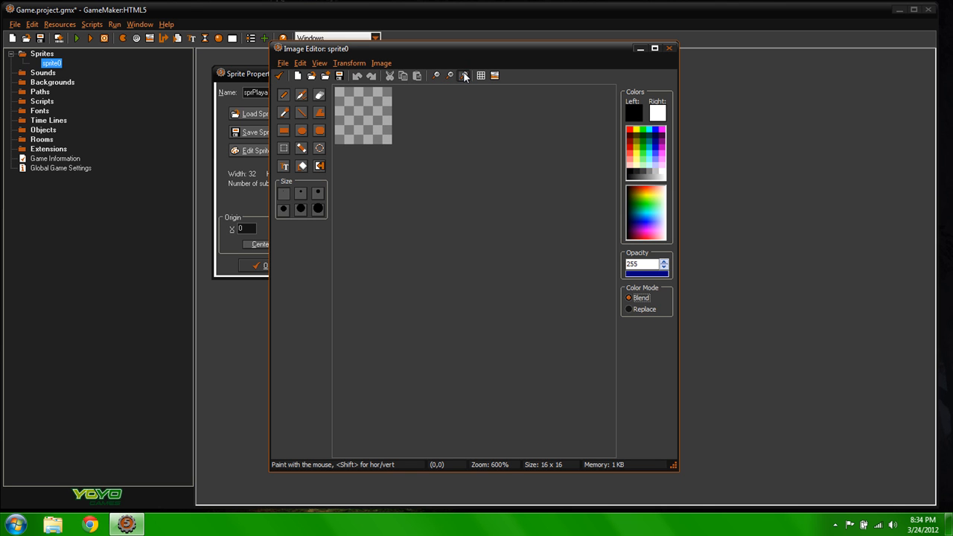
{"action": "left_click", "coordinate": [462, 76]}
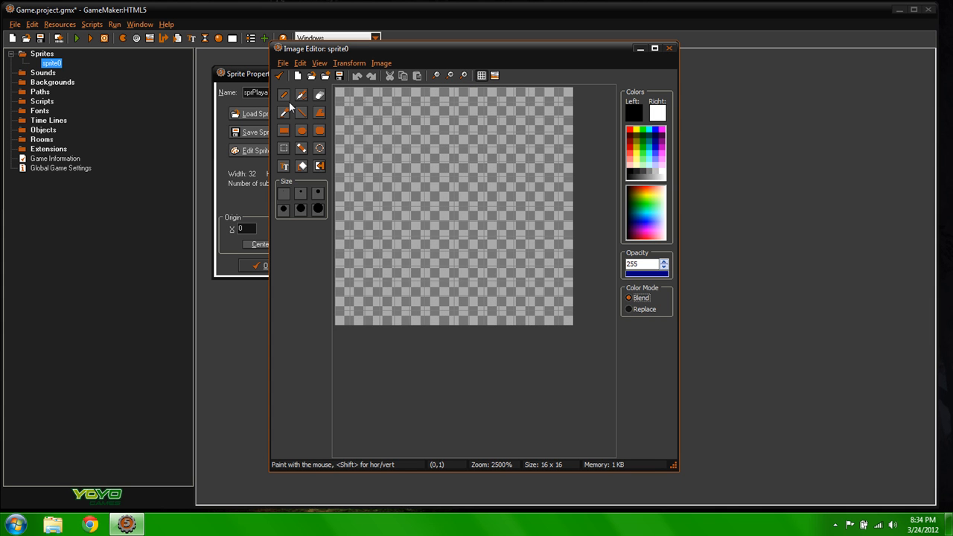
{"action": "left_click", "coordinate": [300, 130]}
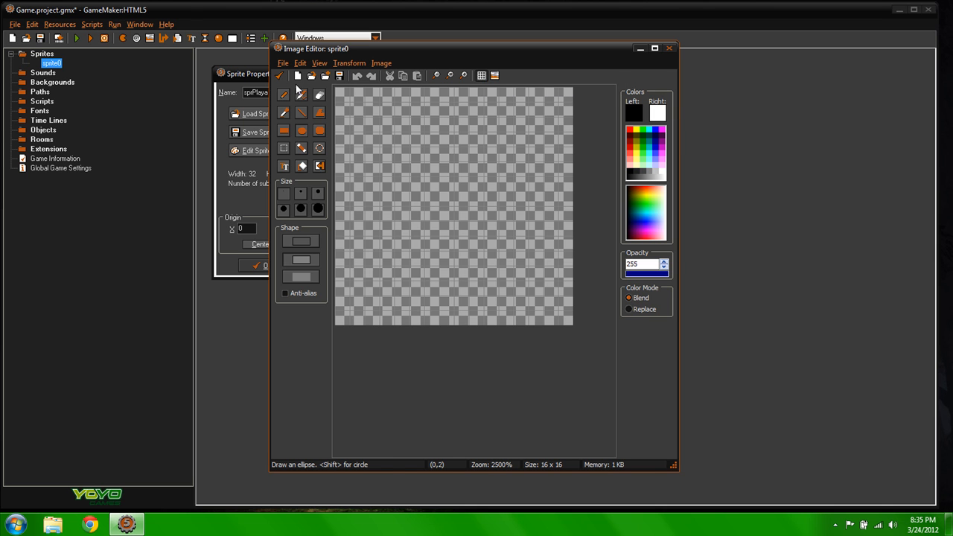
{"action": "left_click_drag", "start_coordinate": [349, 123], "coordinate": [365, 156]}
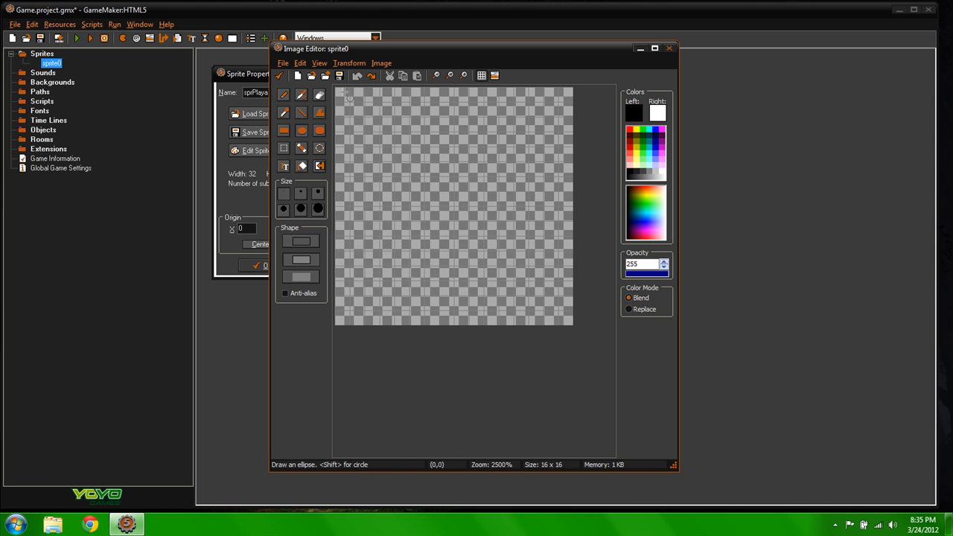
Draw a filled circle across the whole 16×16 canvas, then switch to eraser and pencil
{"action": "left_click_drag", "start_coordinate": [350, 96], "coordinate": [562, 309]}
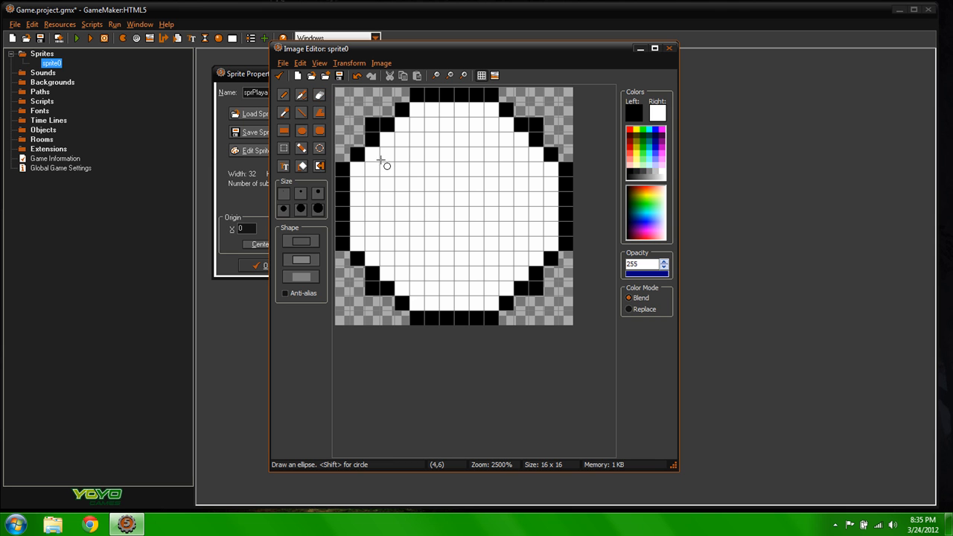
{"action": "left_click", "coordinate": [322, 95]}
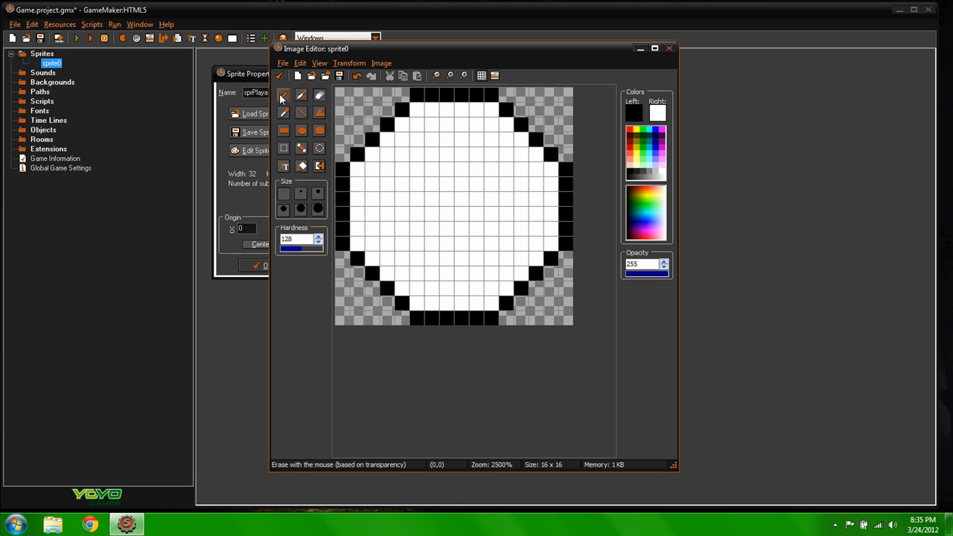
{"action": "left_click", "coordinate": [283, 94]}
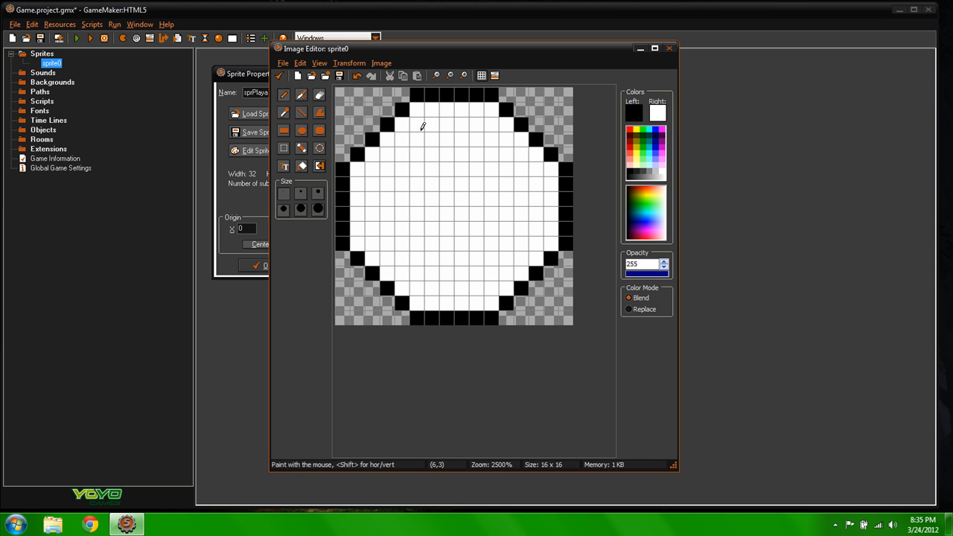
{"action": "mouse_move", "coordinate": [493, 151]}
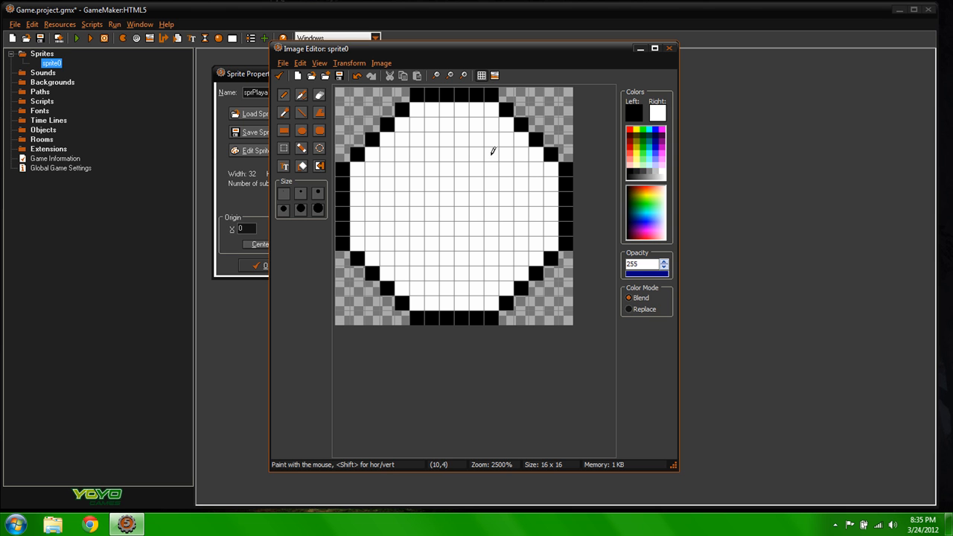
{"action": "mouse_move", "coordinate": [490, 141]}
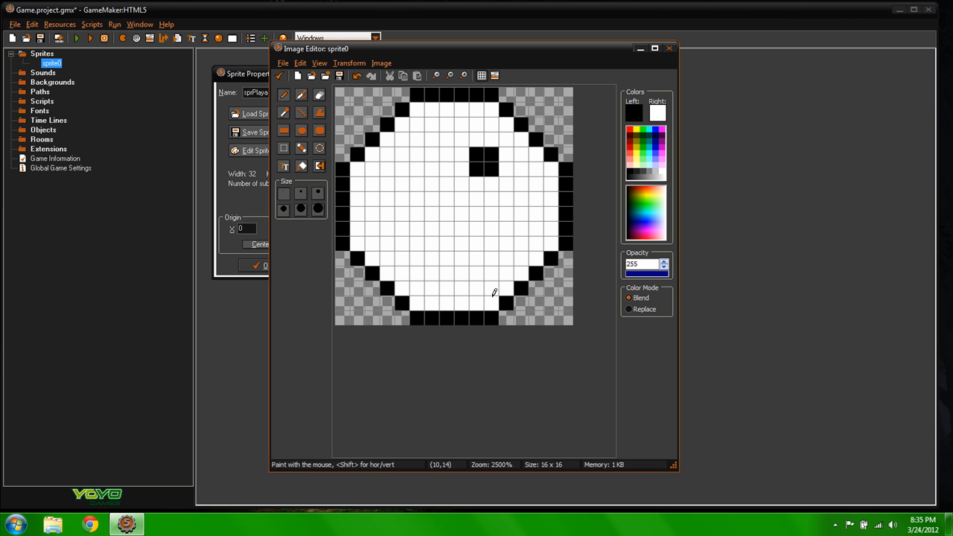
{"action": "mouse_move", "coordinate": [495, 253]}
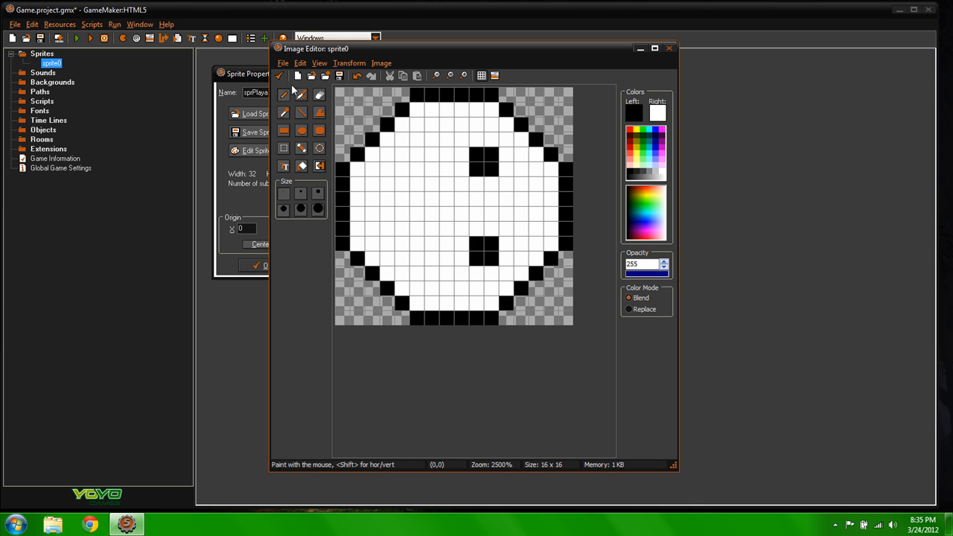
{"action": "mouse_move", "coordinate": [282, 78]}
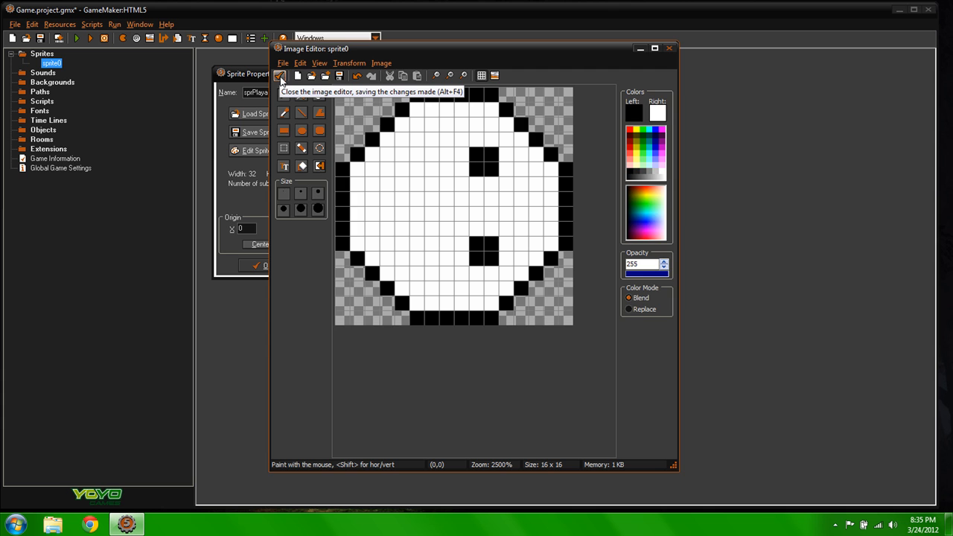
Close the image and sprite editors, set the origin to Center (8,8), and confirm
{"action": "left_click", "coordinate": [285, 78]}
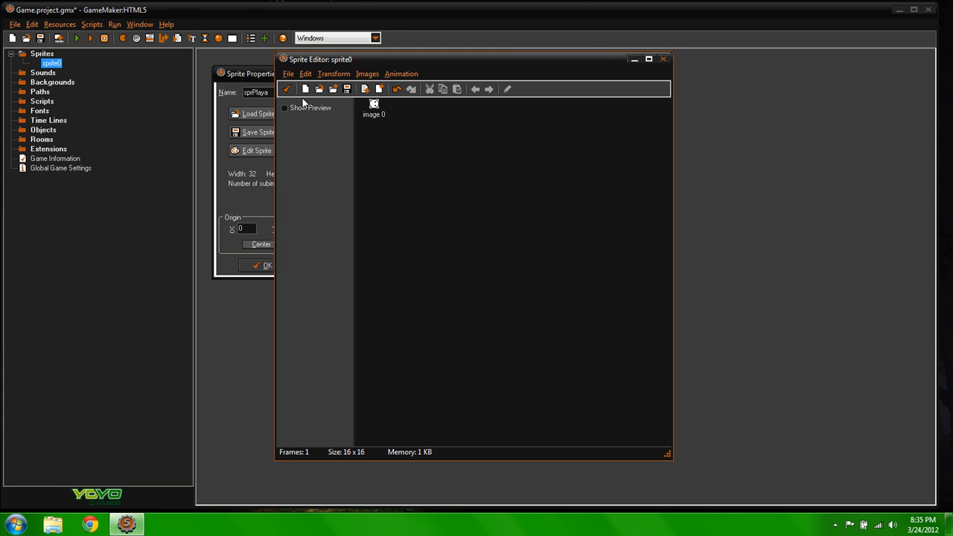
{"action": "left_click", "coordinate": [666, 59]}
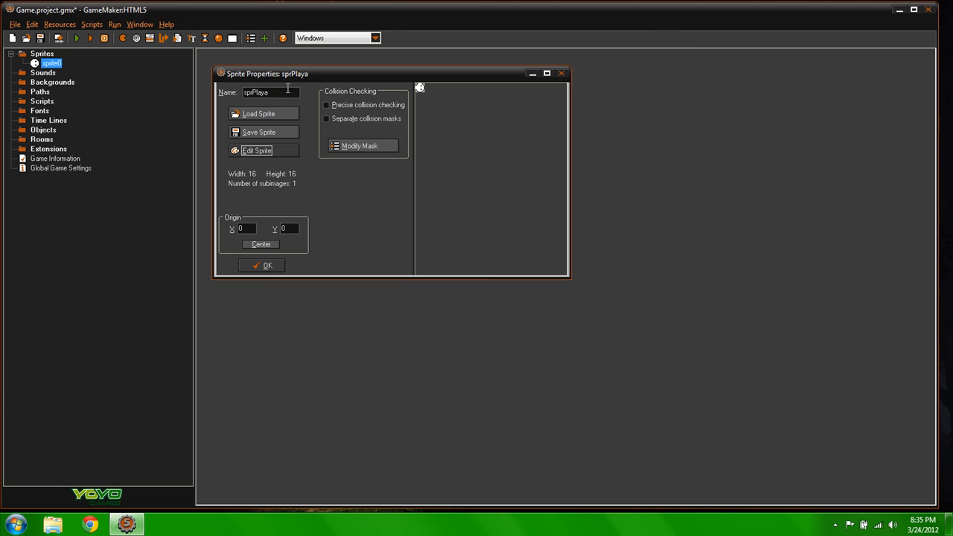
{"action": "mouse_move", "coordinate": [43, 130]}
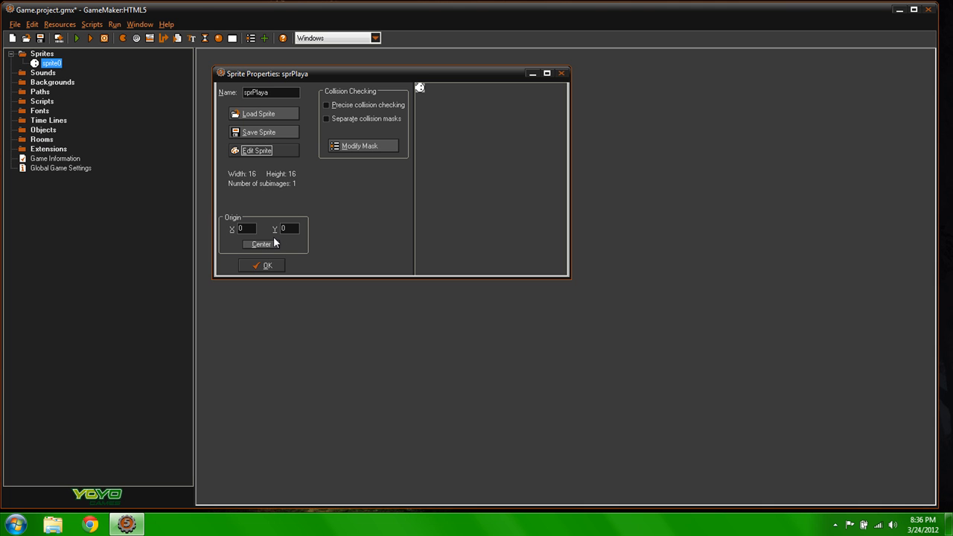
{"action": "mouse_move", "coordinate": [261, 244]}
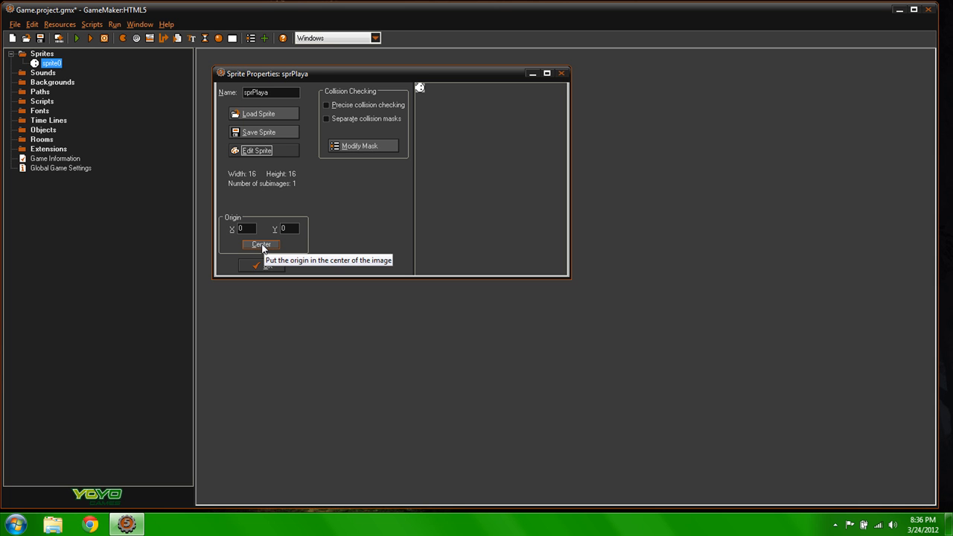
{"action": "mouse_move", "coordinate": [494, 129]}
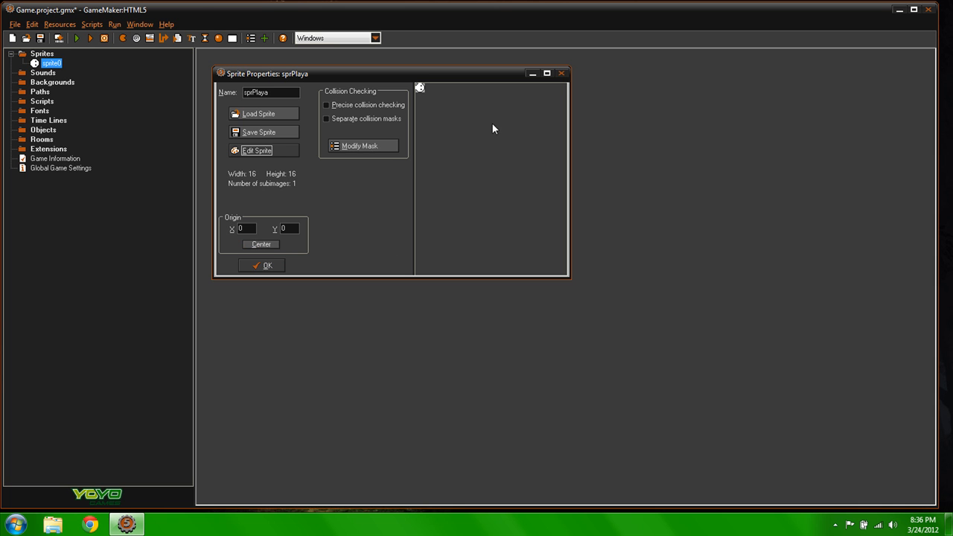
{"action": "mouse_move", "coordinate": [267, 224]}
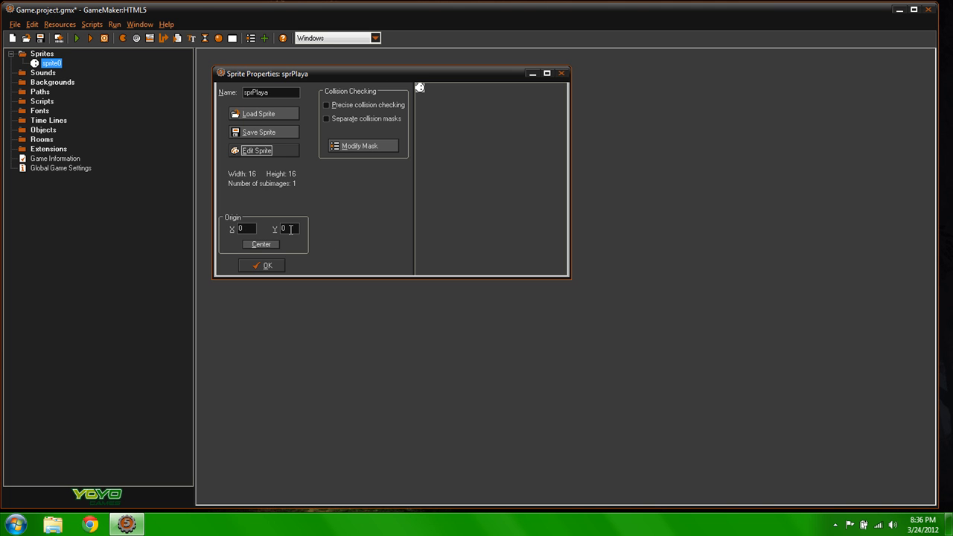
{"action": "mouse_move", "coordinate": [272, 209]}
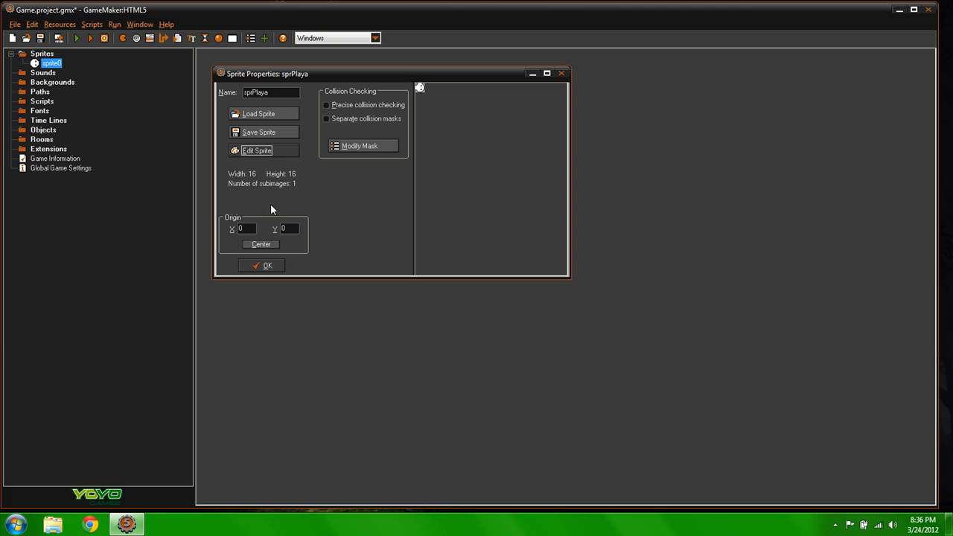
{"action": "mouse_move", "coordinate": [288, 185]}
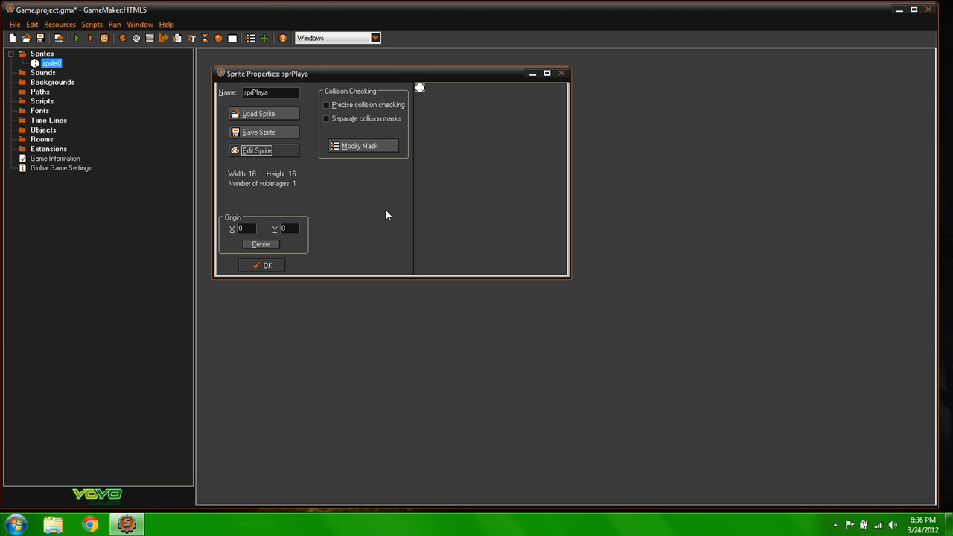
{"action": "mouse_move", "coordinate": [441, 184]}
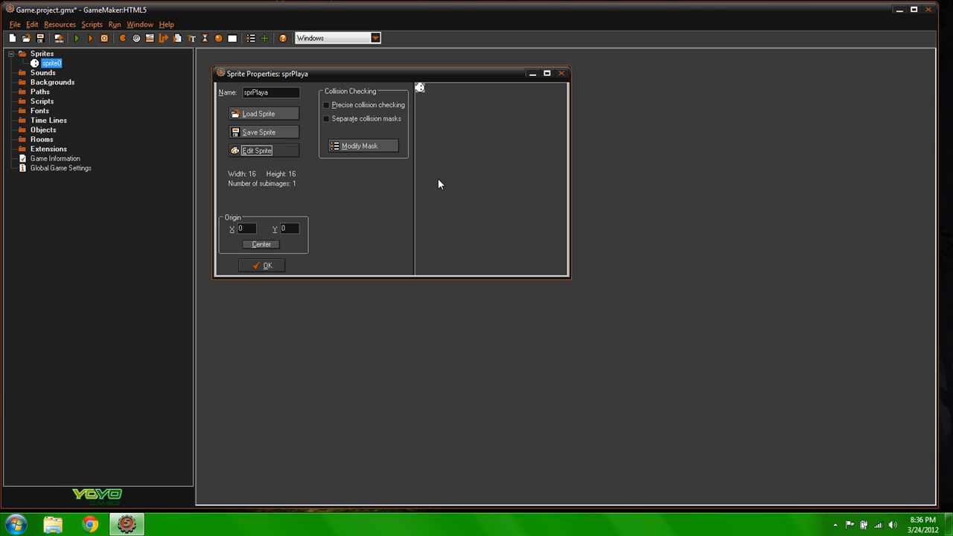
{"action": "mouse_move", "coordinate": [266, 239]}
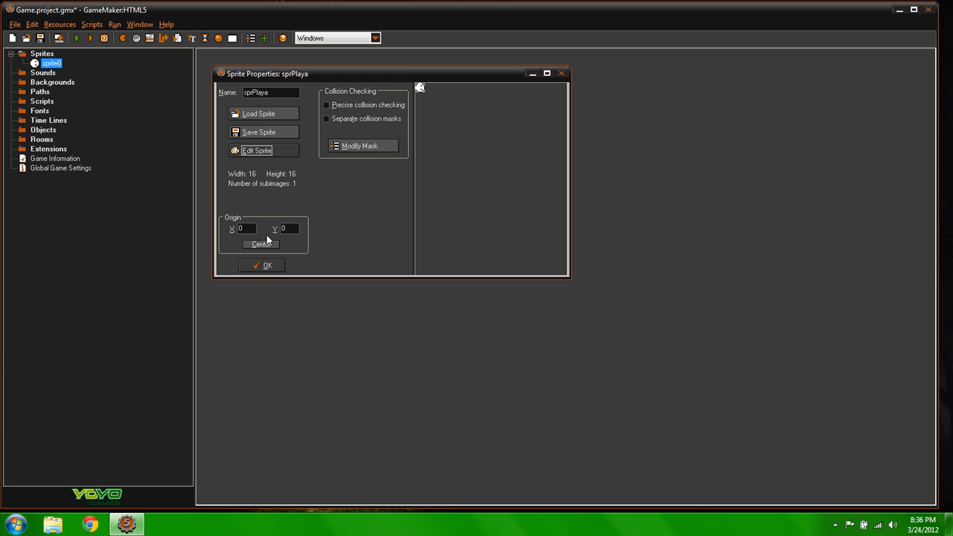
{"action": "mouse_move", "coordinate": [262, 244]}
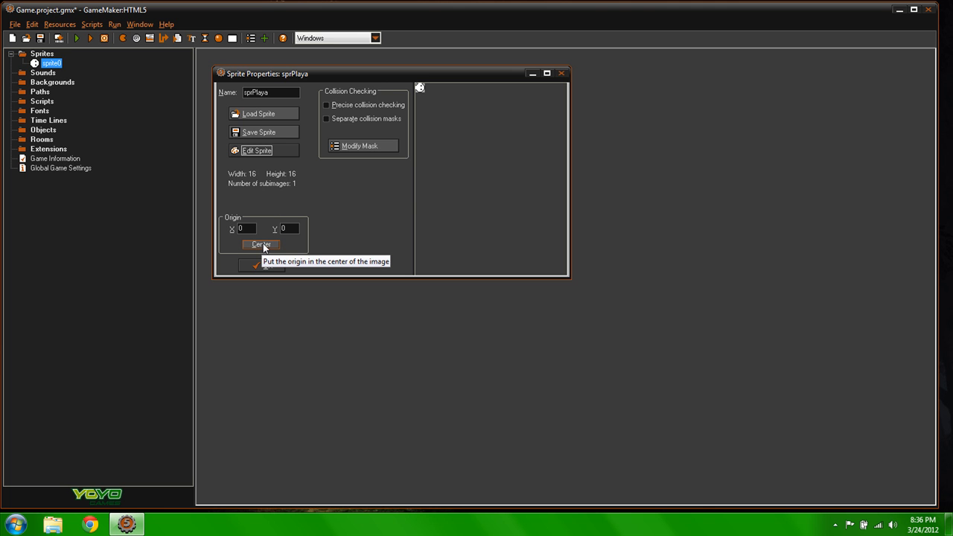
{"action": "mouse_move", "coordinate": [424, 119]}
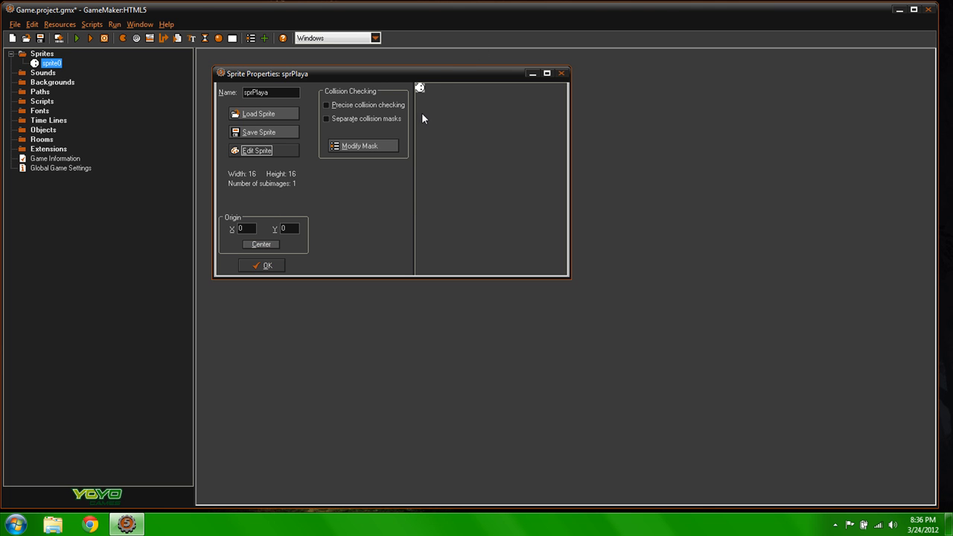
{"action": "mouse_move", "coordinate": [352, 212]}
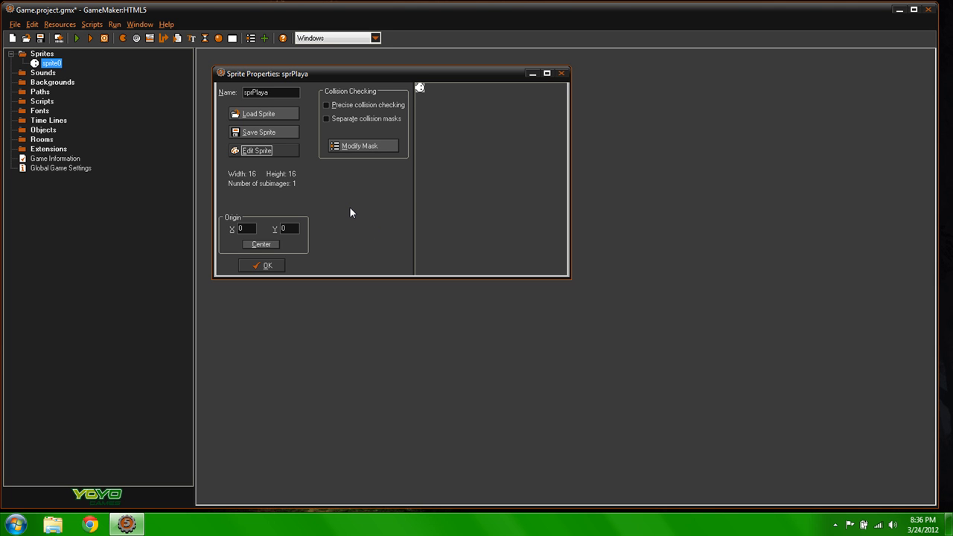
{"action": "mouse_move", "coordinate": [318, 214]}
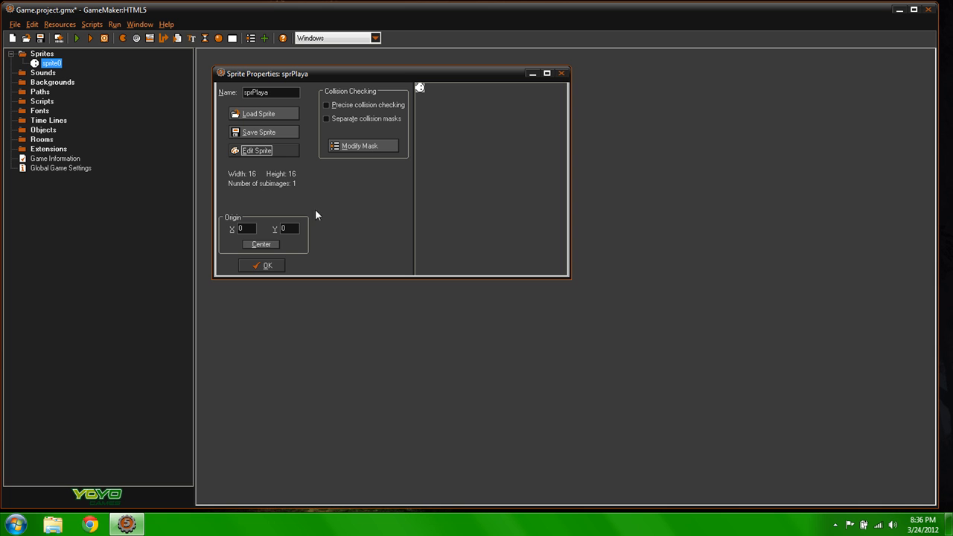
{"action": "mouse_move", "coordinate": [406, 208]}
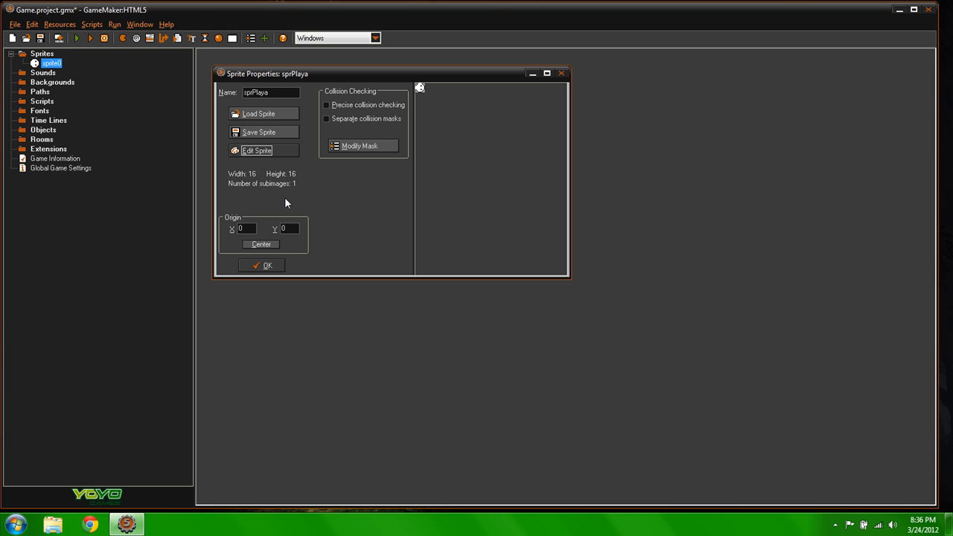
{"action": "left_click", "coordinate": [261, 244]}
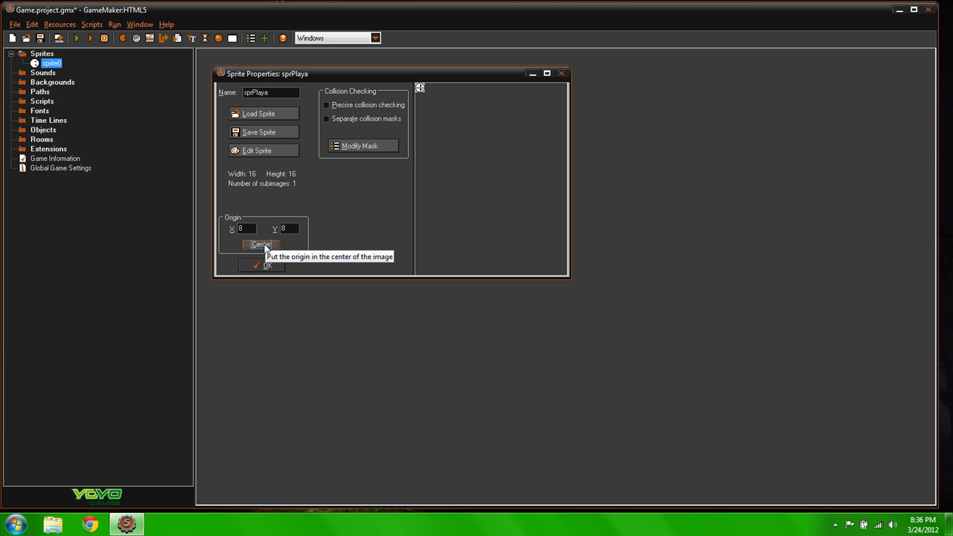
{"action": "mouse_move", "coordinate": [417, 89]}
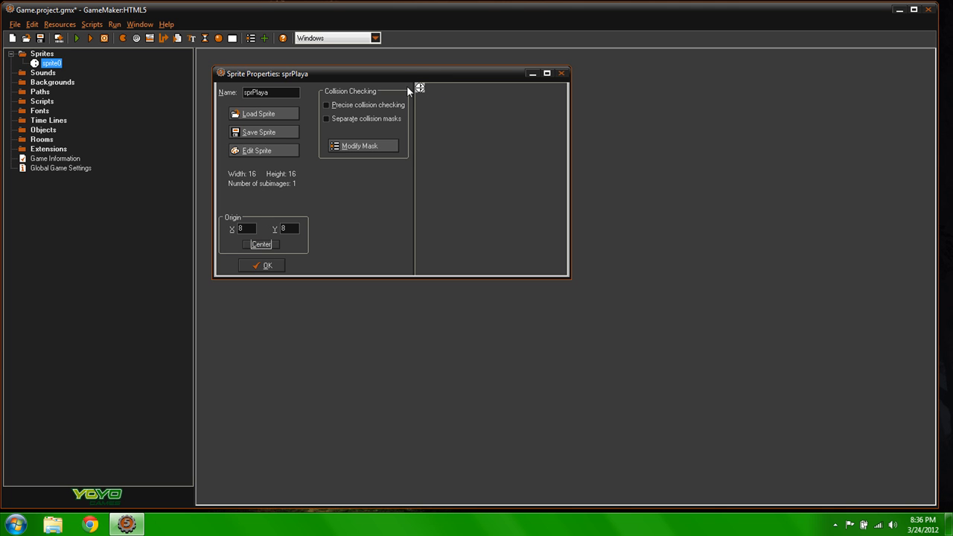
{"action": "mouse_move", "coordinate": [423, 91]}
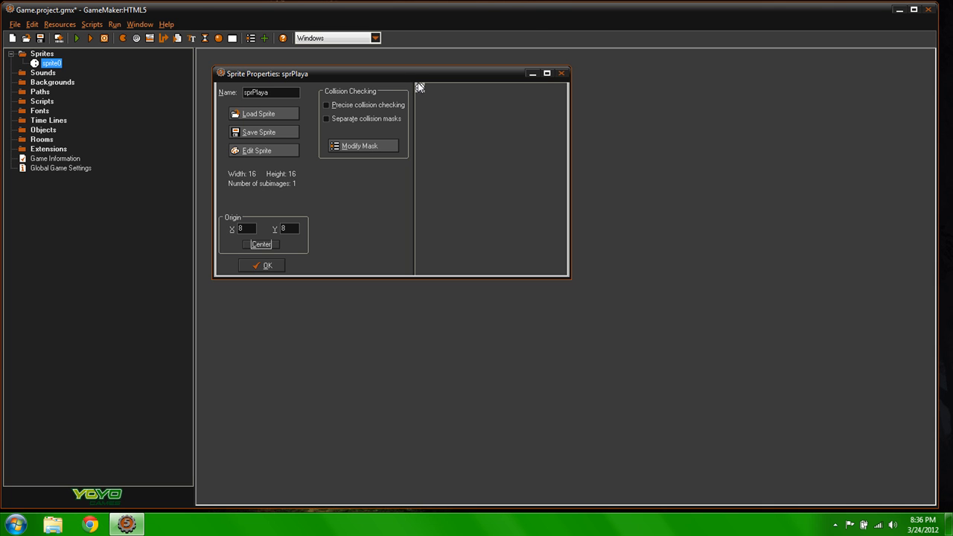
{"action": "mouse_move", "coordinate": [425, 91]}
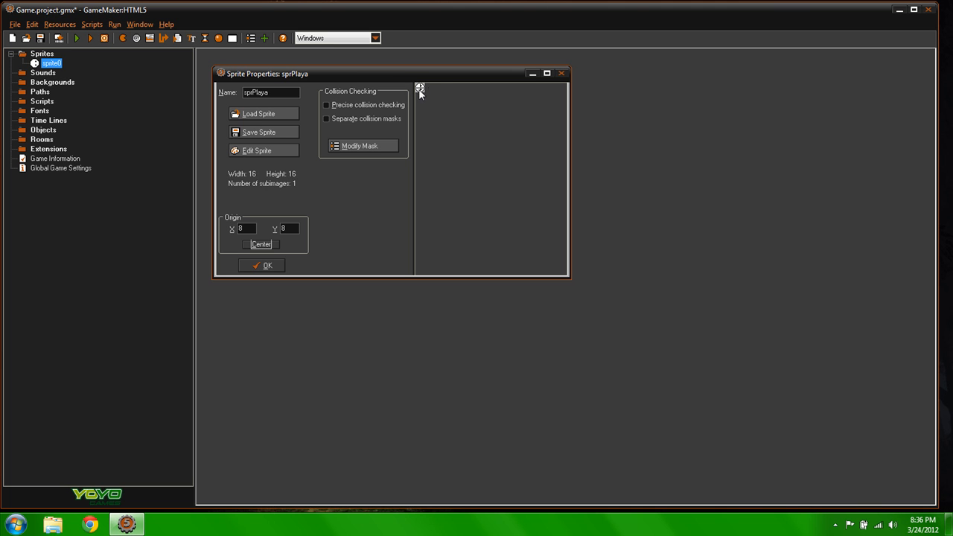
{"action": "mouse_move", "coordinate": [428, 105]}
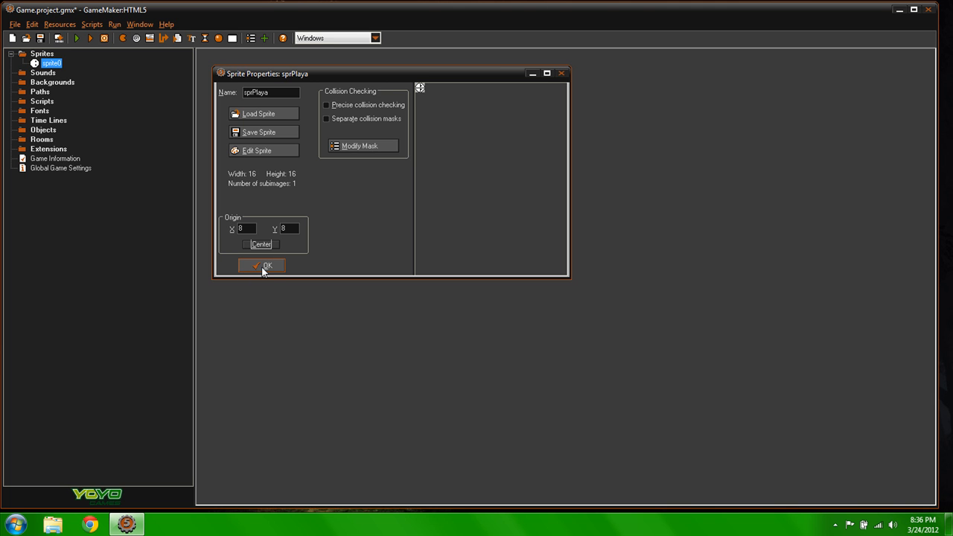
{"action": "left_click", "coordinate": [262, 266]}
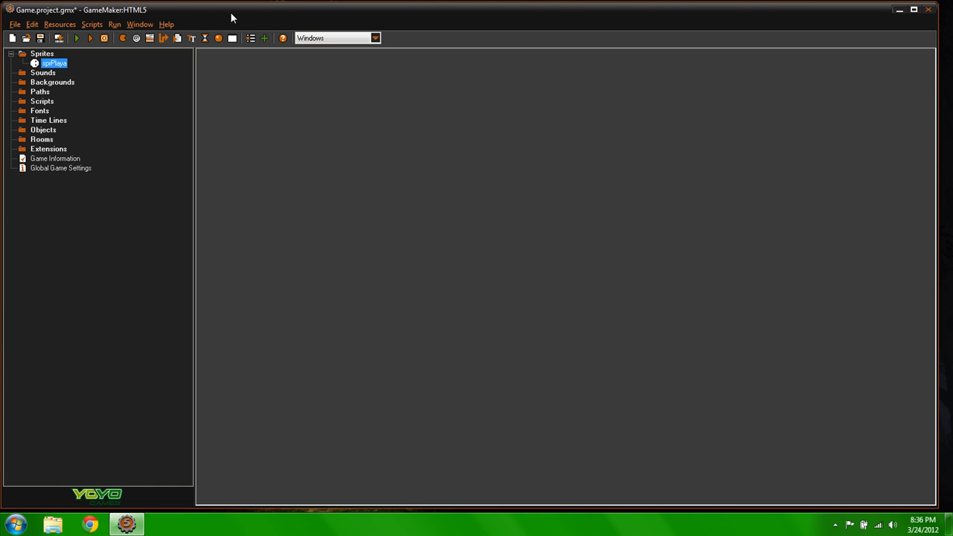
{"action": "mouse_move", "coordinate": [220, 38]}
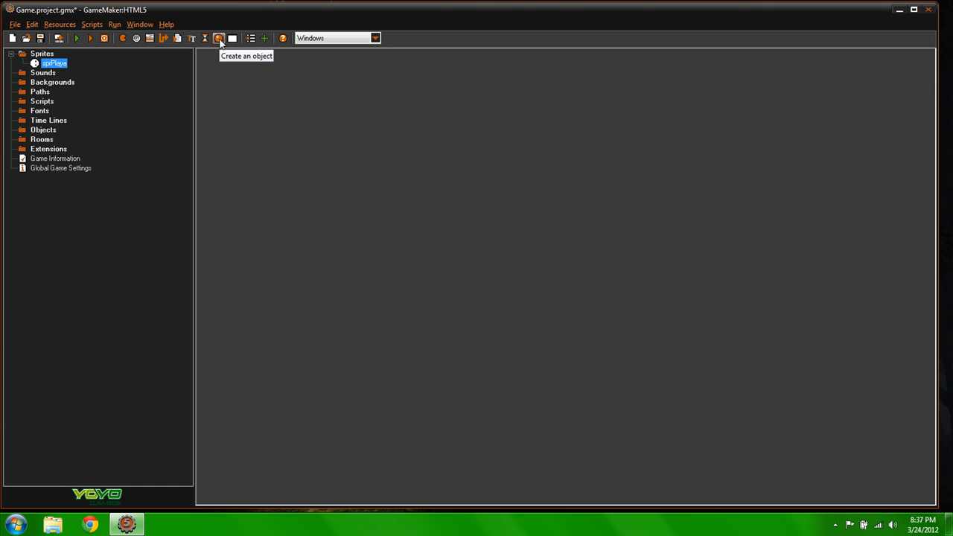
Create object objPlaya with sprite sprPlaya and begin adding an event
{"action": "left_click", "coordinate": [221, 38]}
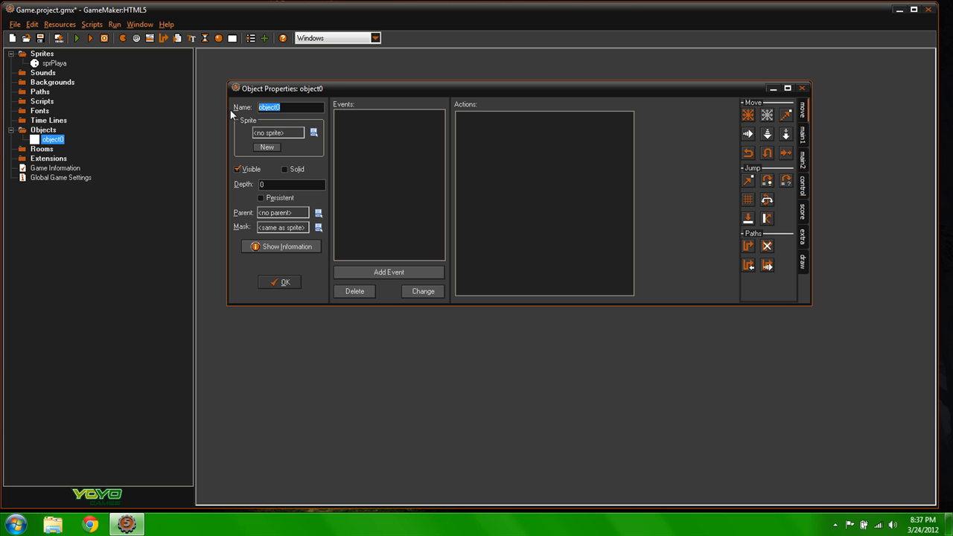
{"action": "type", "text": "objPlaya"}
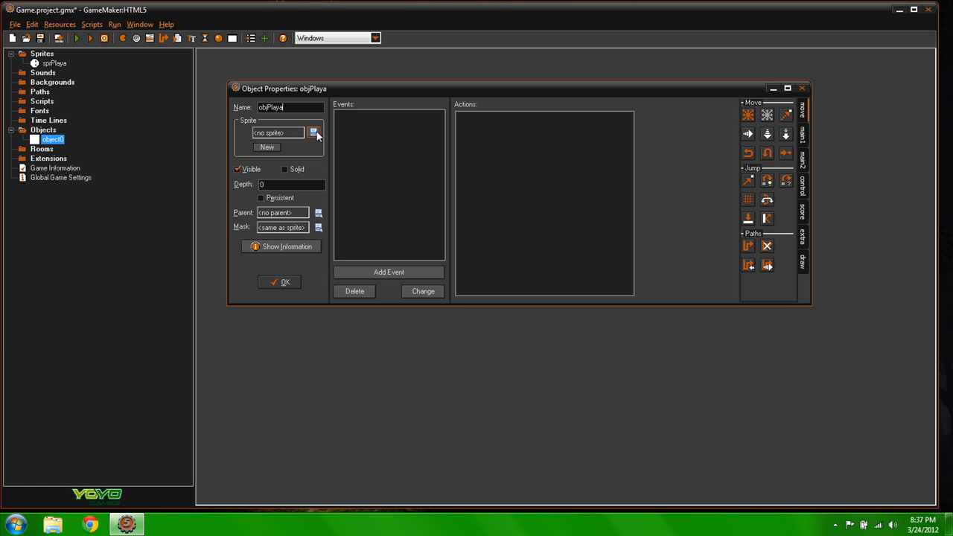
{"action": "left_click", "coordinate": [317, 133]}
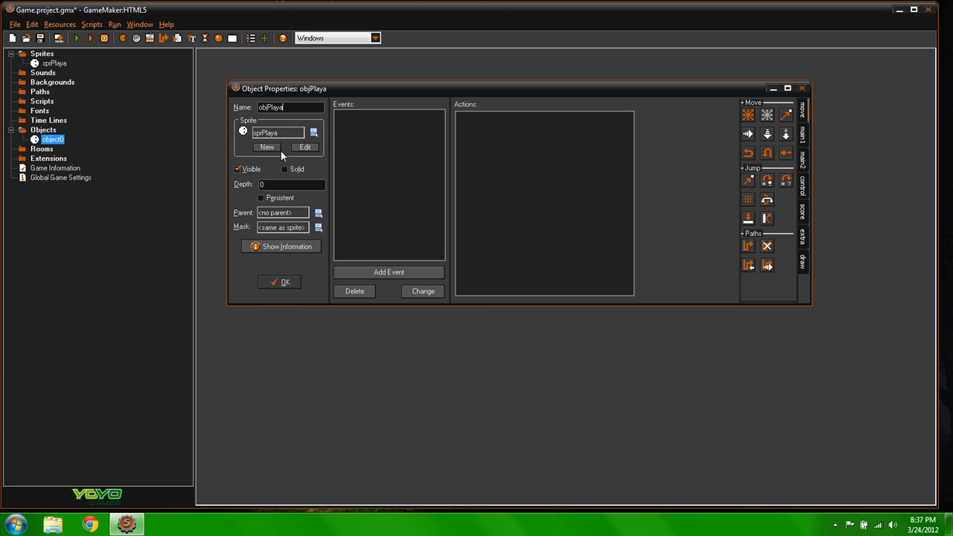
{"action": "mouse_move", "coordinate": [392, 305]}
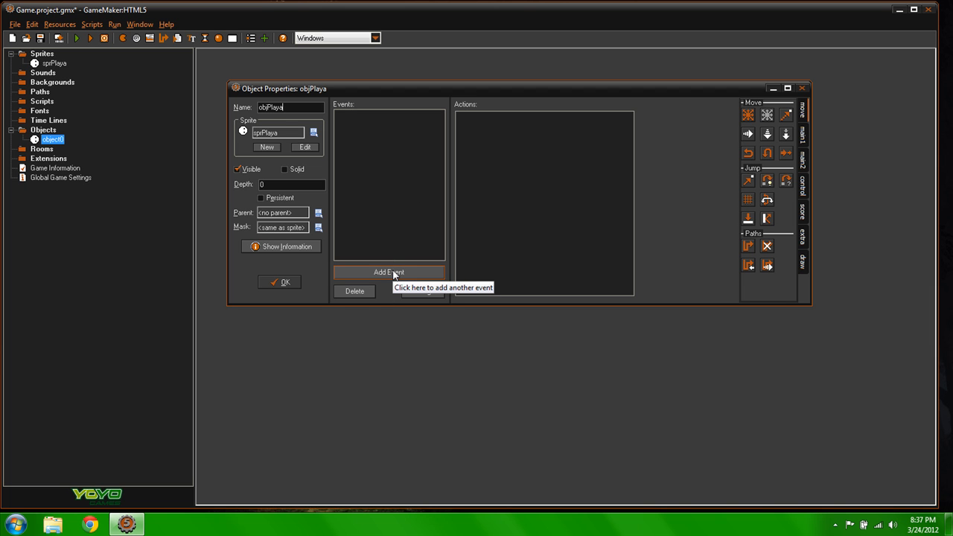
{"action": "mouse_move", "coordinate": [385, 158]}
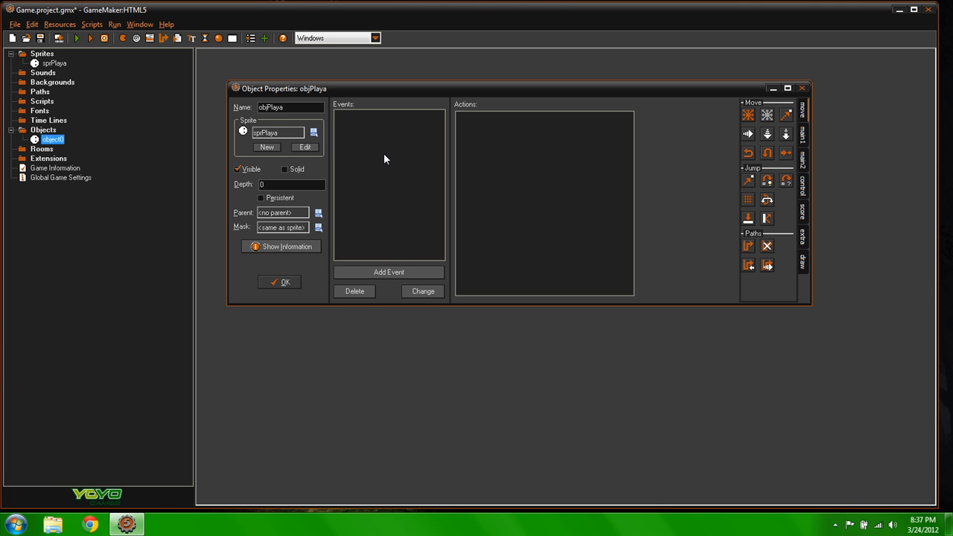
{"action": "mouse_move", "coordinate": [390, 275]}
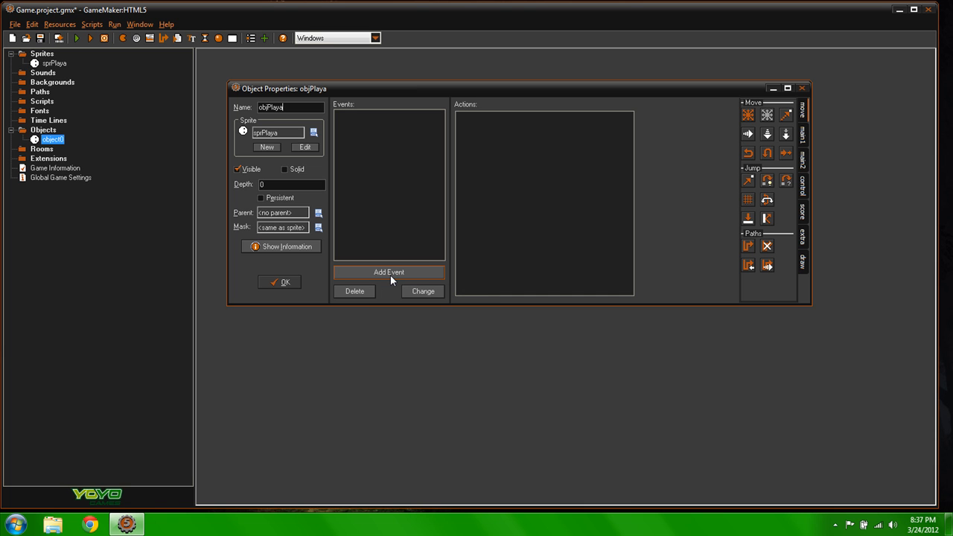
{"action": "left_click", "coordinate": [389, 271]}
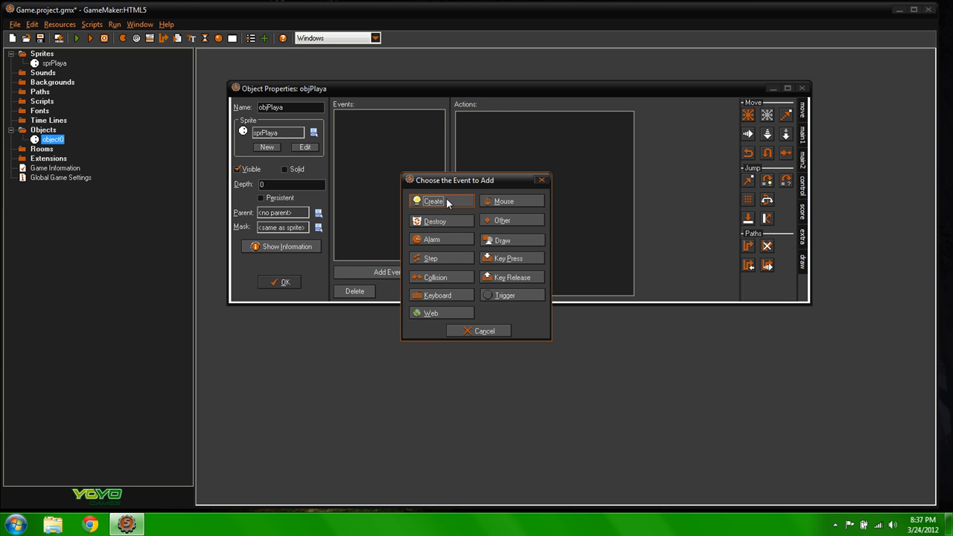
Choose the Create event for objPlaya
{"action": "left_click", "coordinate": [433, 201]}
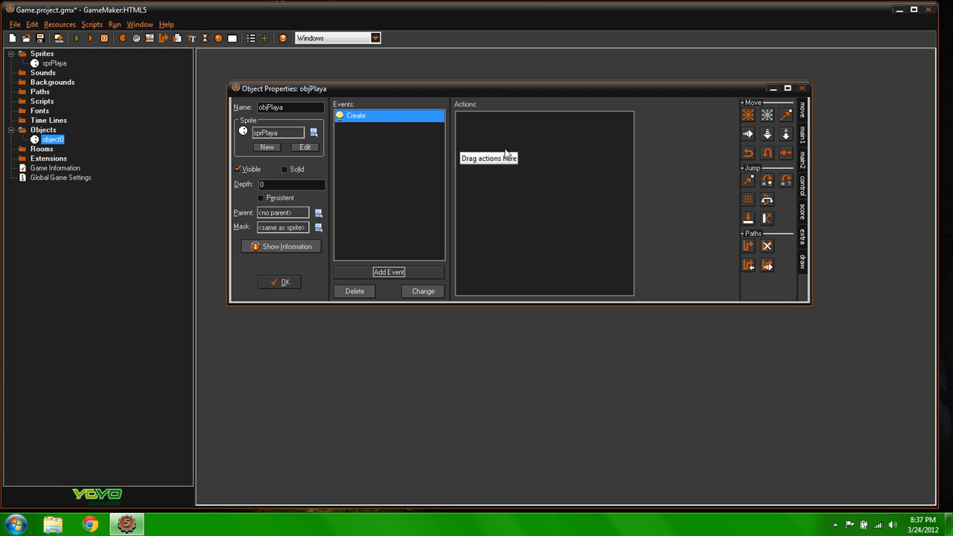
{"action": "mouse_move", "coordinate": [816, 190]}
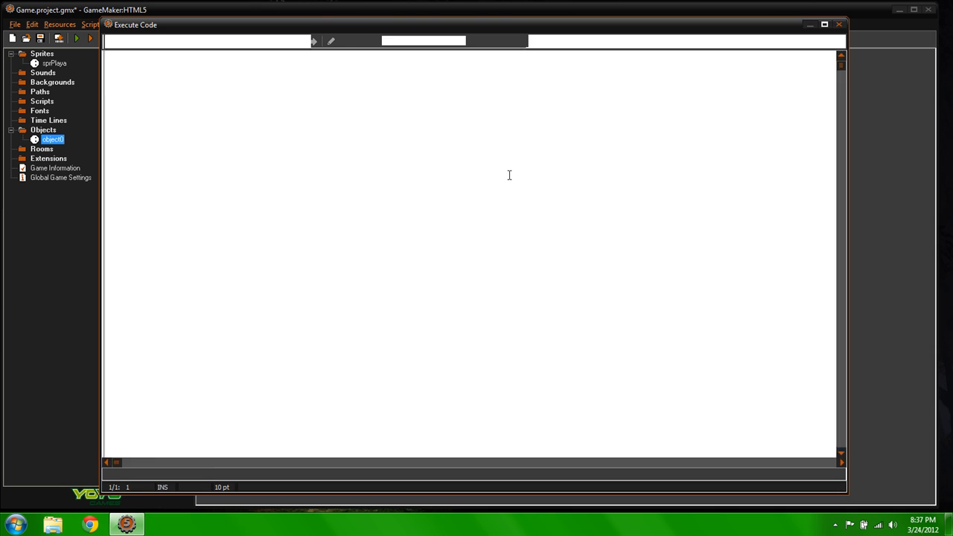
Type 'direction = point_direction()' into objPlaya's Create event code
{"action": "type", "text": "dir"}
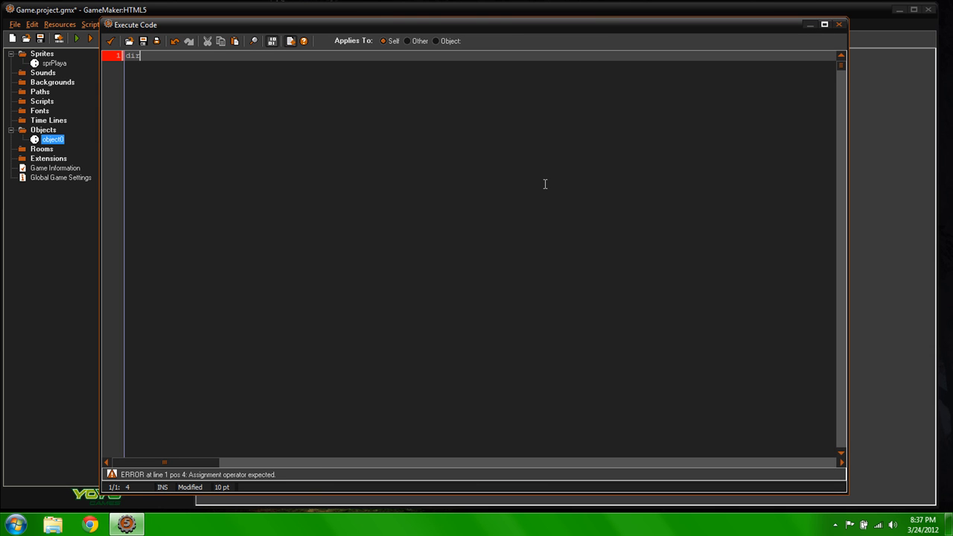
{"action": "type", "text": "direction"}
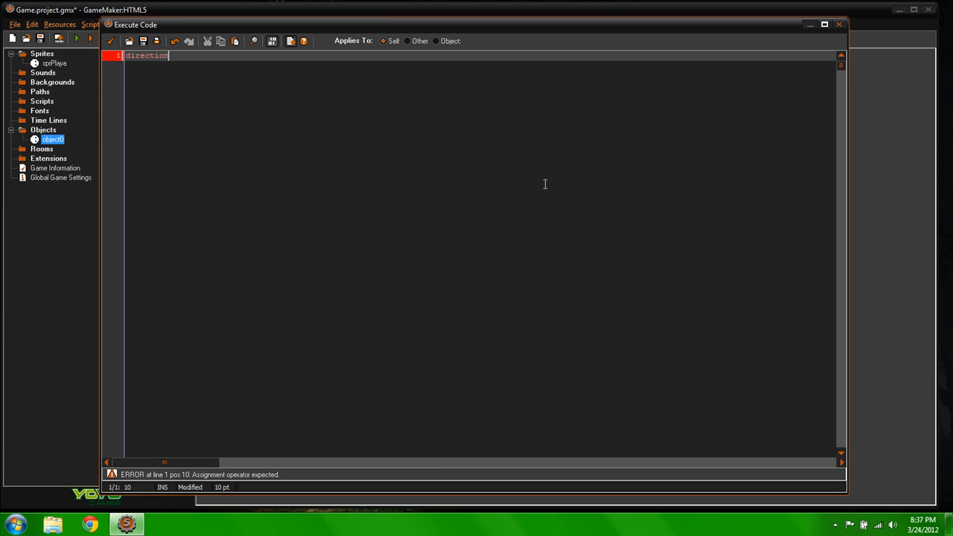
{"action": "type", "text": "="}
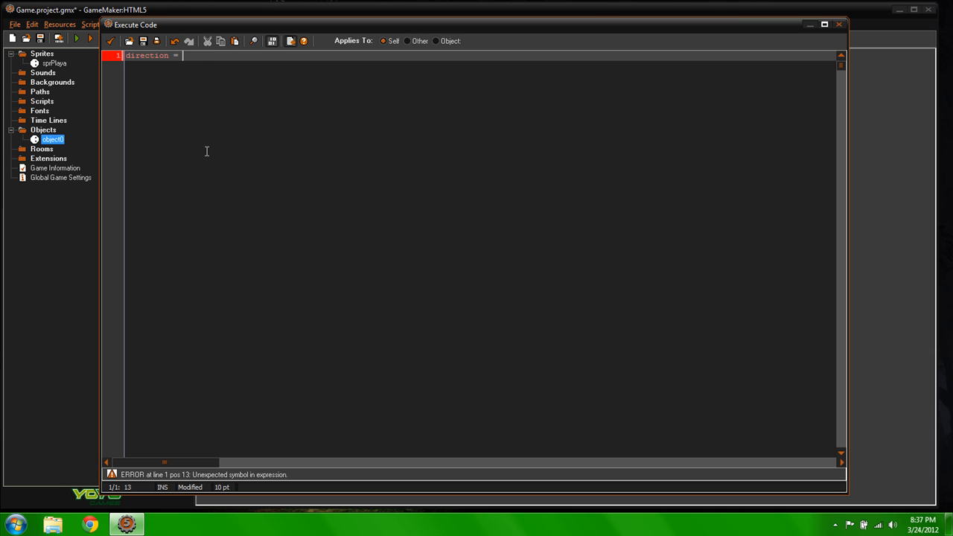
{"action": "mouse_move", "coordinate": [263, 147]}
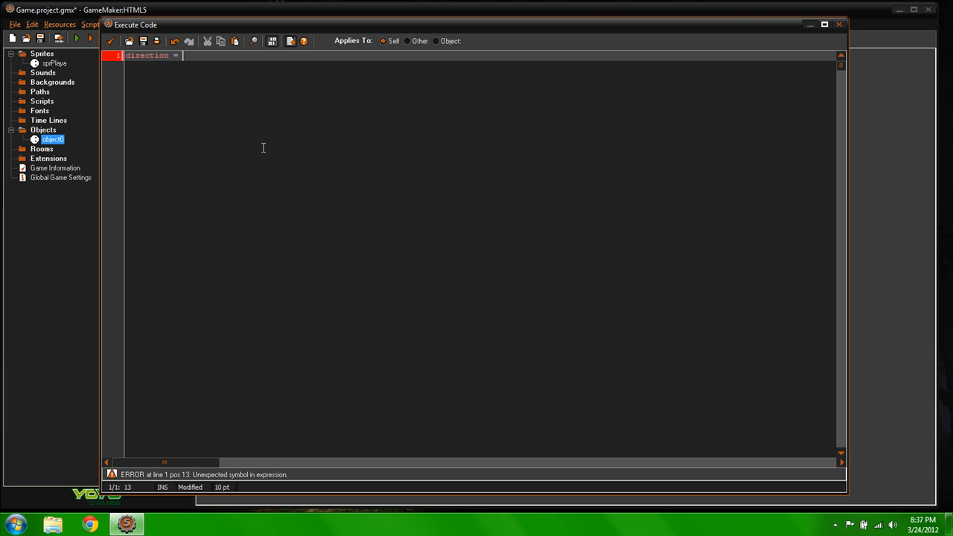
{"action": "mouse_move", "coordinate": [197, 84]}
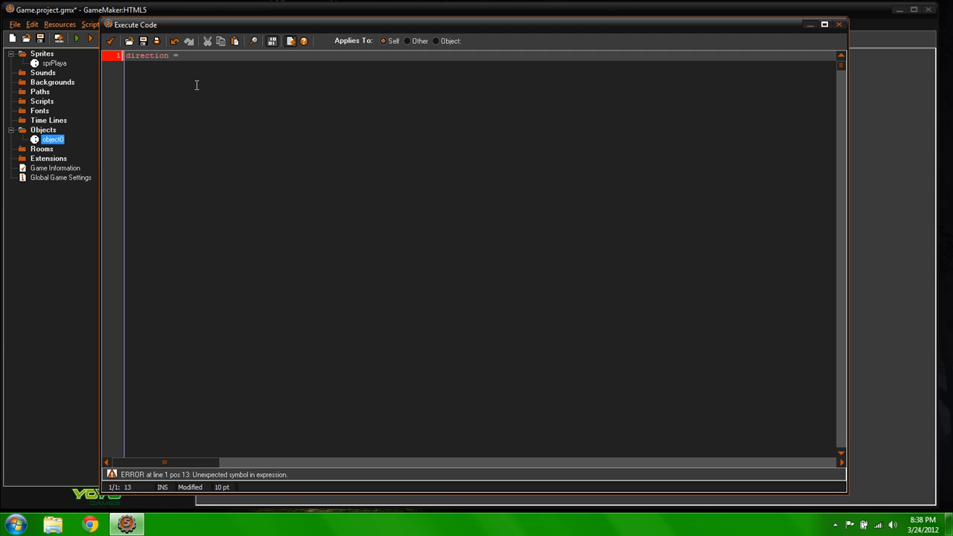
{"action": "type", "text": "p"}
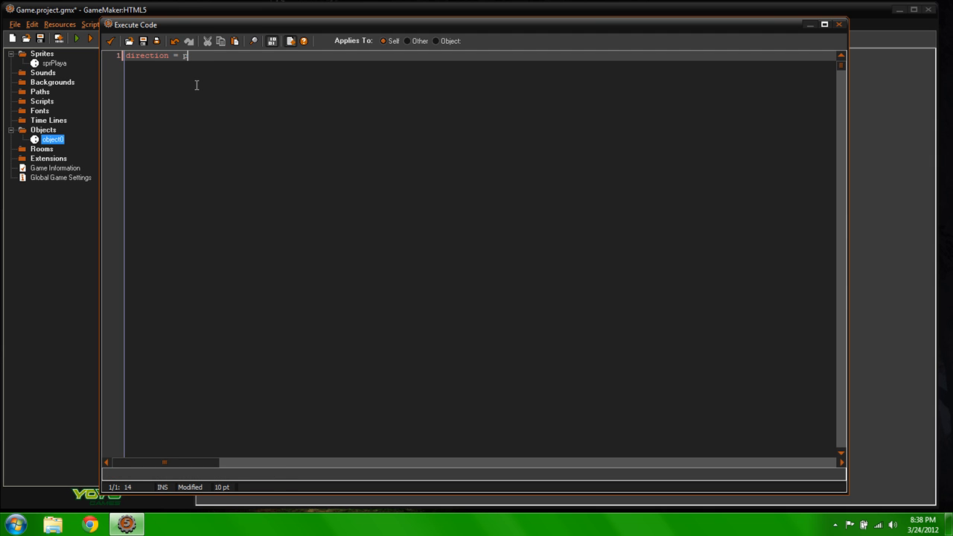
{"action": "type", "text": "oint"}
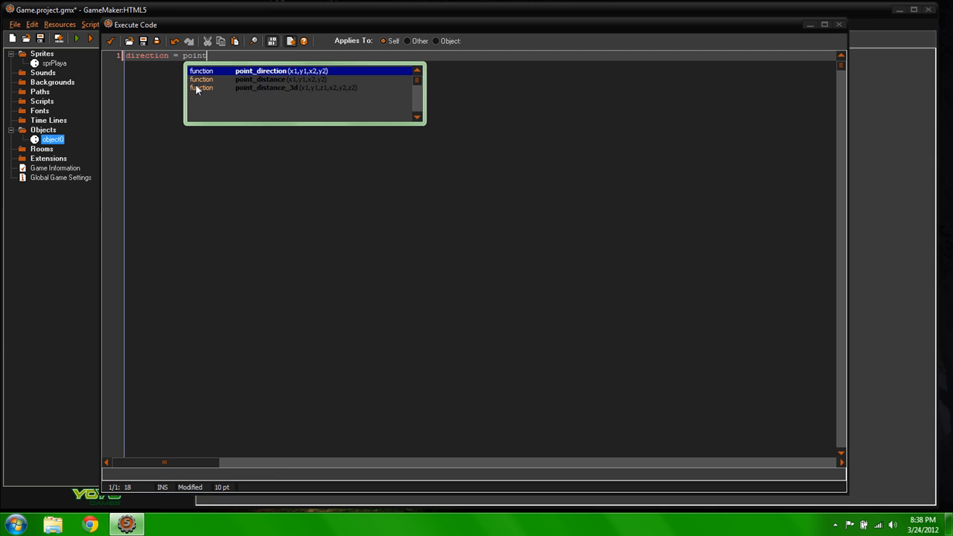
{"action": "type", "text": "_direction"}
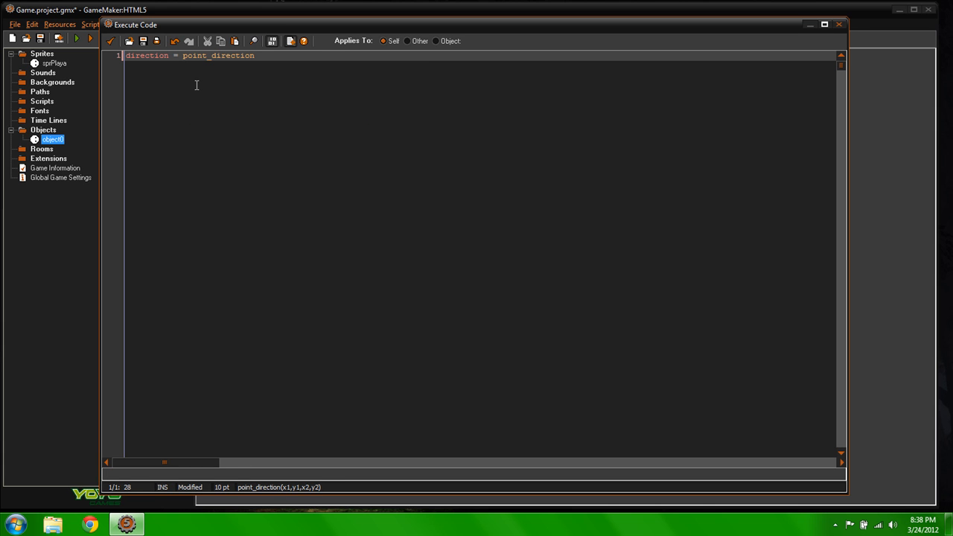
{"action": "type", "text": "()"}
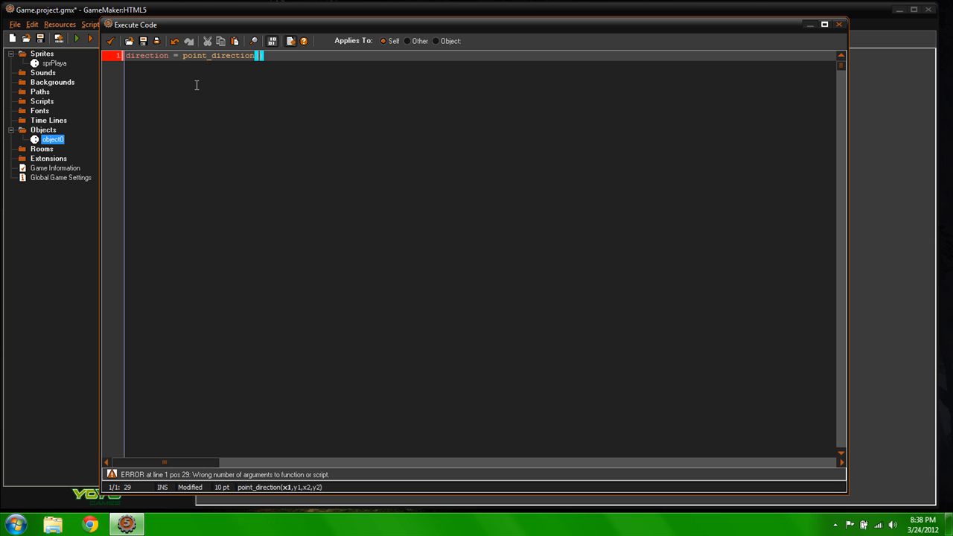
{"action": "mouse_move", "coordinate": [280, 100]}
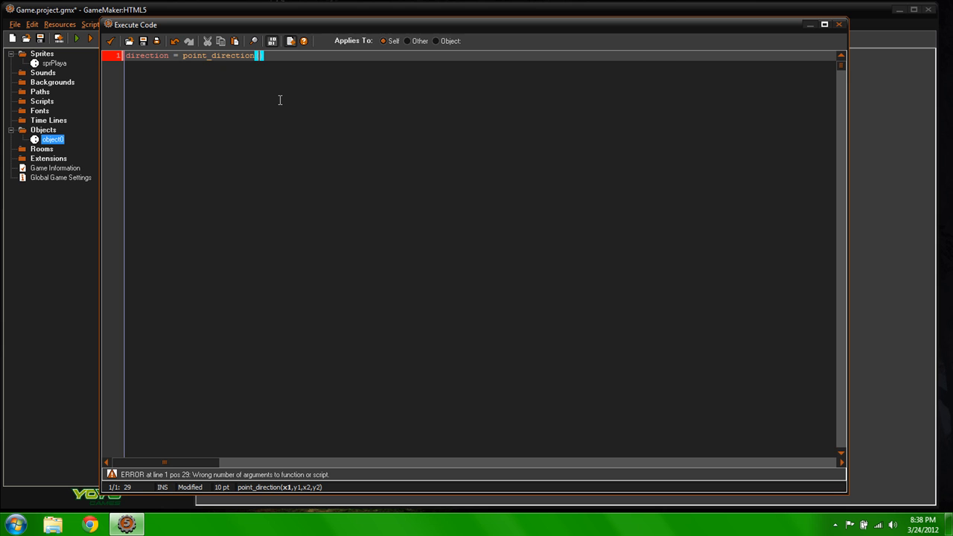
Fill in point_direction's arguments: x, y, mouse_x, mouse_y
{"action": "type", "text": "x,y"}
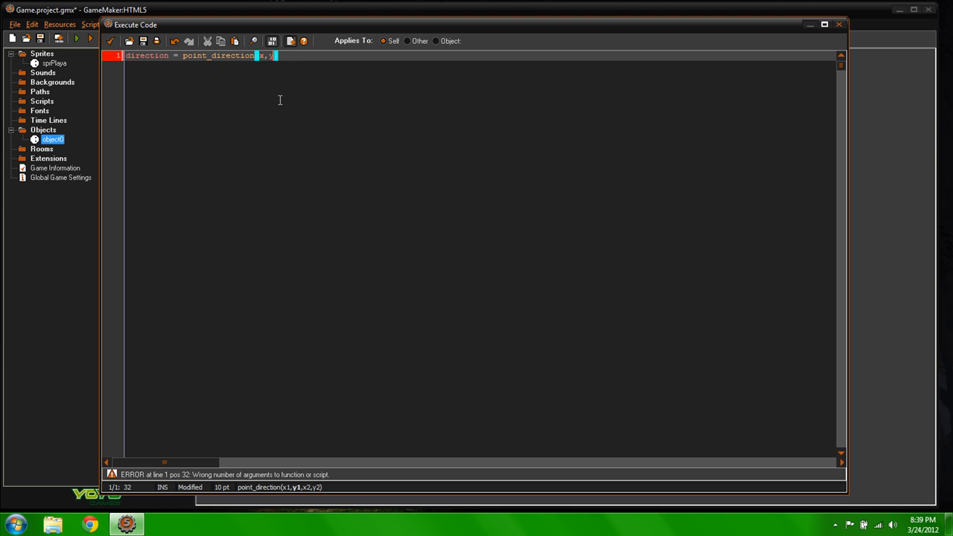
{"action": "type", "text": ","}
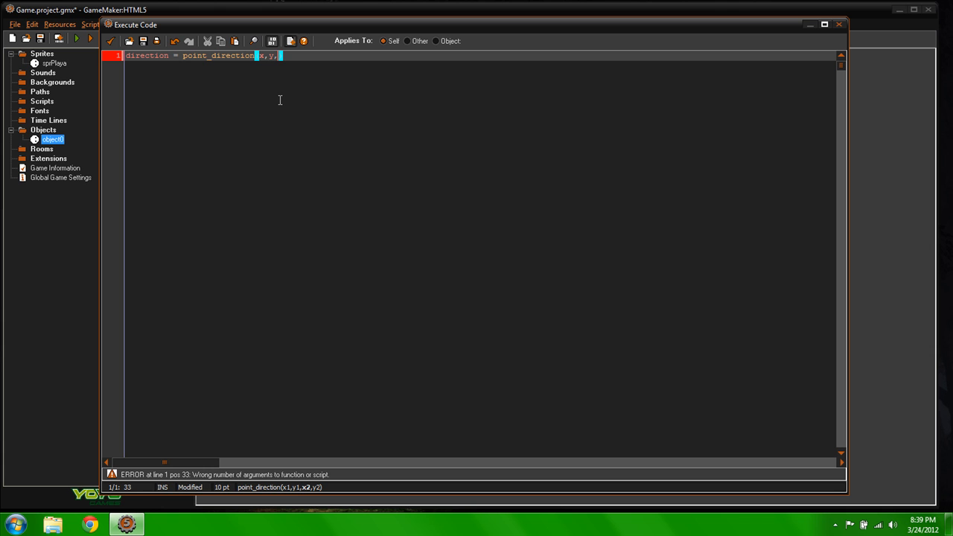
{"action": "type", "text": "mouse_"}
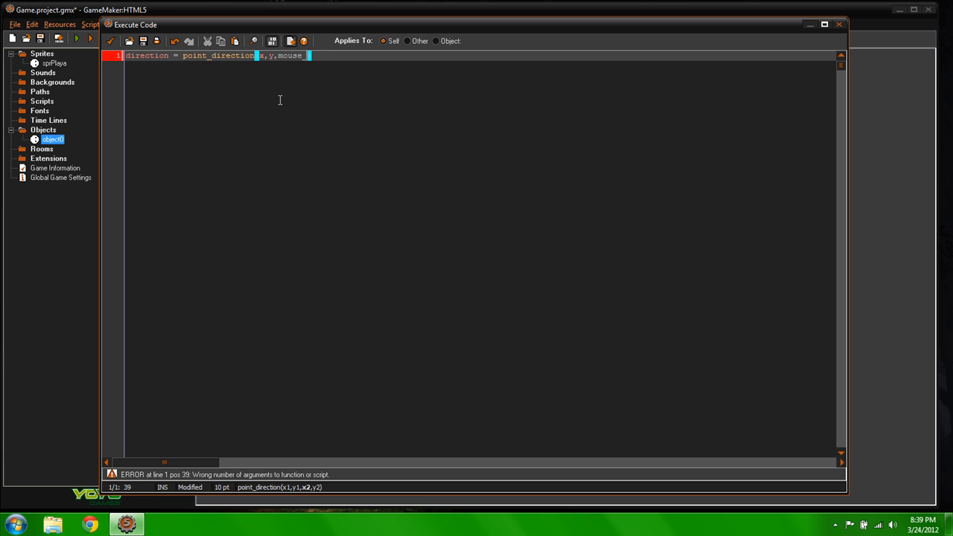
{"action": "type", "text": "_x,m"}
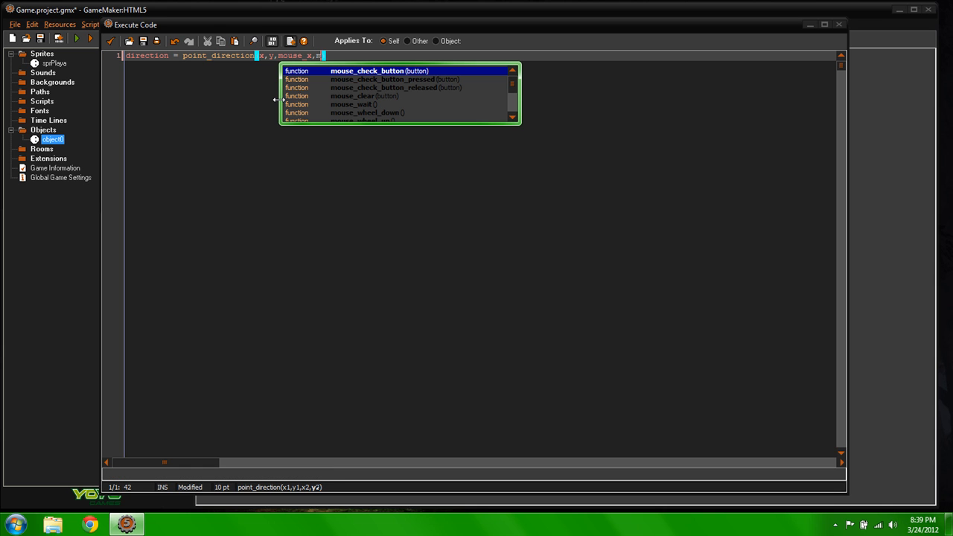
{"action": "type", "text": "ouse_y"}
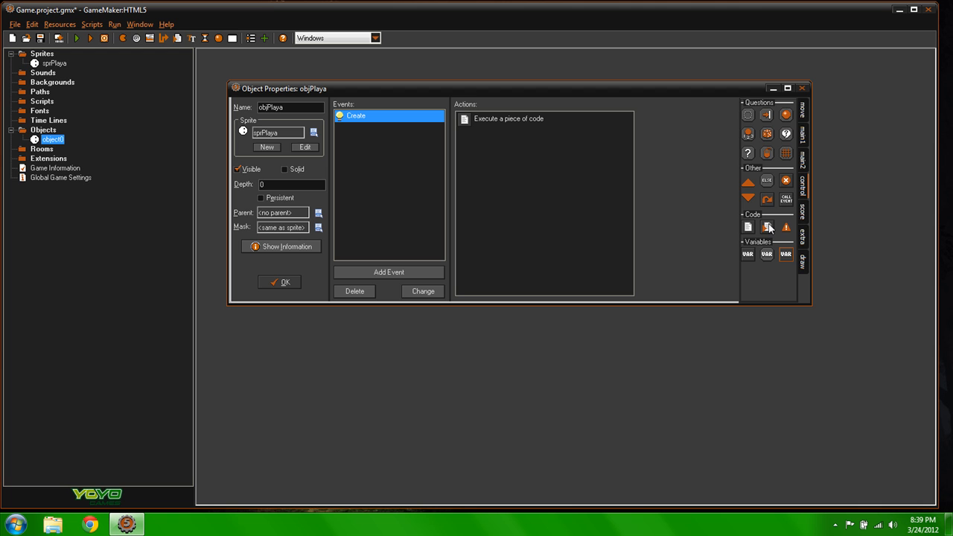
{"action": "mouse_move", "coordinate": [720, 235]}
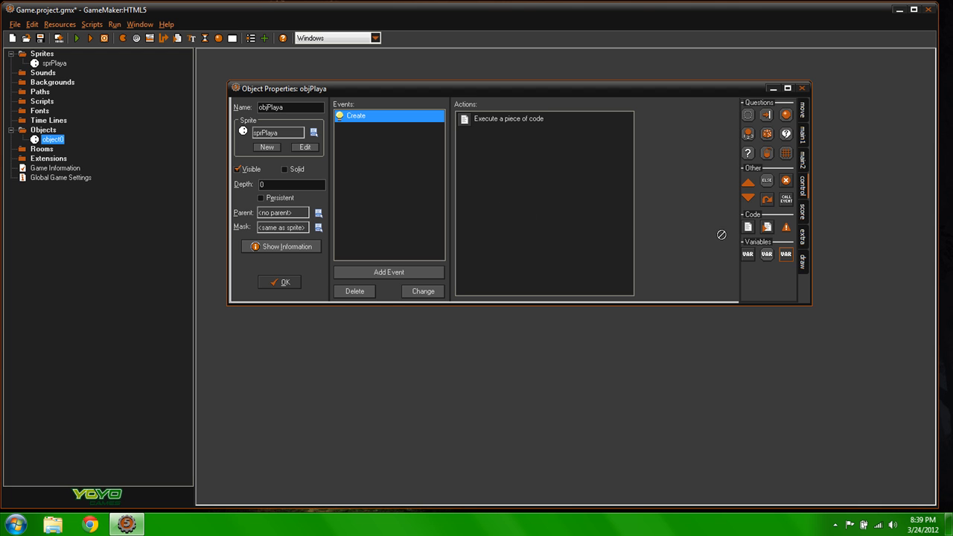
{"action": "mouse_move", "coordinate": [388, 273]}
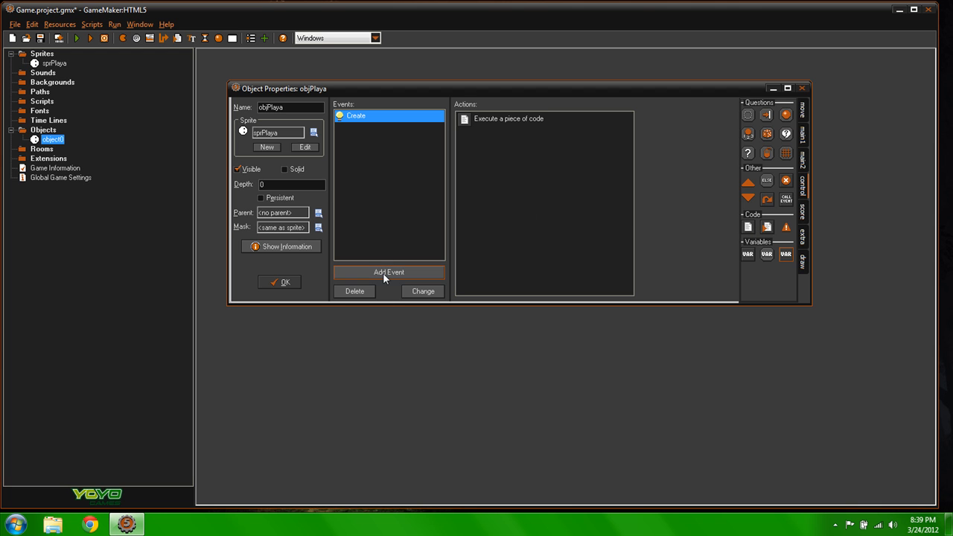
Add a Draw event to objPlaya next to its existing Create event
{"action": "left_click", "coordinate": [389, 272]}
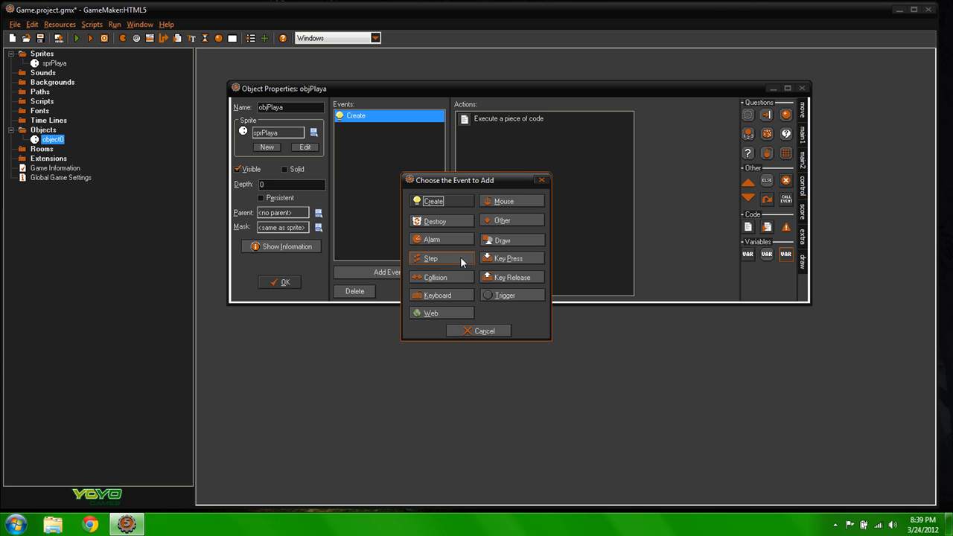
{"action": "mouse_move", "coordinate": [518, 233]}
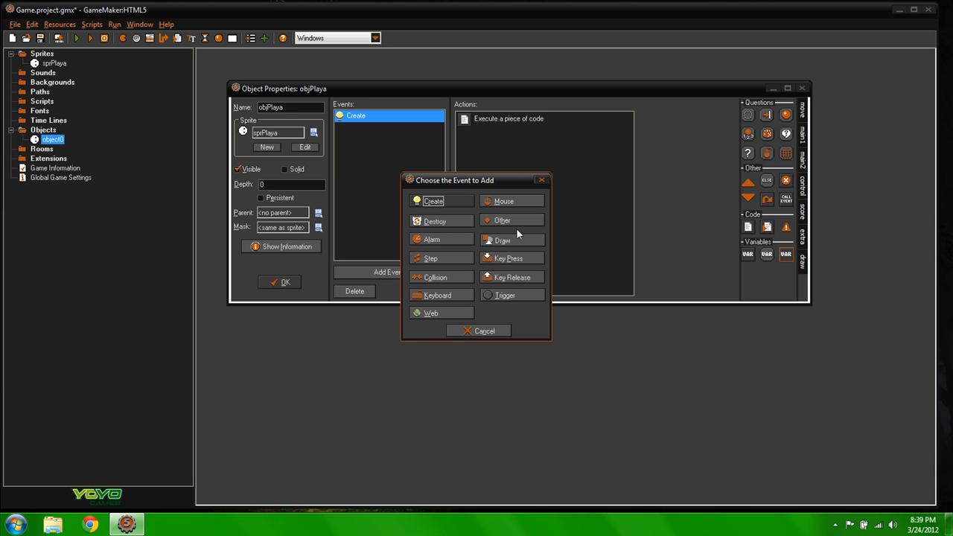
{"action": "left_click", "coordinate": [502, 239]}
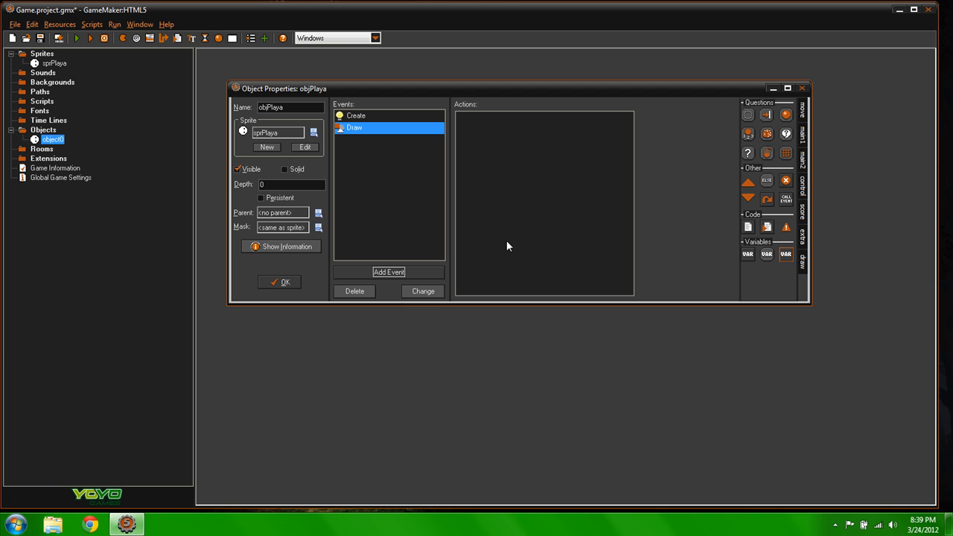
{"action": "mouse_move", "coordinate": [802, 195]}
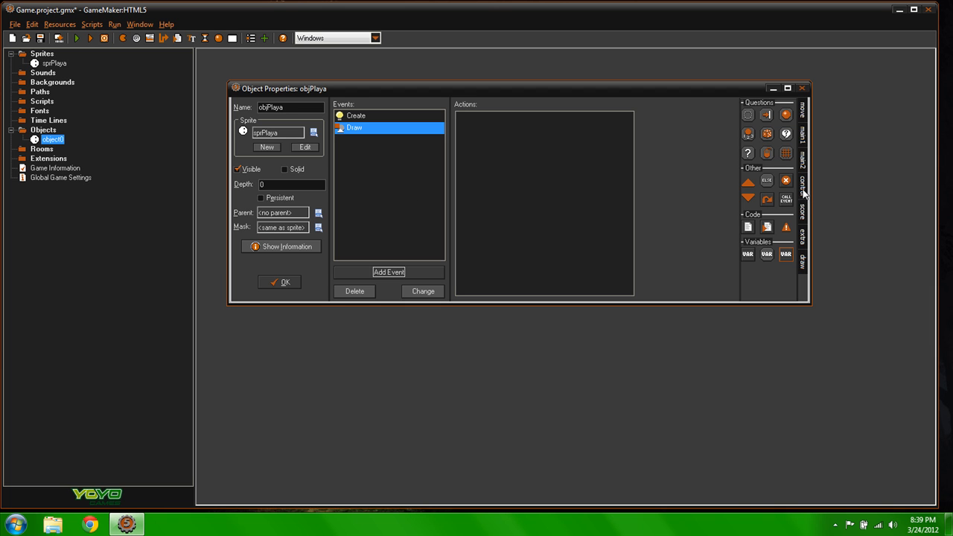
Add a code action to the Draw event containing draw_sprite_ext(sprPlaya,0,x,y
{"action": "left_click", "coordinate": [745, 225]}
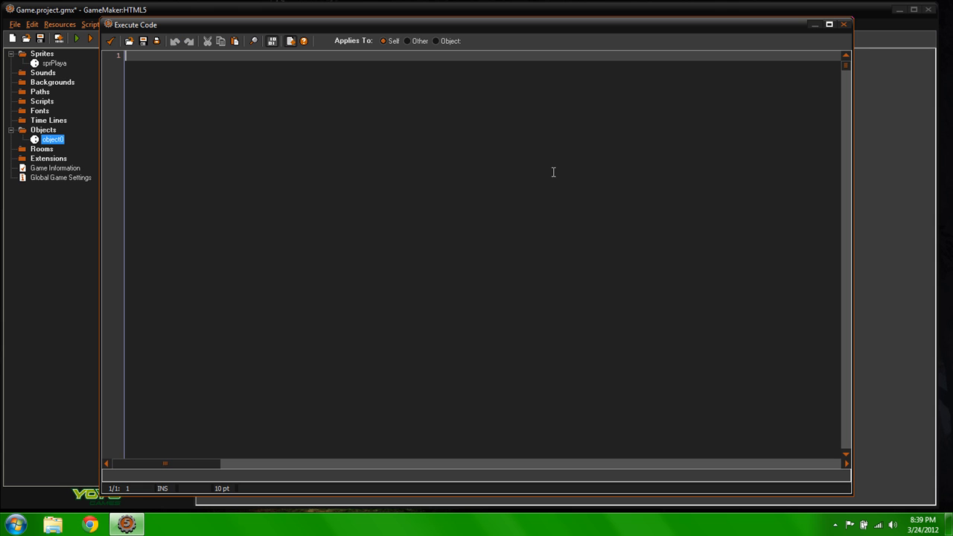
{"action": "mouse_move", "coordinate": [467, 149]}
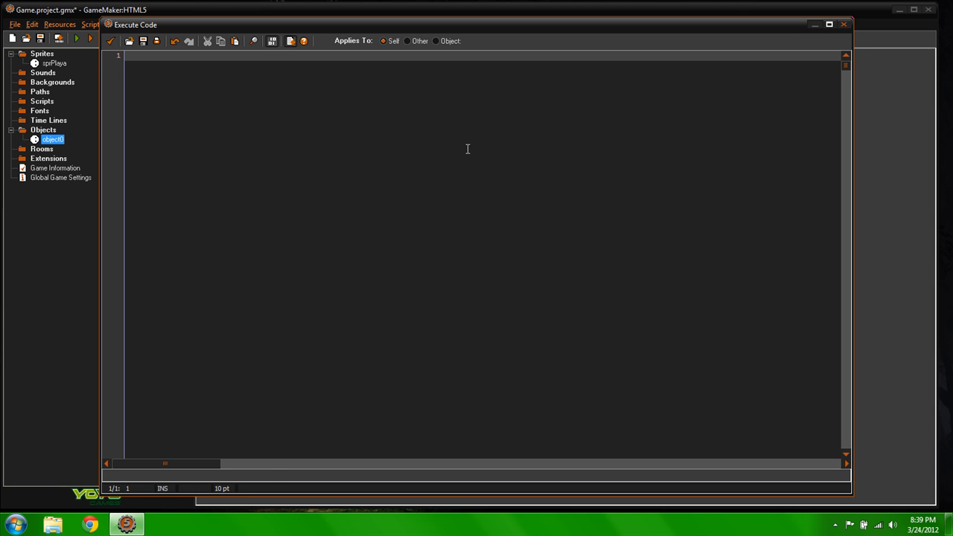
{"action": "type", "text": "draw_sprite"}
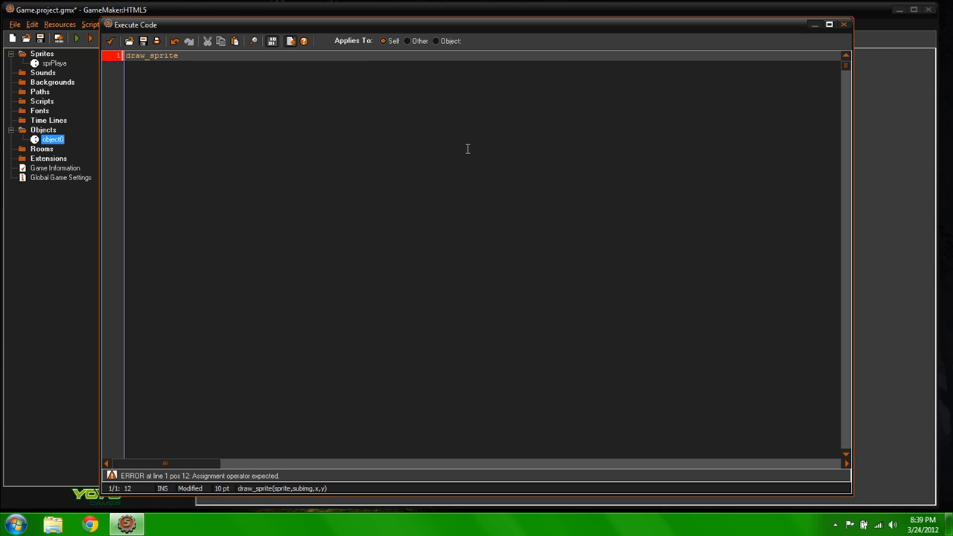
{"action": "type", "text": "()"}
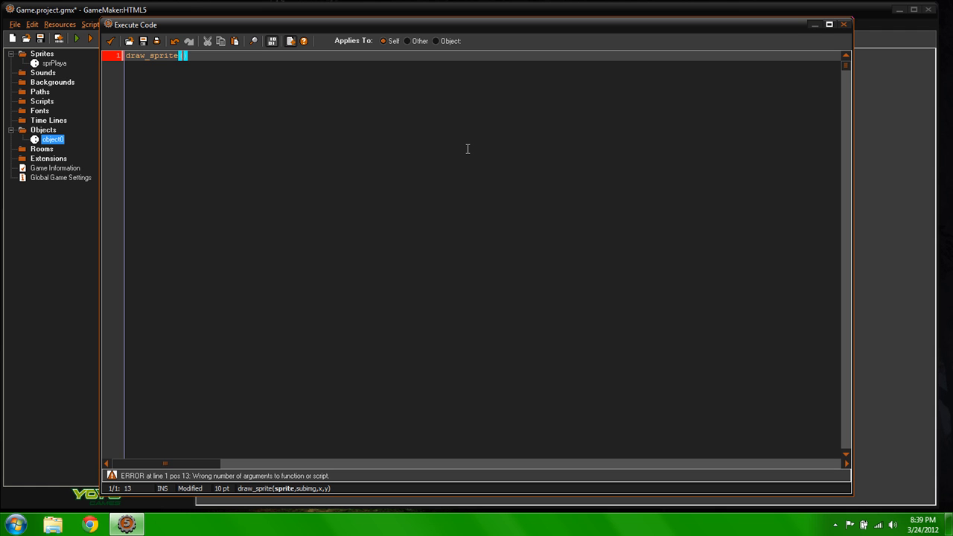
{"action": "type", "text": "sprPlaya"}
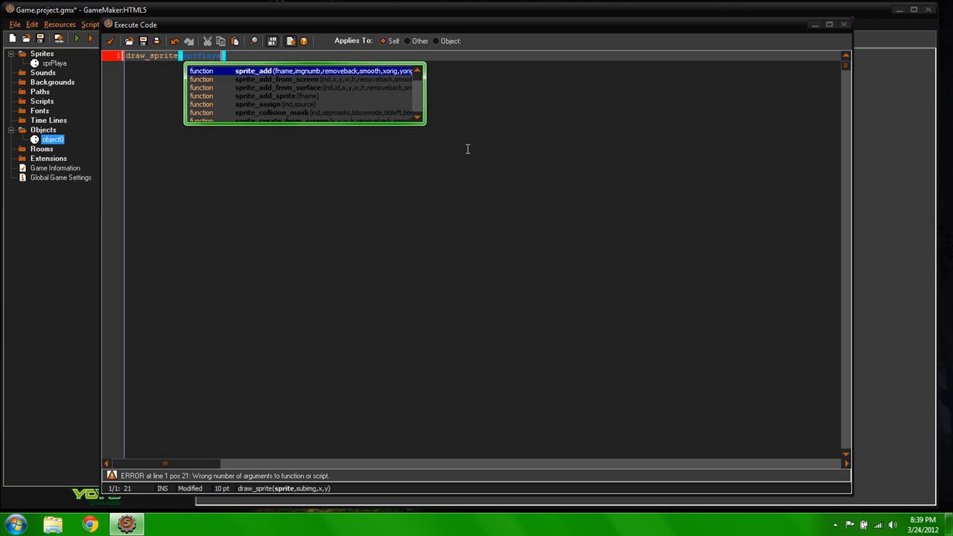
{"action": "type", "text": ","}
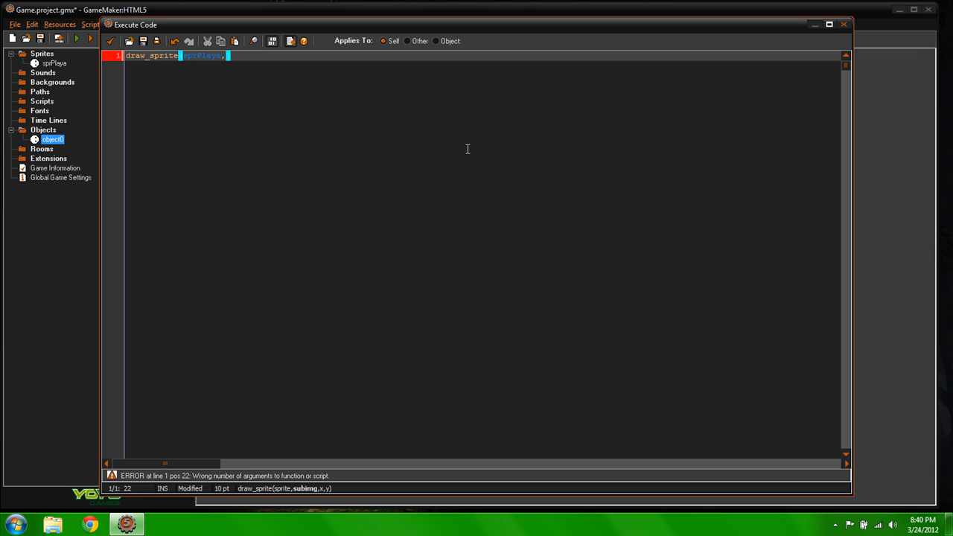
{"action": "type", "text": "0"}
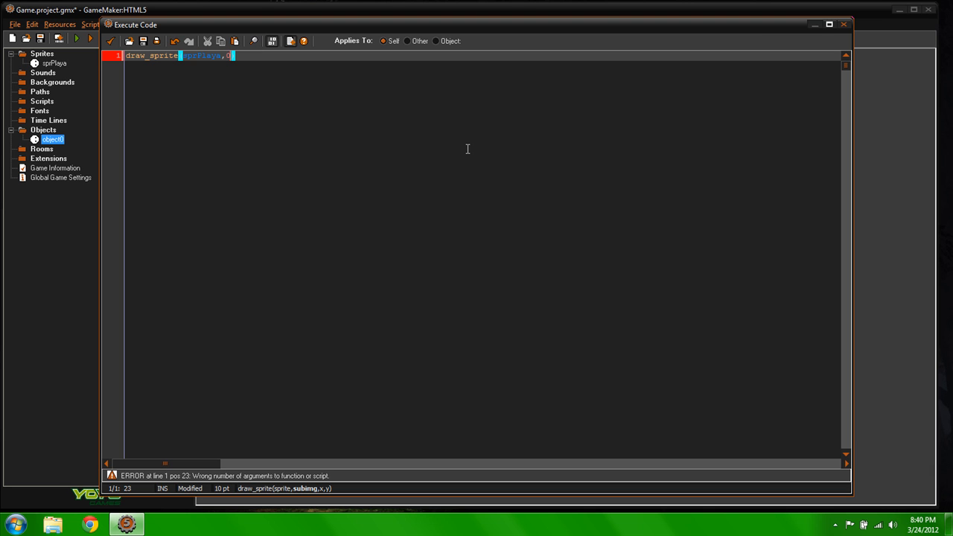
{"action": "type", "text": ","}
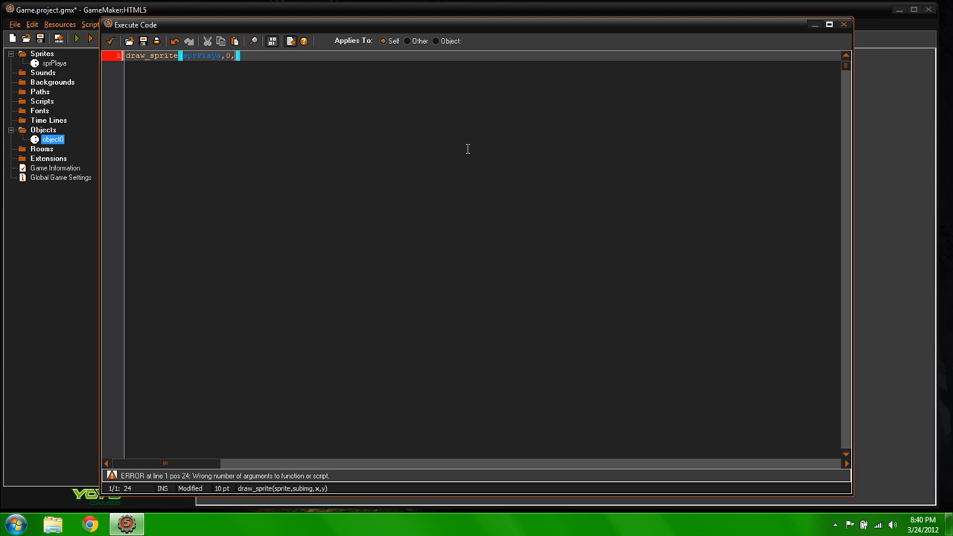
{"action": "type", "text": "x,"}
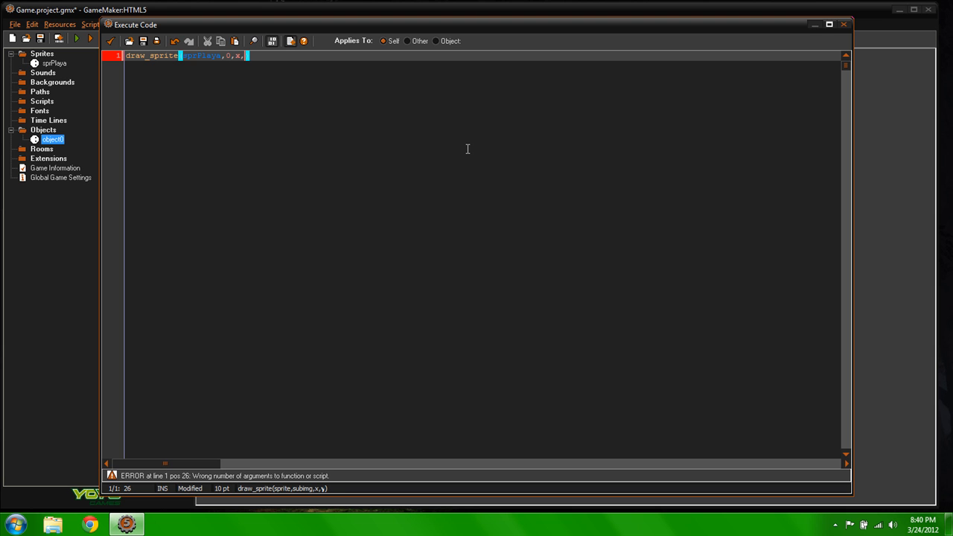
{"action": "type", "text": "y"}
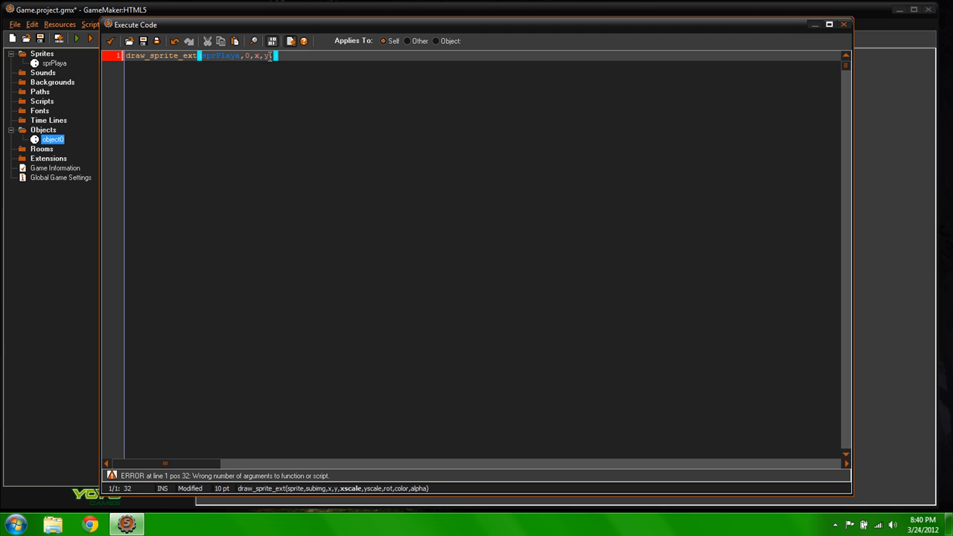
Add scale 1,1 and point_direction(x,y,mouse_x,mouse_y) rotation arguments to draw_sprite_ext
{"action": "type", "text": ",1,1"}
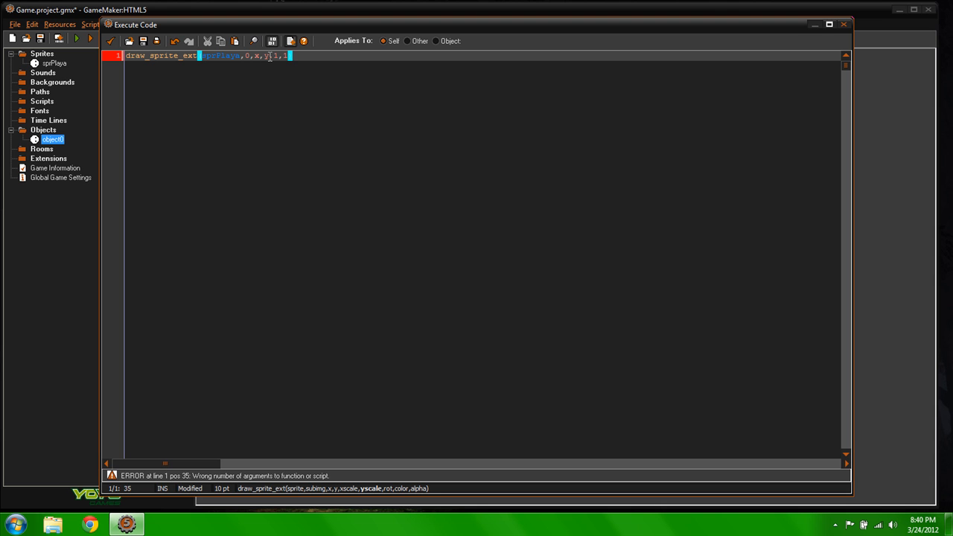
{"action": "type", "text": "."}
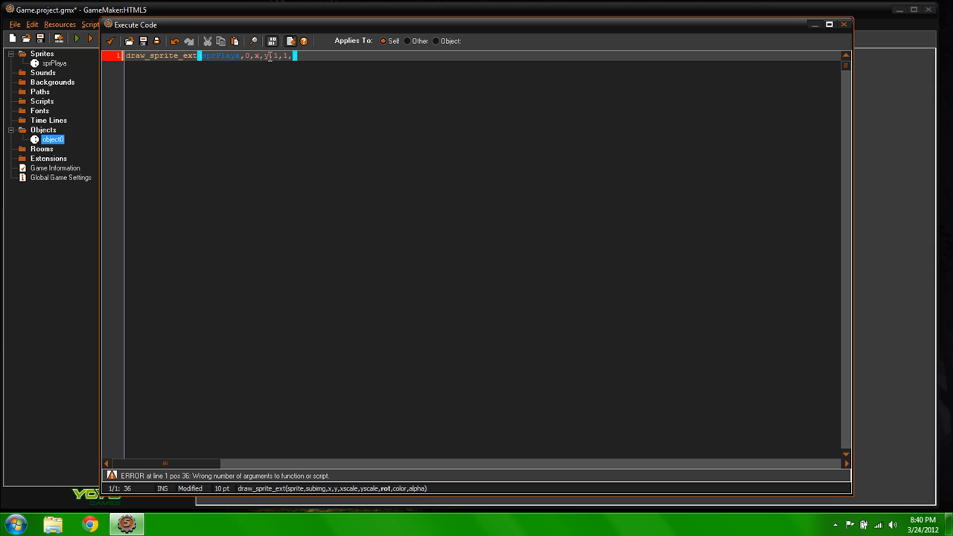
{"action": "type", "text": "pc"}
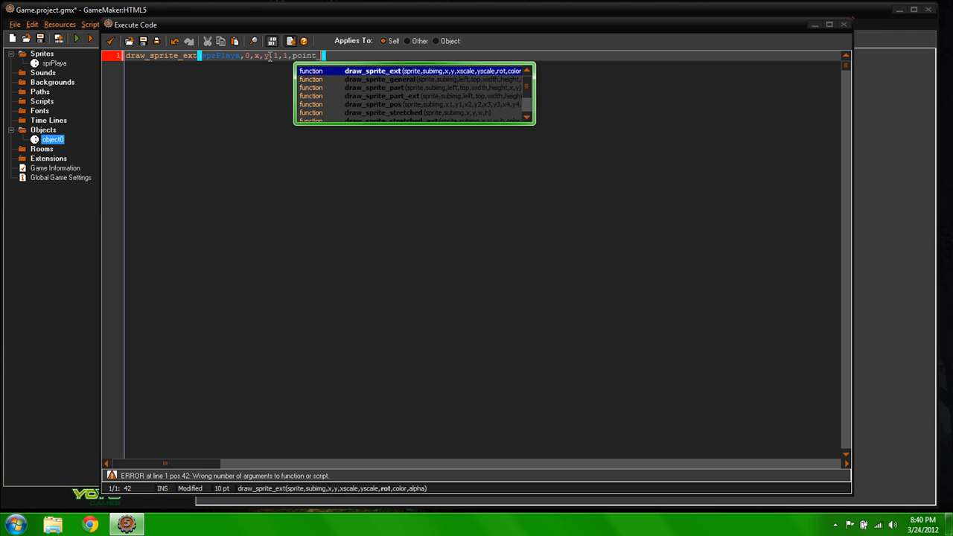
{"action": "type", "text": "direction"}
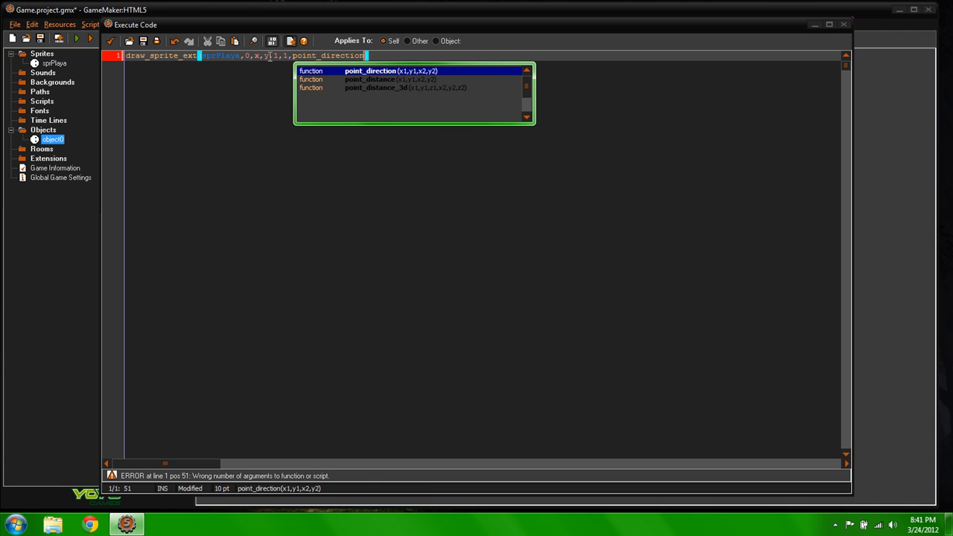
{"action": "type", "text": "(x,y"}
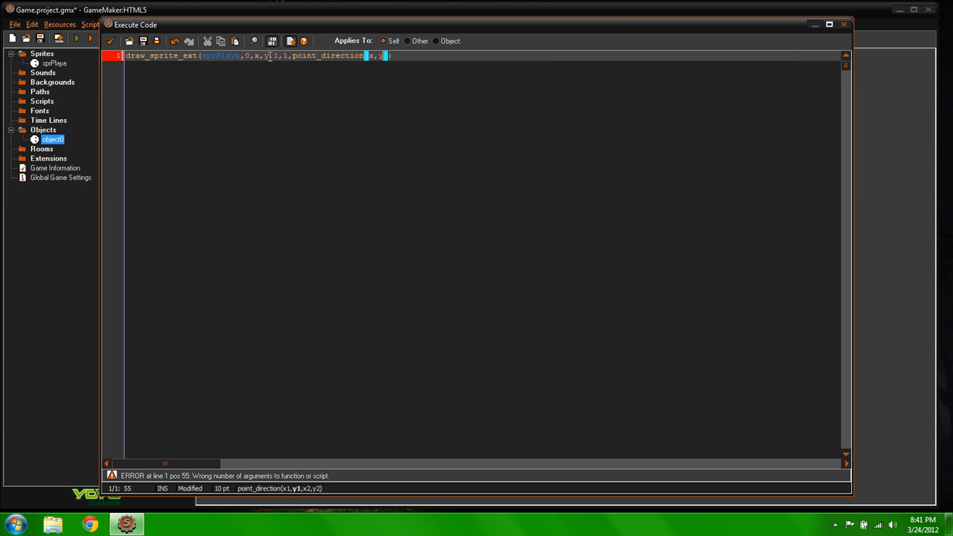
{"action": "type", "text": "mouse_x,"}
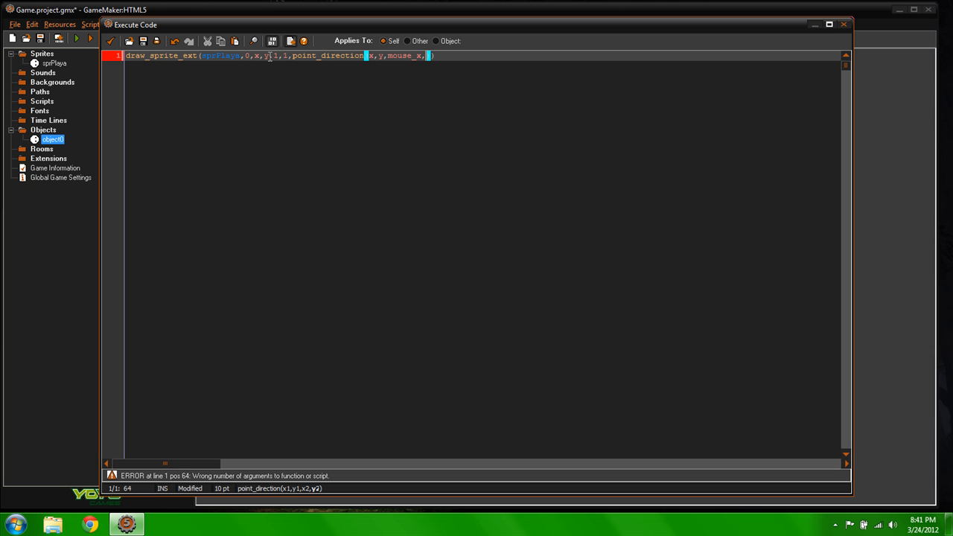
{"action": "type", "text": "mouse_y"}
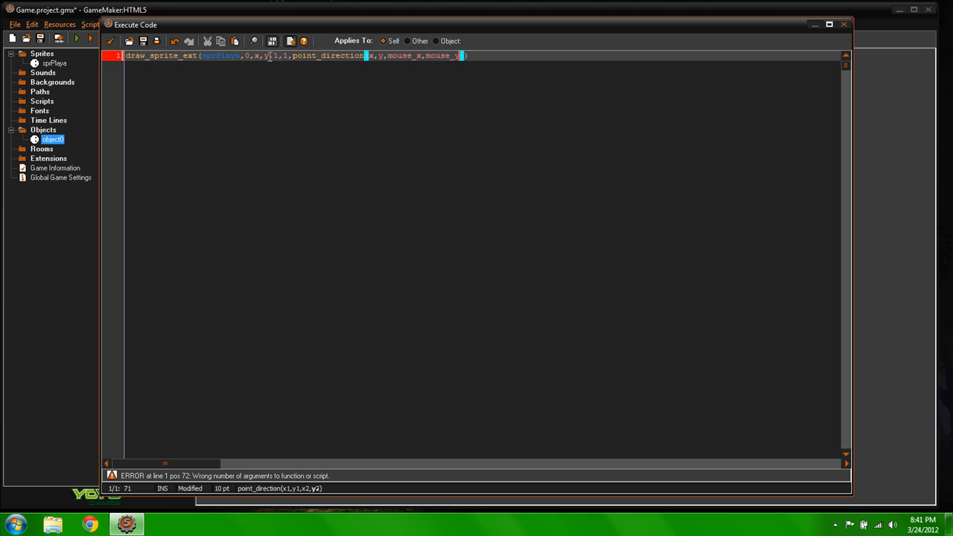
{"action": "type", "text": ","}
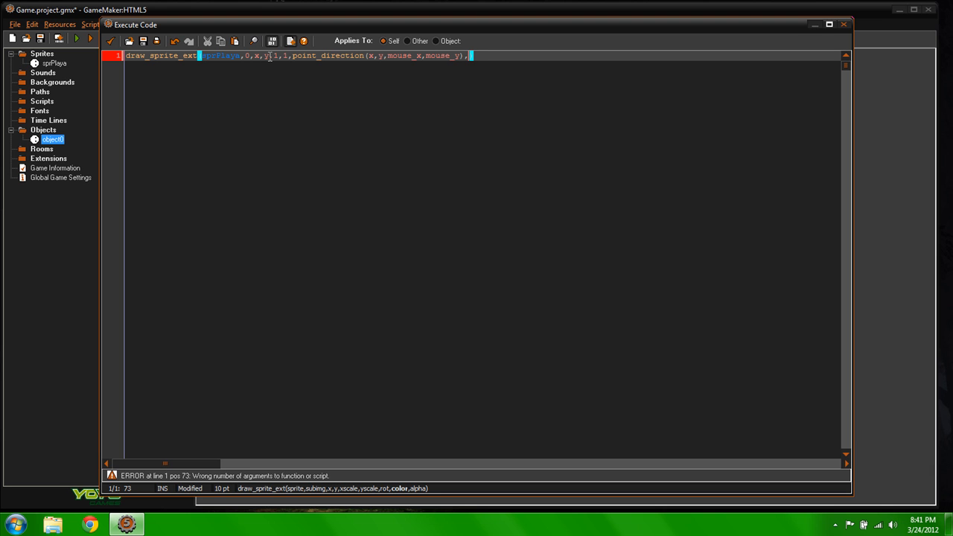
Add c_white as the colour argument, fixing a mistyped dash
{"action": "type", "text": "c-"}
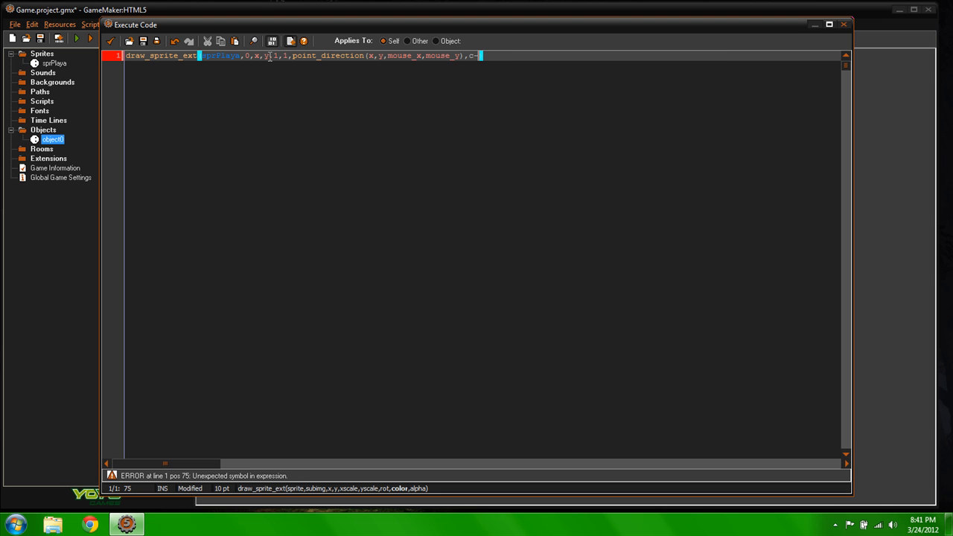
{"action": "key", "text": "Backspace"}
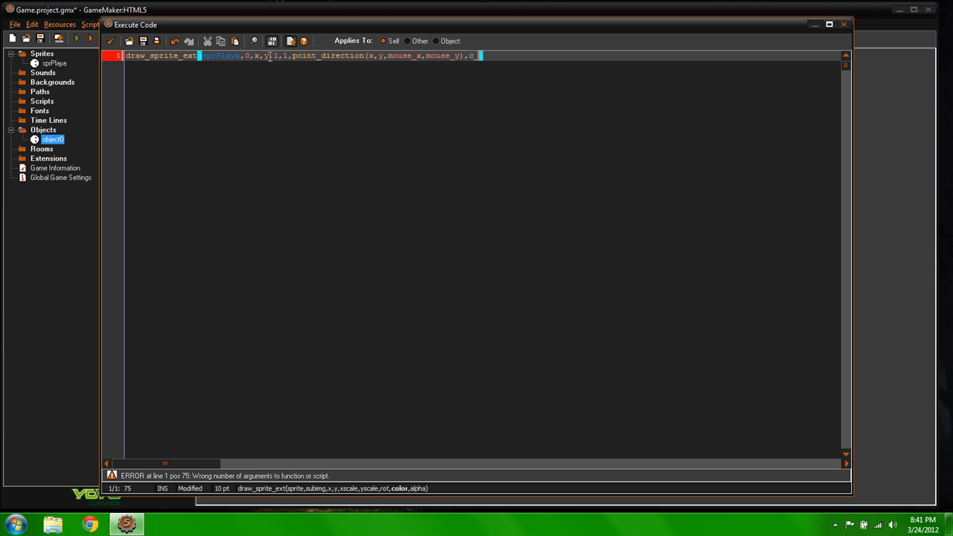
{"action": "type", "text": "_white"}
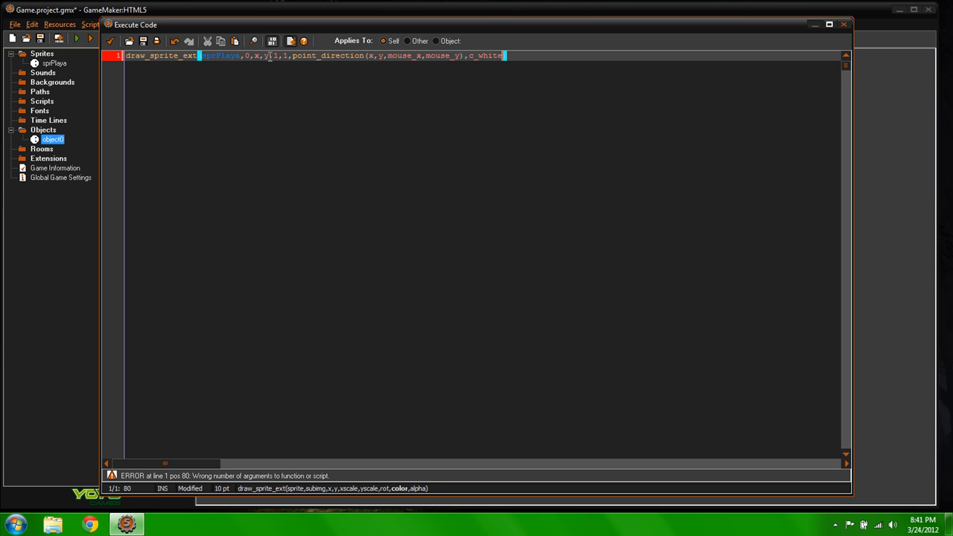
Finish draw_sprite_ext with an alpha argument of 1 and a closing parenthesis
{"action": "type", "text": ","}
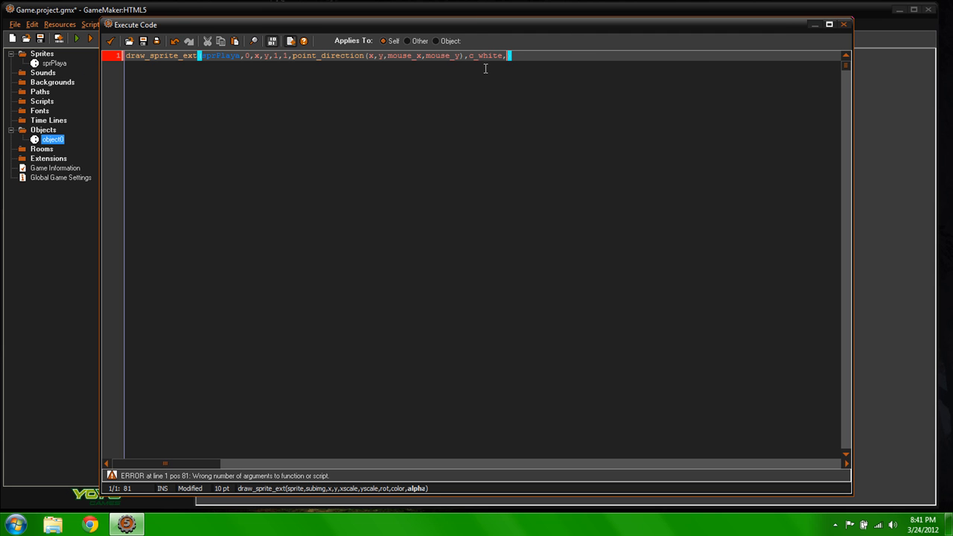
{"action": "mouse_move", "coordinate": [540, 76]}
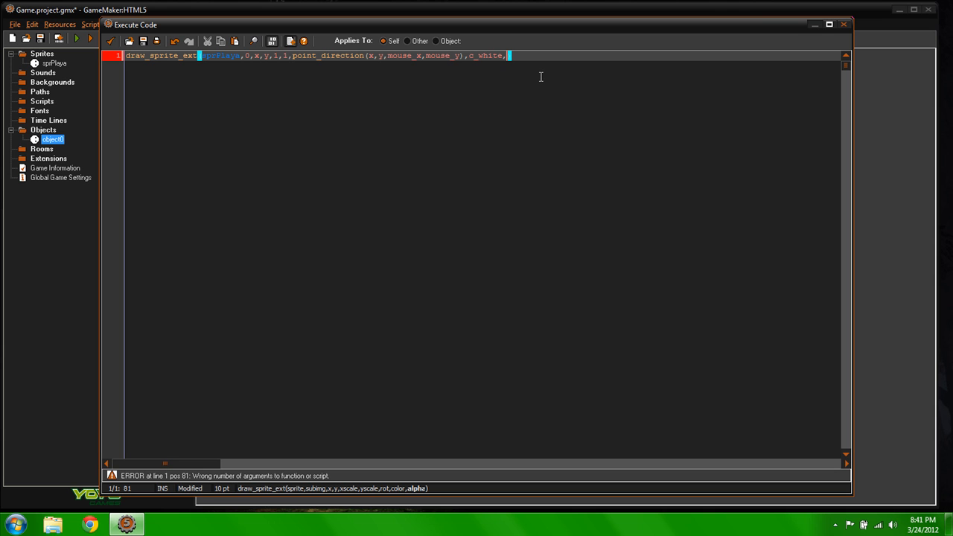
{"action": "type", "text": "1"}
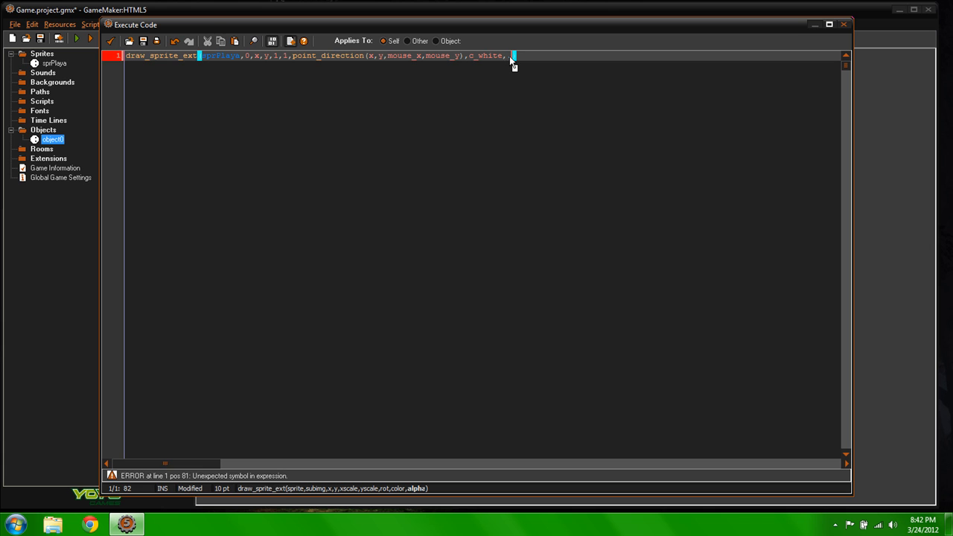
{"action": "type", "text": ".5"}
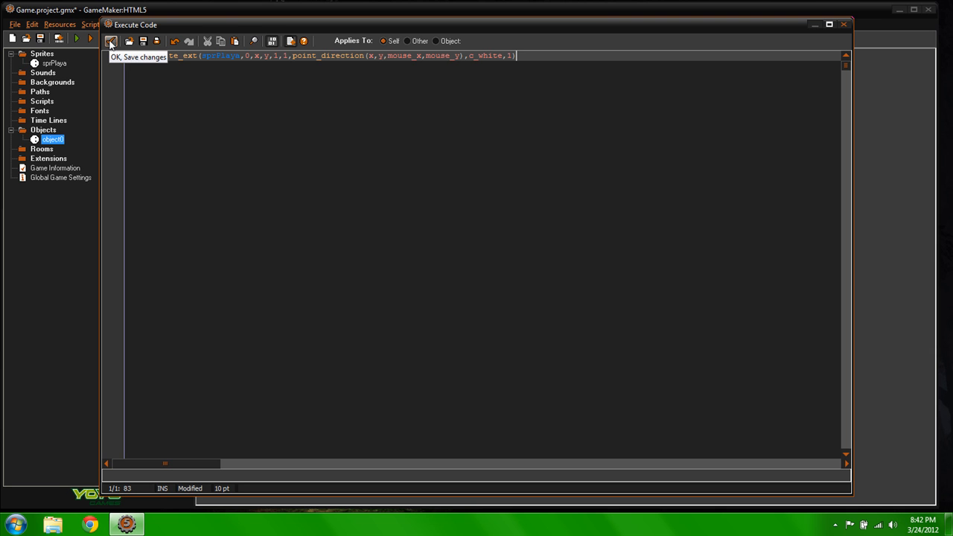
Save the draw code, create room0, and select objPlaya as the object to place
{"action": "left_click", "coordinate": [112, 41]}
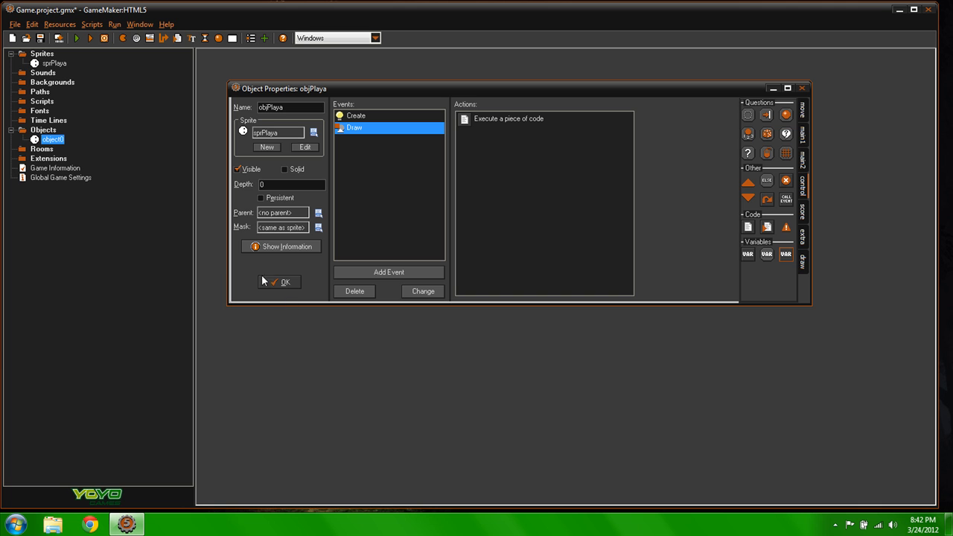
{"action": "mouse_move", "coordinate": [219, 280]}
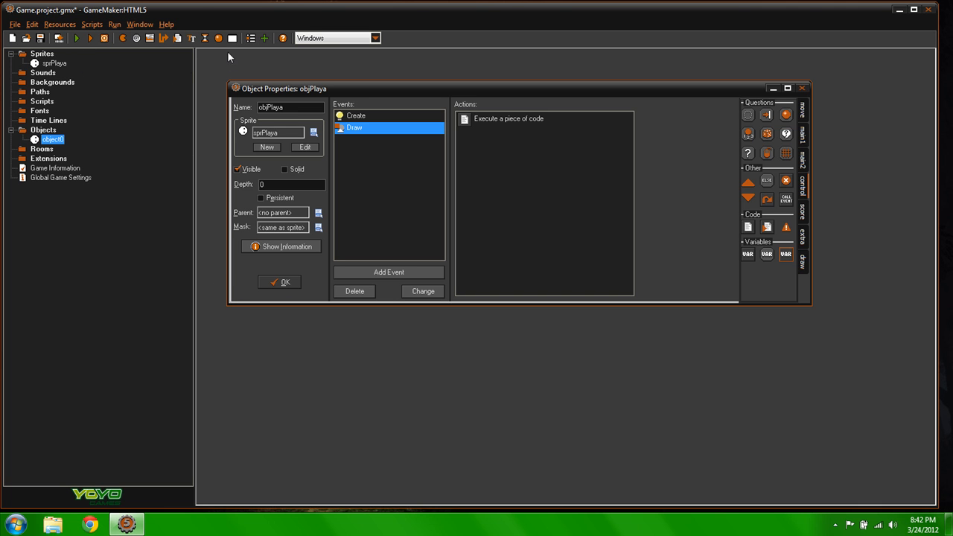
{"action": "mouse_move", "coordinate": [253, 40]}
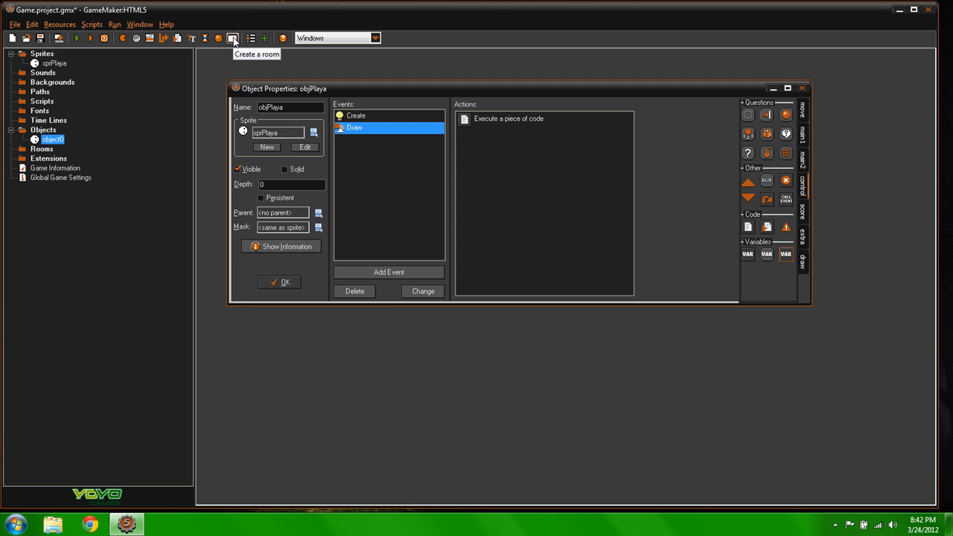
{"action": "left_click", "coordinate": [249, 39]}
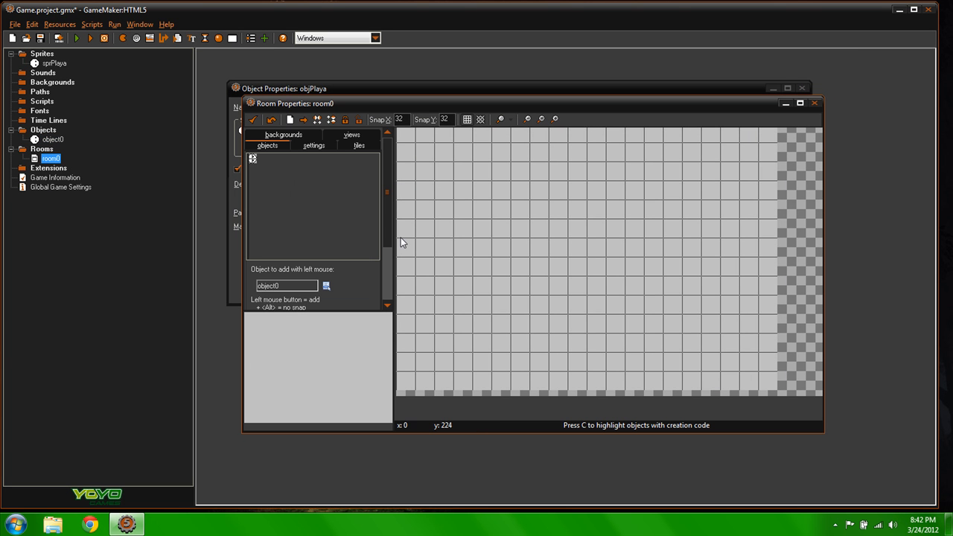
{"action": "mouse_move", "coordinate": [533, 216]}
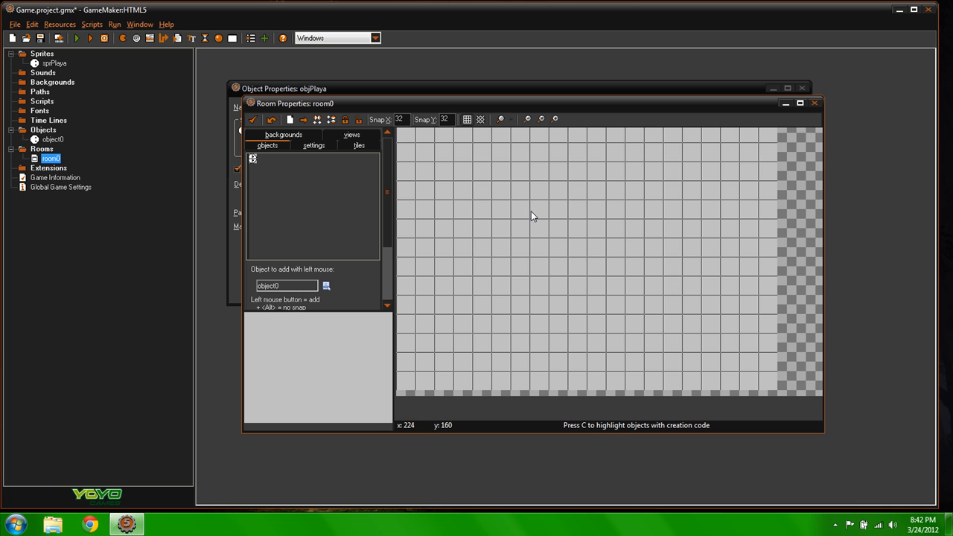
{"action": "mouse_move", "coordinate": [583, 193]}
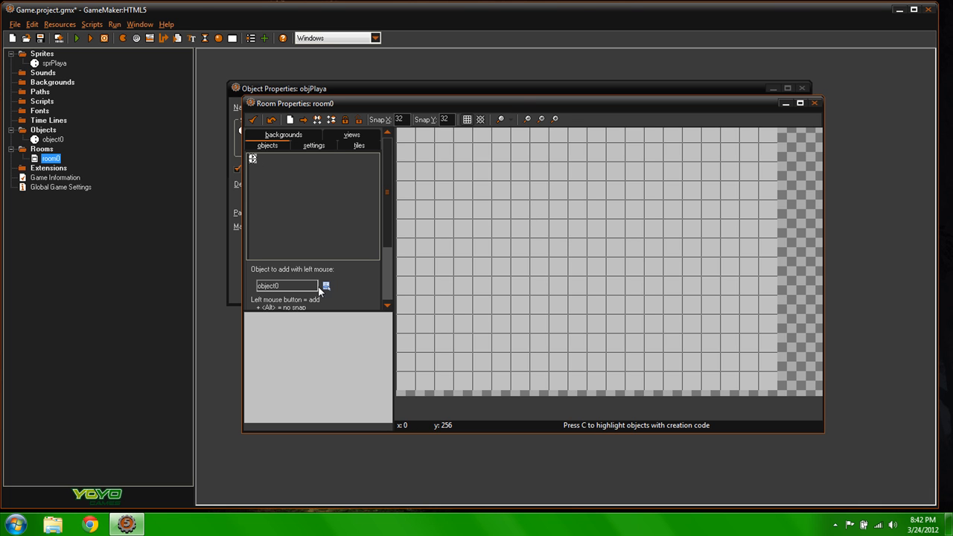
{"action": "left_click", "coordinate": [52, 139]}
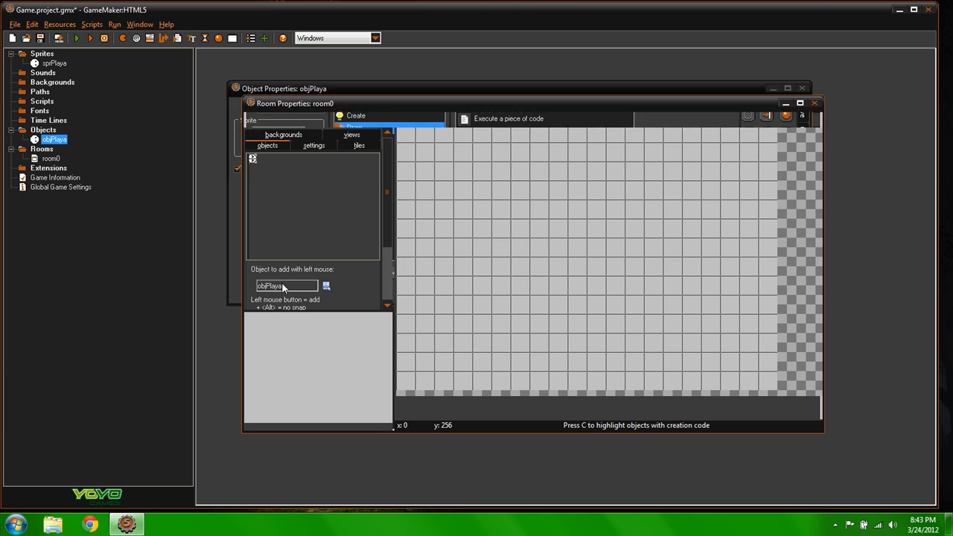
{"action": "left_click", "coordinate": [816, 83]}
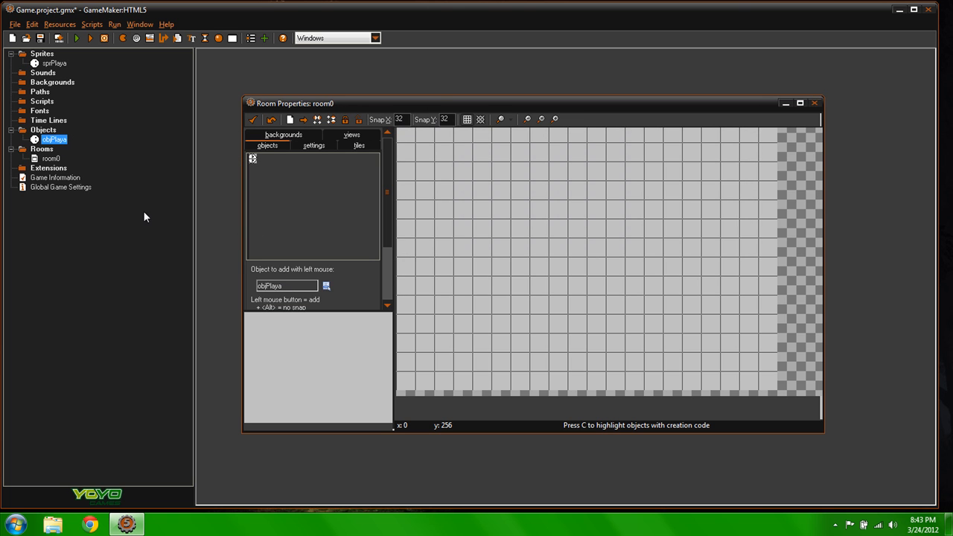
{"action": "mouse_move", "coordinate": [212, 220]}
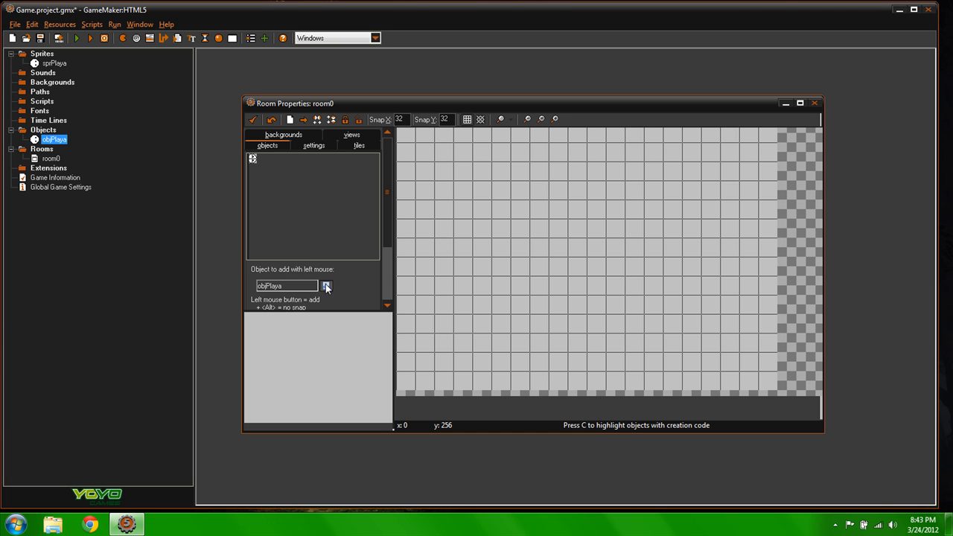
{"action": "mouse_move", "coordinate": [356, 301]}
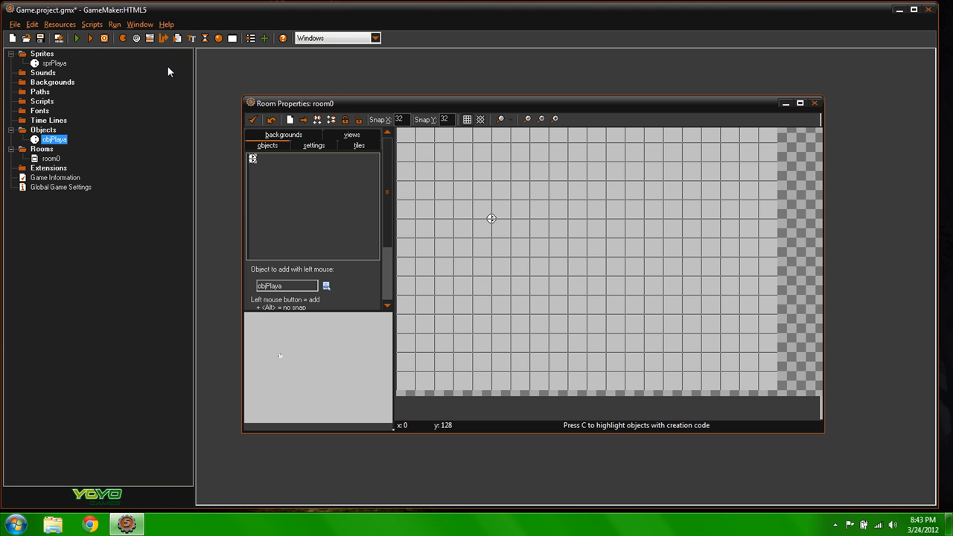
Run the game to see the player sprite in its own game window
{"action": "left_click", "coordinate": [78, 39]}
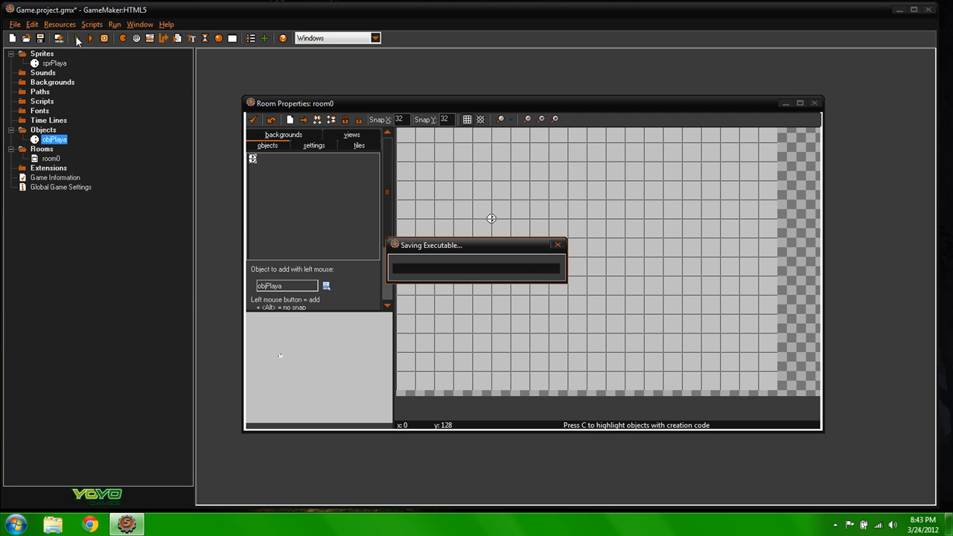
{"action": "left_click", "coordinate": [86, 38]}
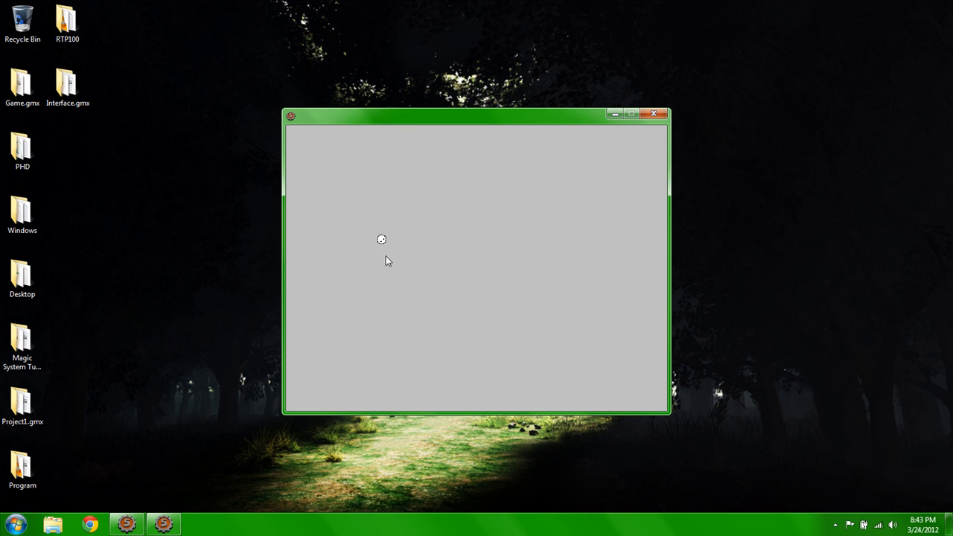
{"action": "mouse_move", "coordinate": [367, 236]}
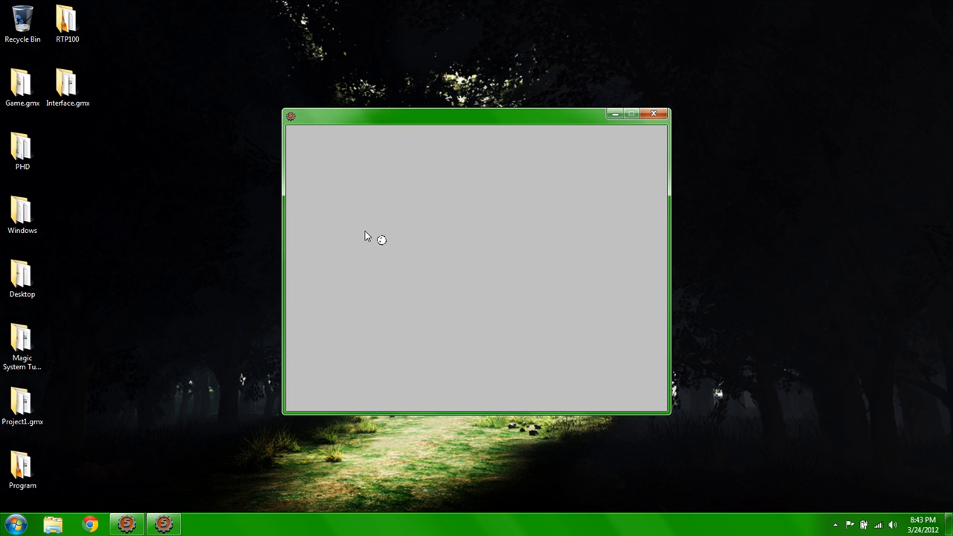
{"action": "mouse_move", "coordinate": [390, 251]}
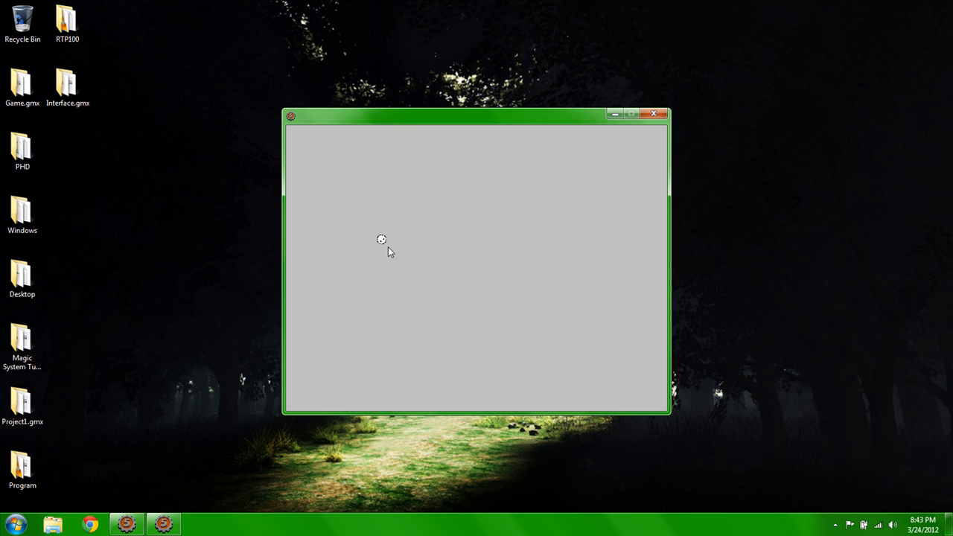
{"action": "mouse_move", "coordinate": [396, 247]}
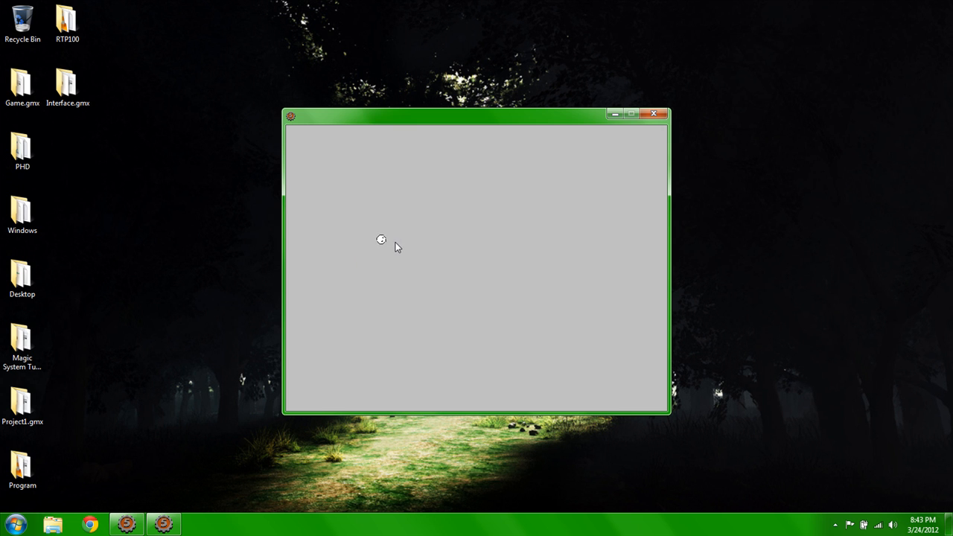
{"action": "mouse_move", "coordinate": [368, 251]}
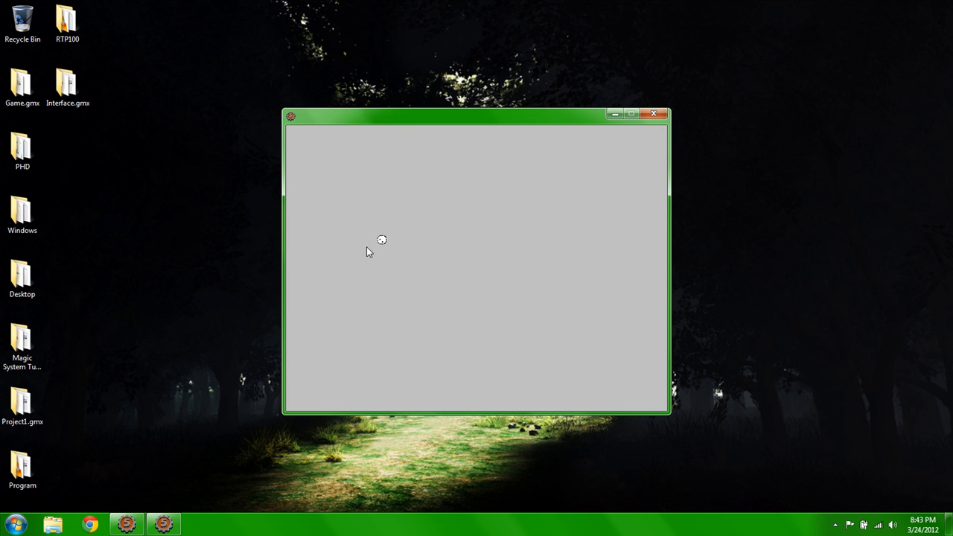
{"action": "mouse_move", "coordinate": [380, 218]}
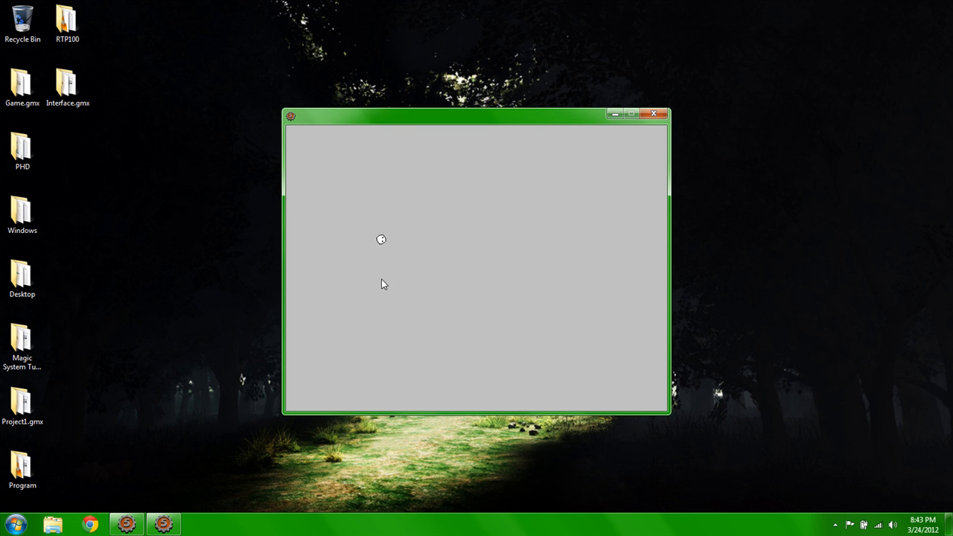
{"action": "mouse_move", "coordinate": [533, 146]}
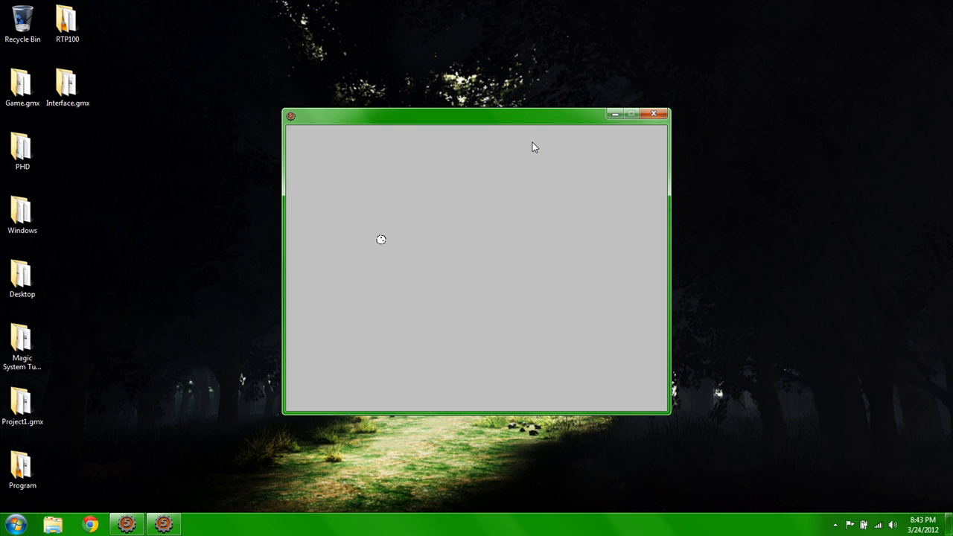